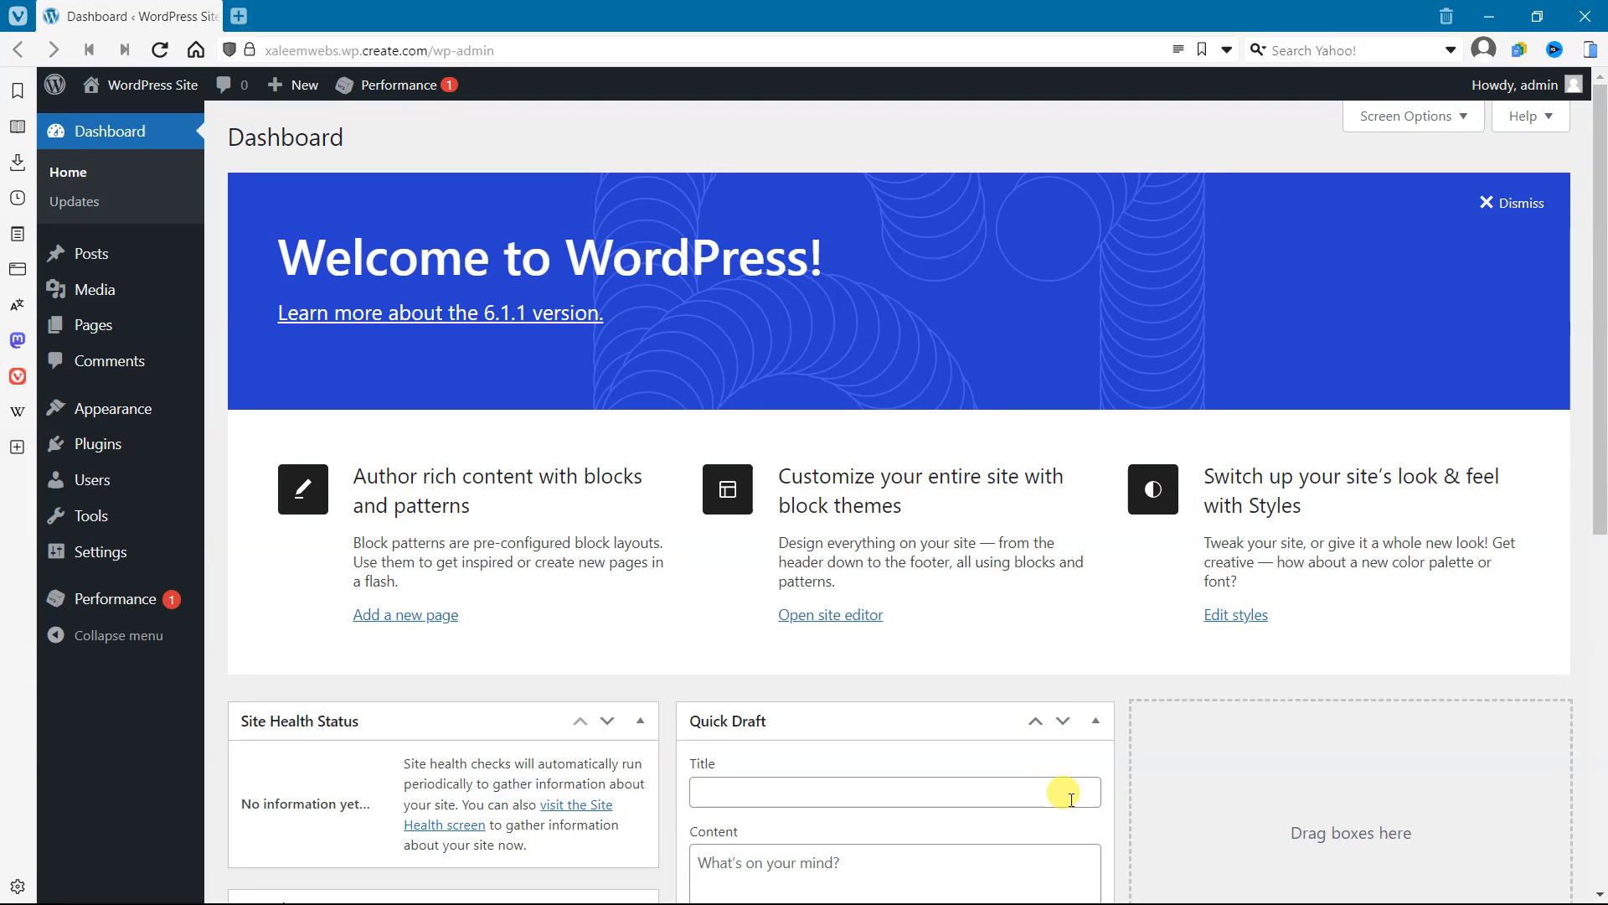
pyautogui.moveTo(576, 399)
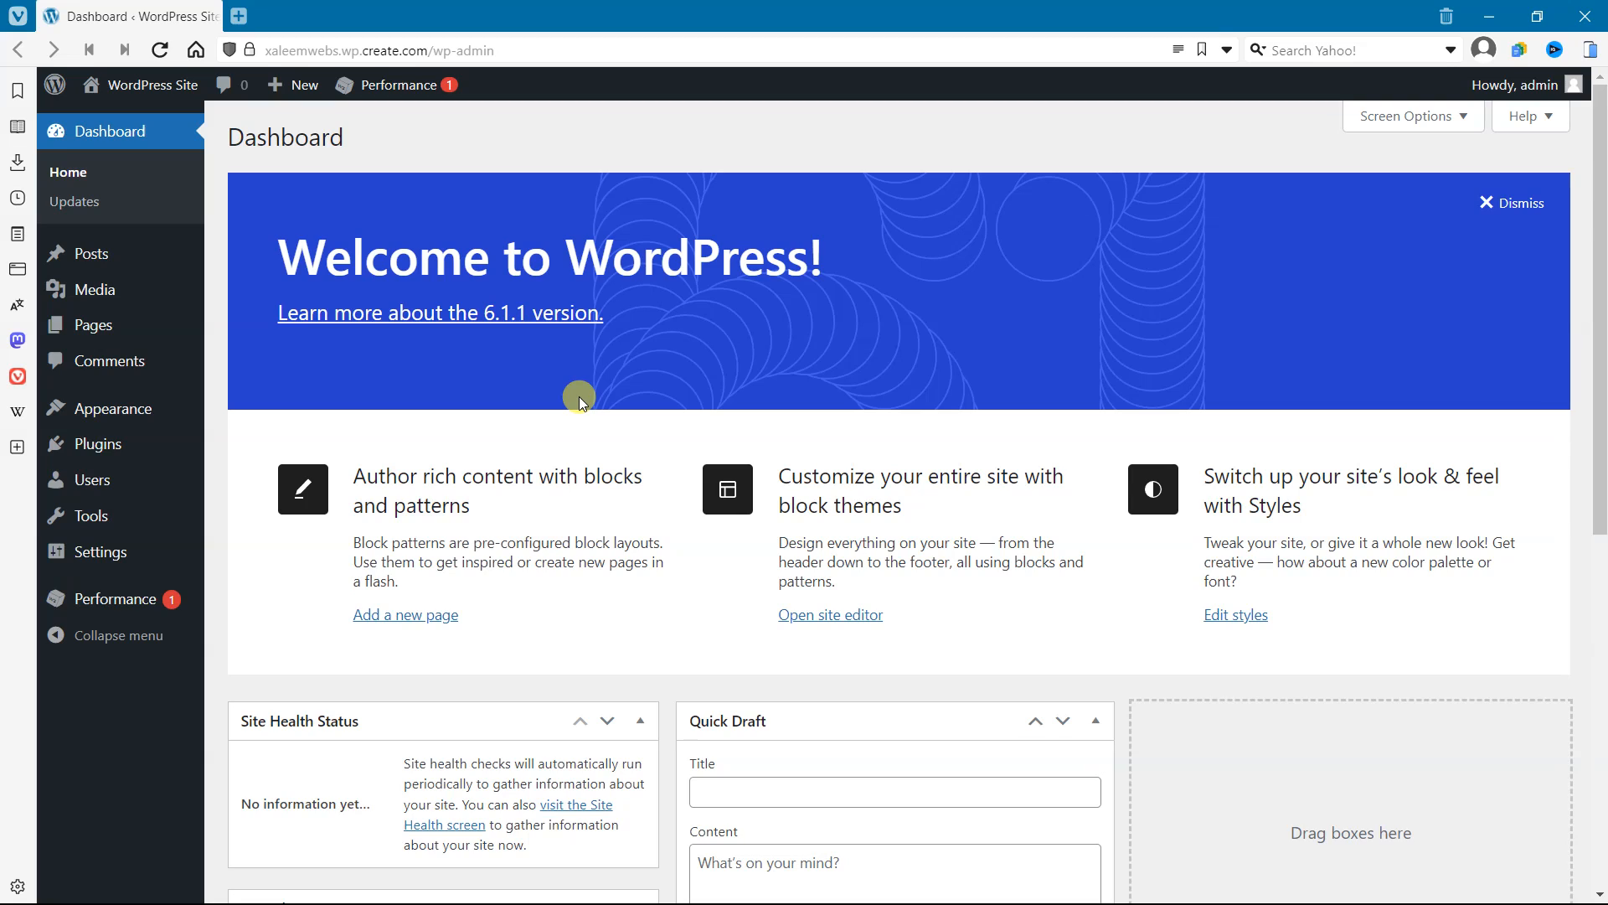
pyautogui.moveTo(439, 491)
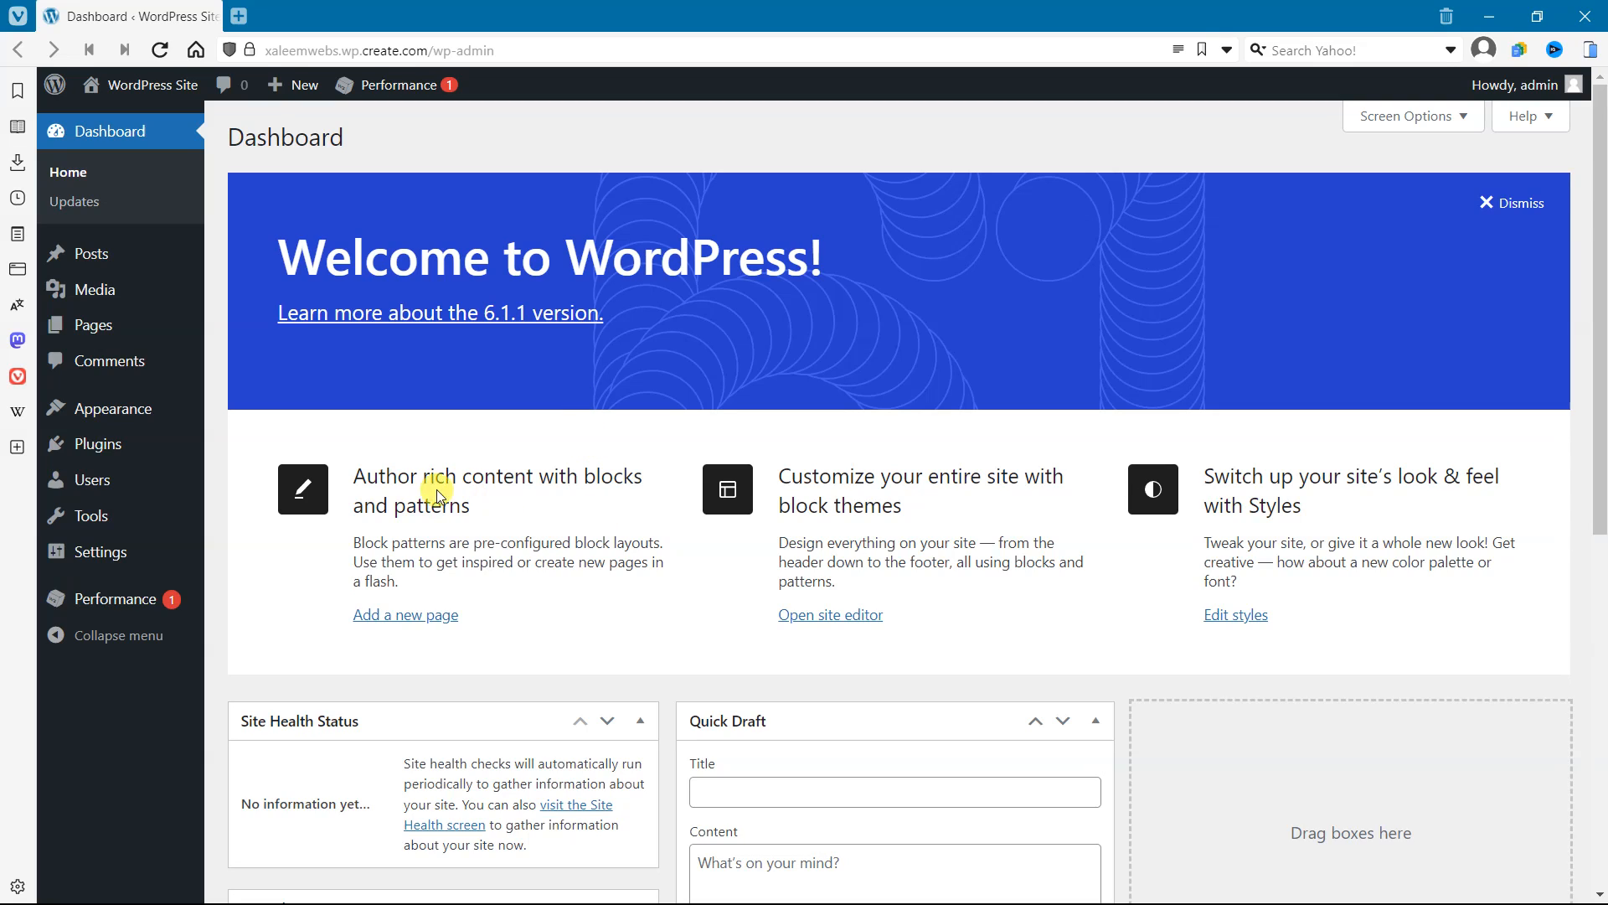
pyautogui.moveTo(284, 532)
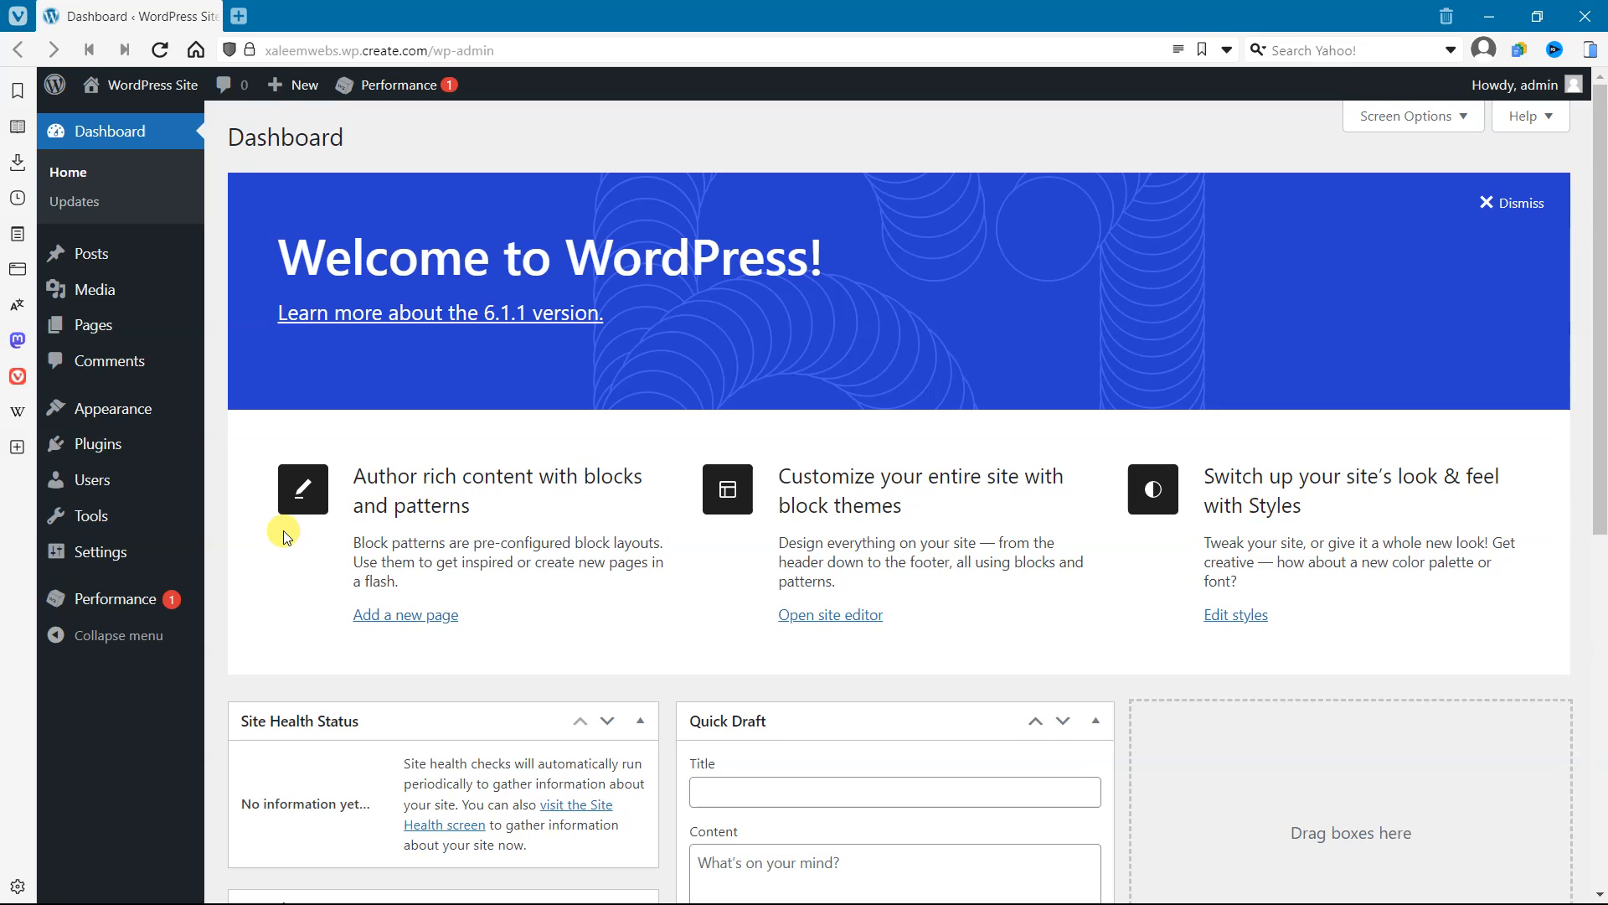
pyautogui.moveTo(83, 294)
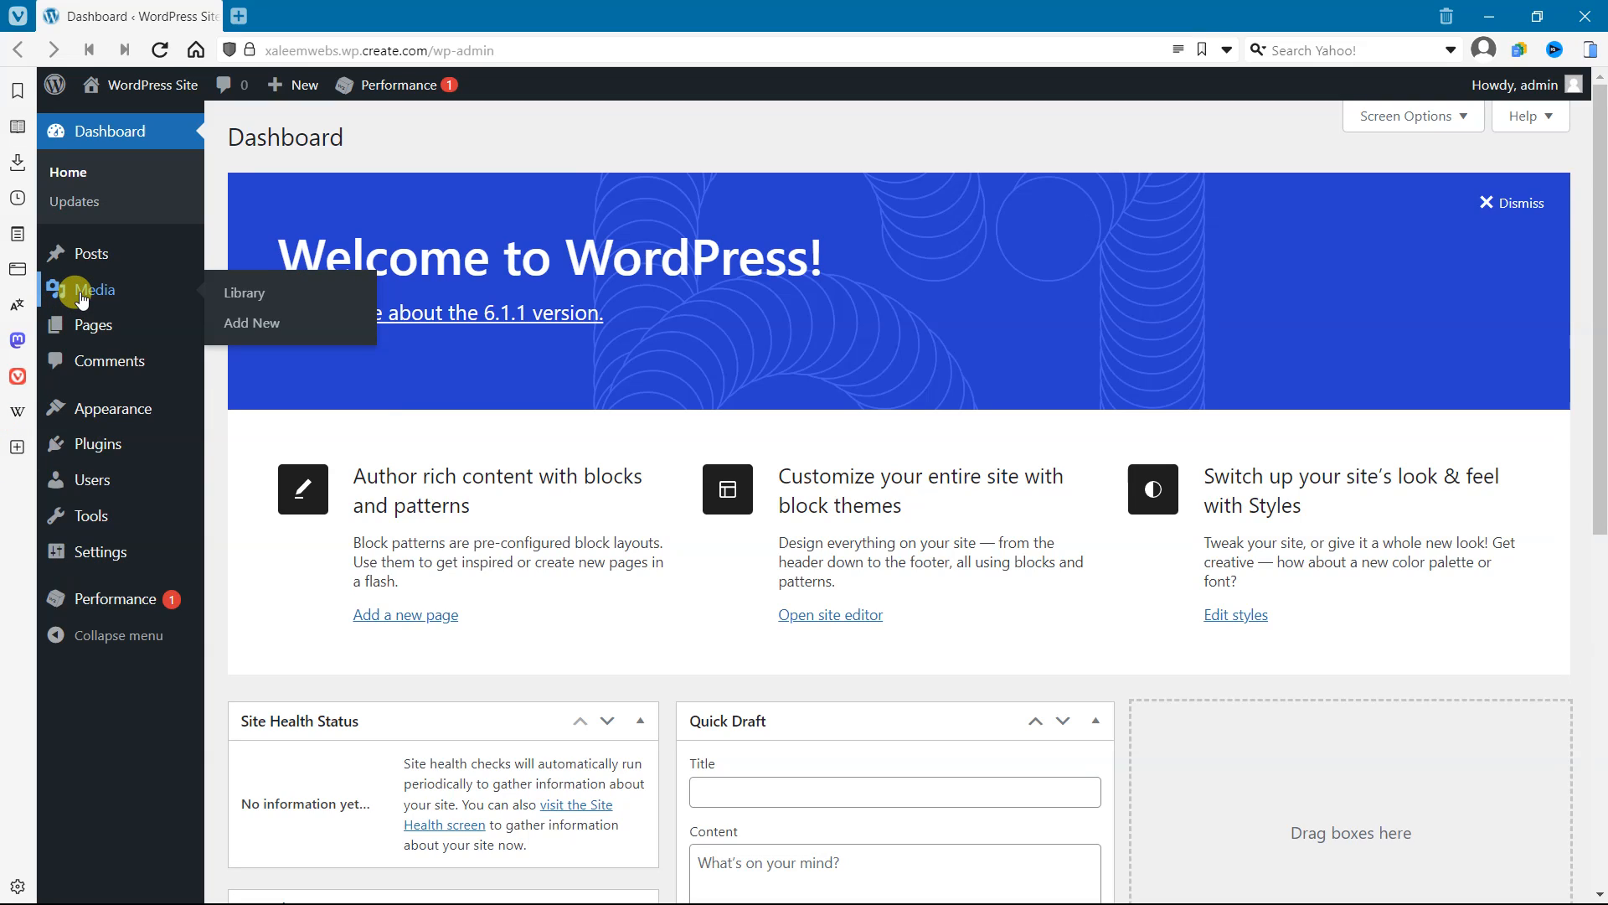
pyautogui.moveTo(94, 344)
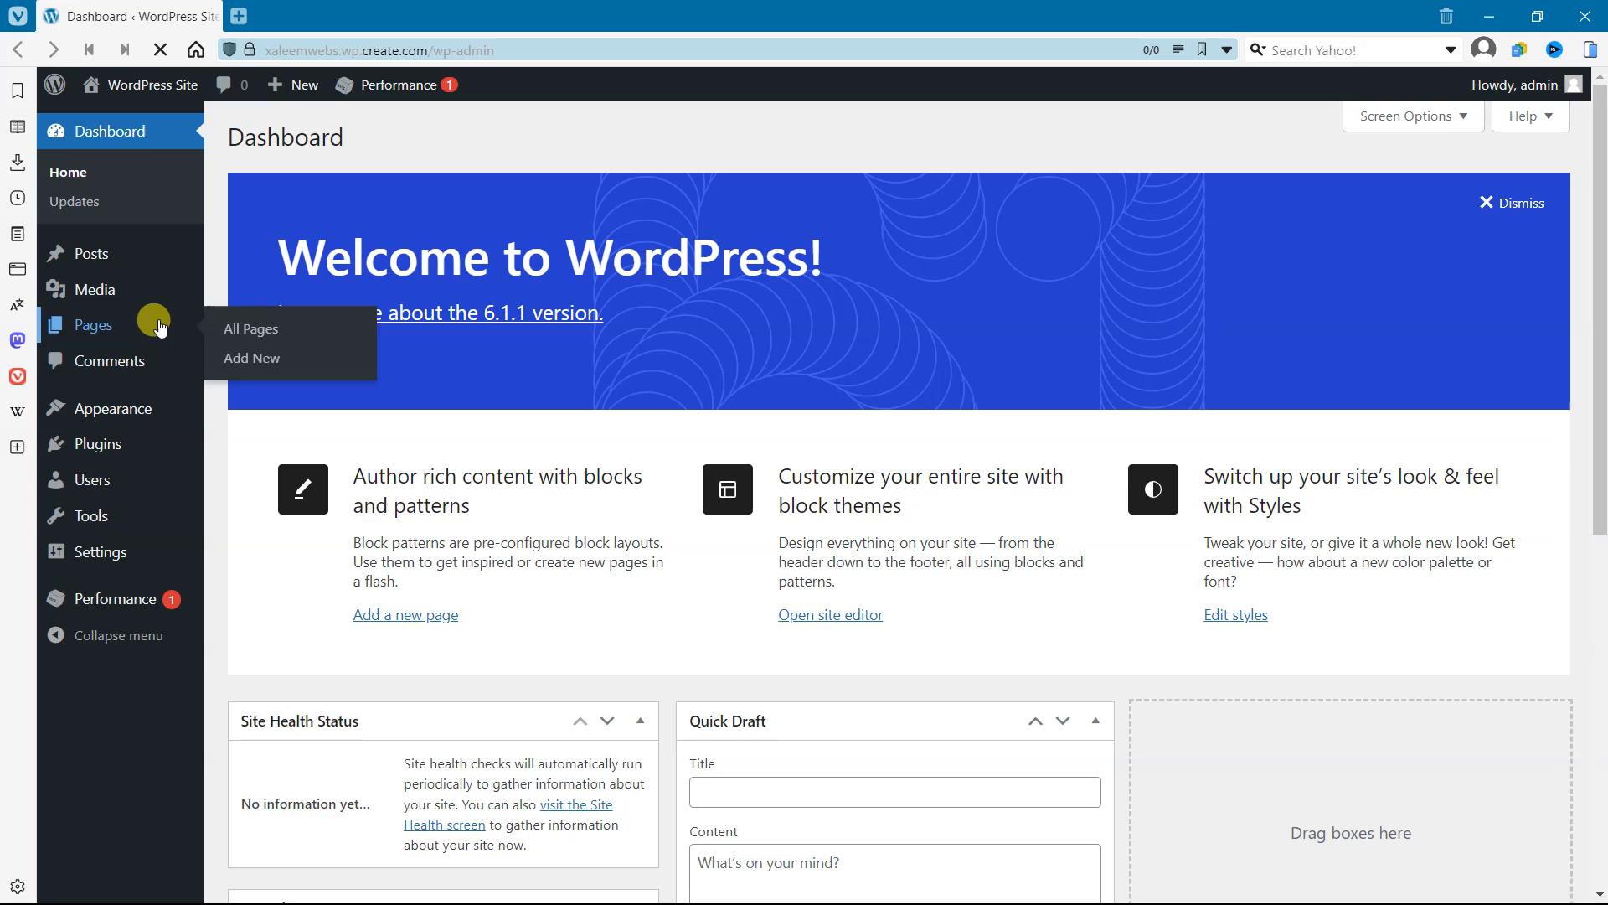
pyautogui.moveTo(255, 336)
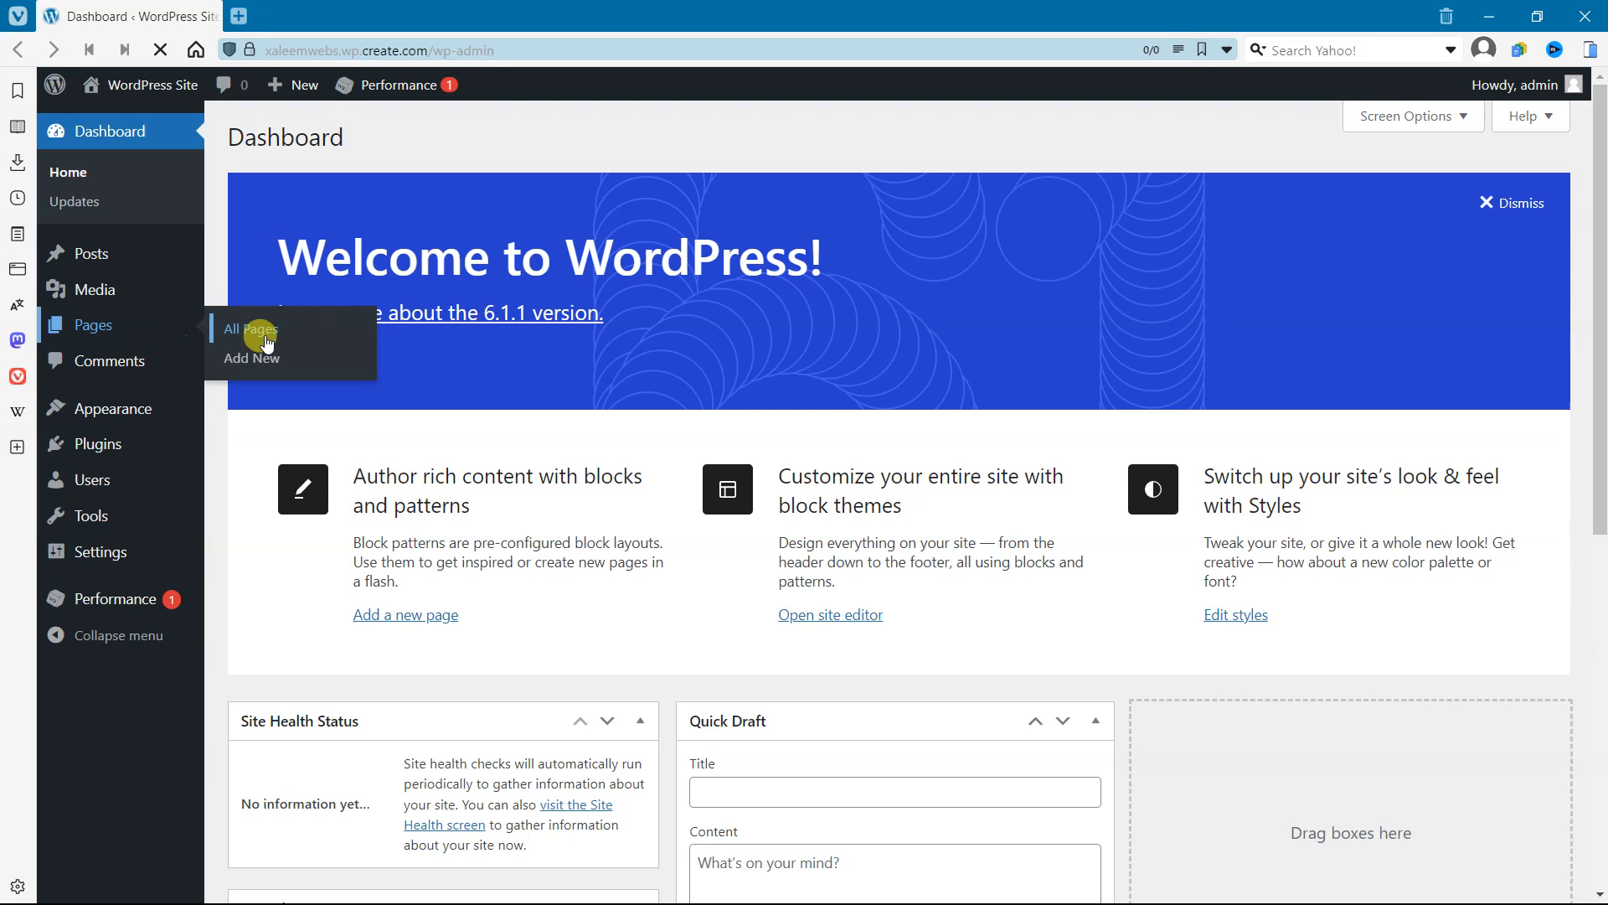
pyautogui.moveTo(245, 357)
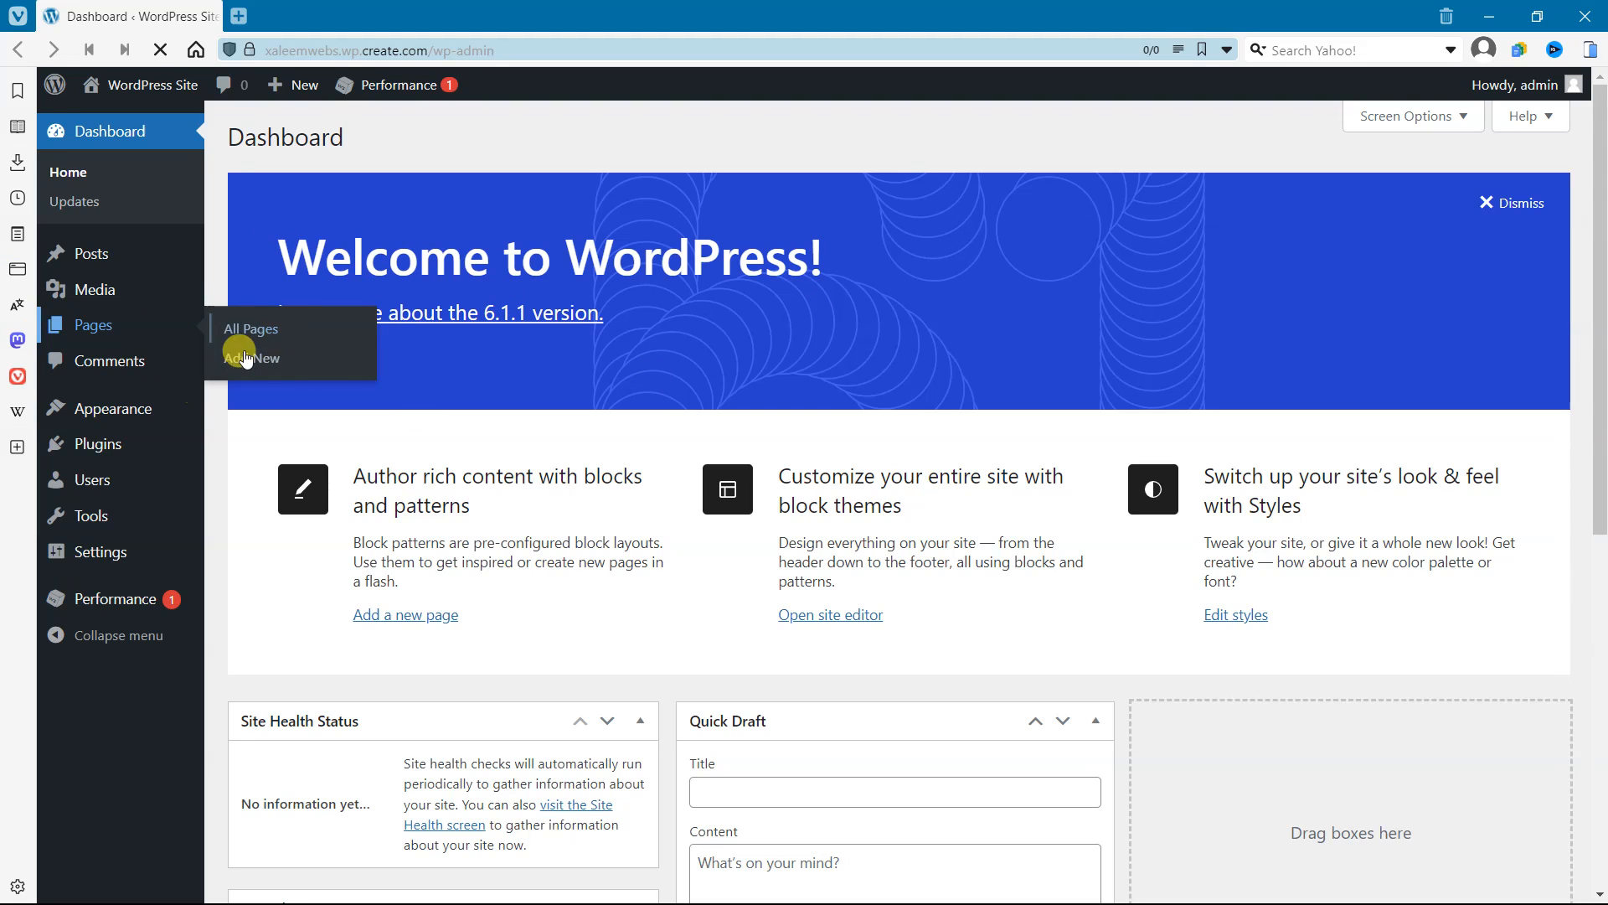
pyautogui.moveTo(228, 329)
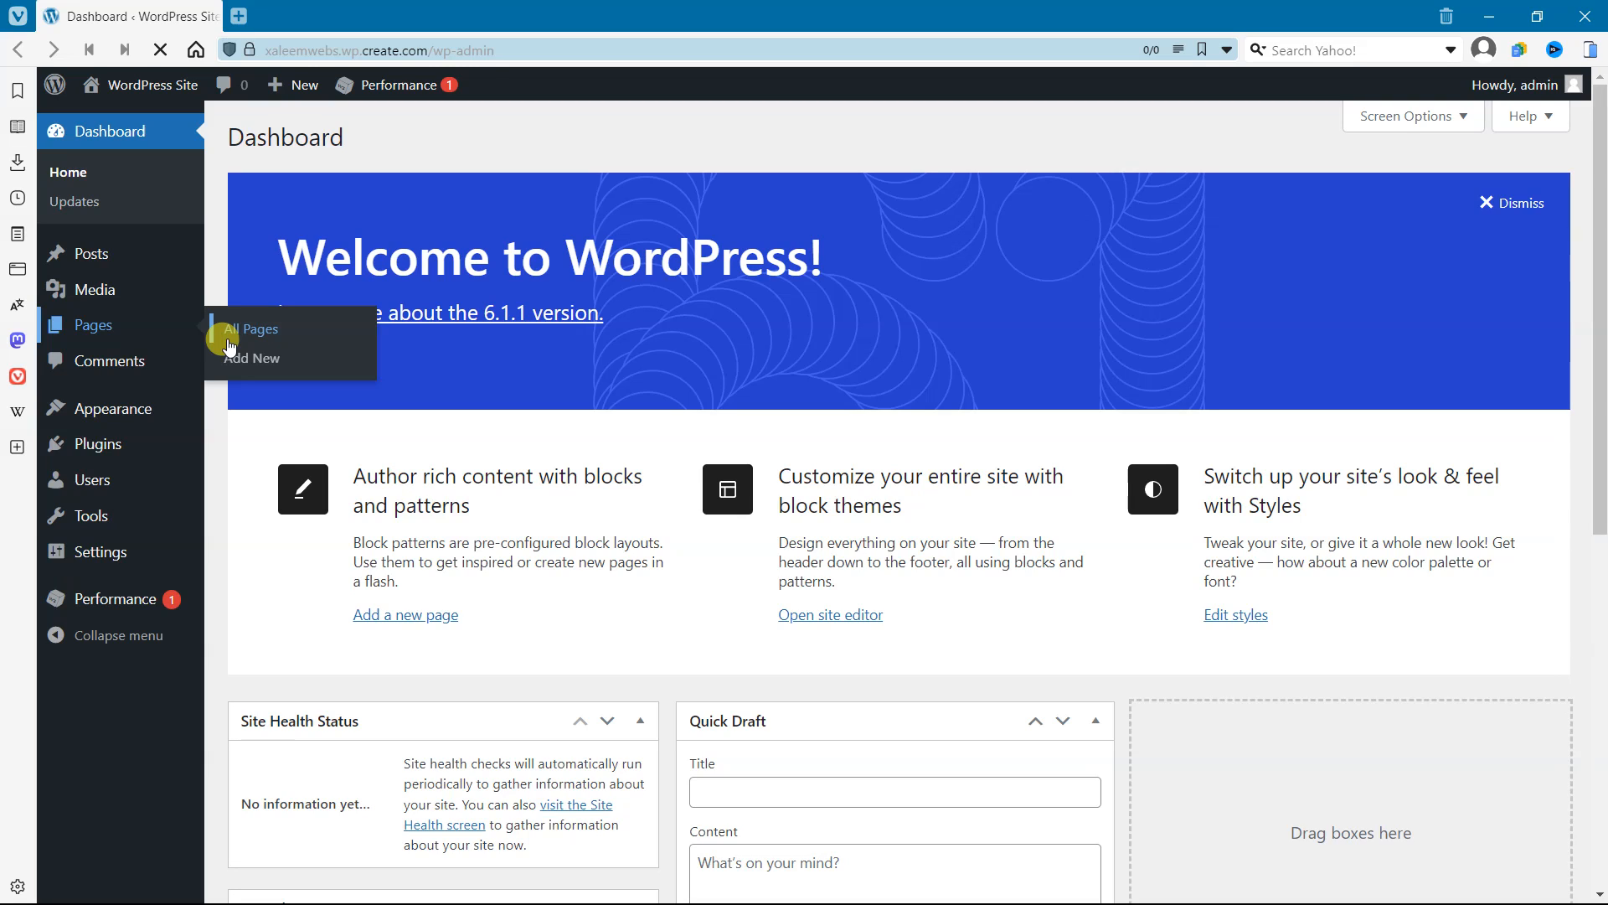
pyautogui.moveTo(94, 289)
pyautogui.write('pexe')
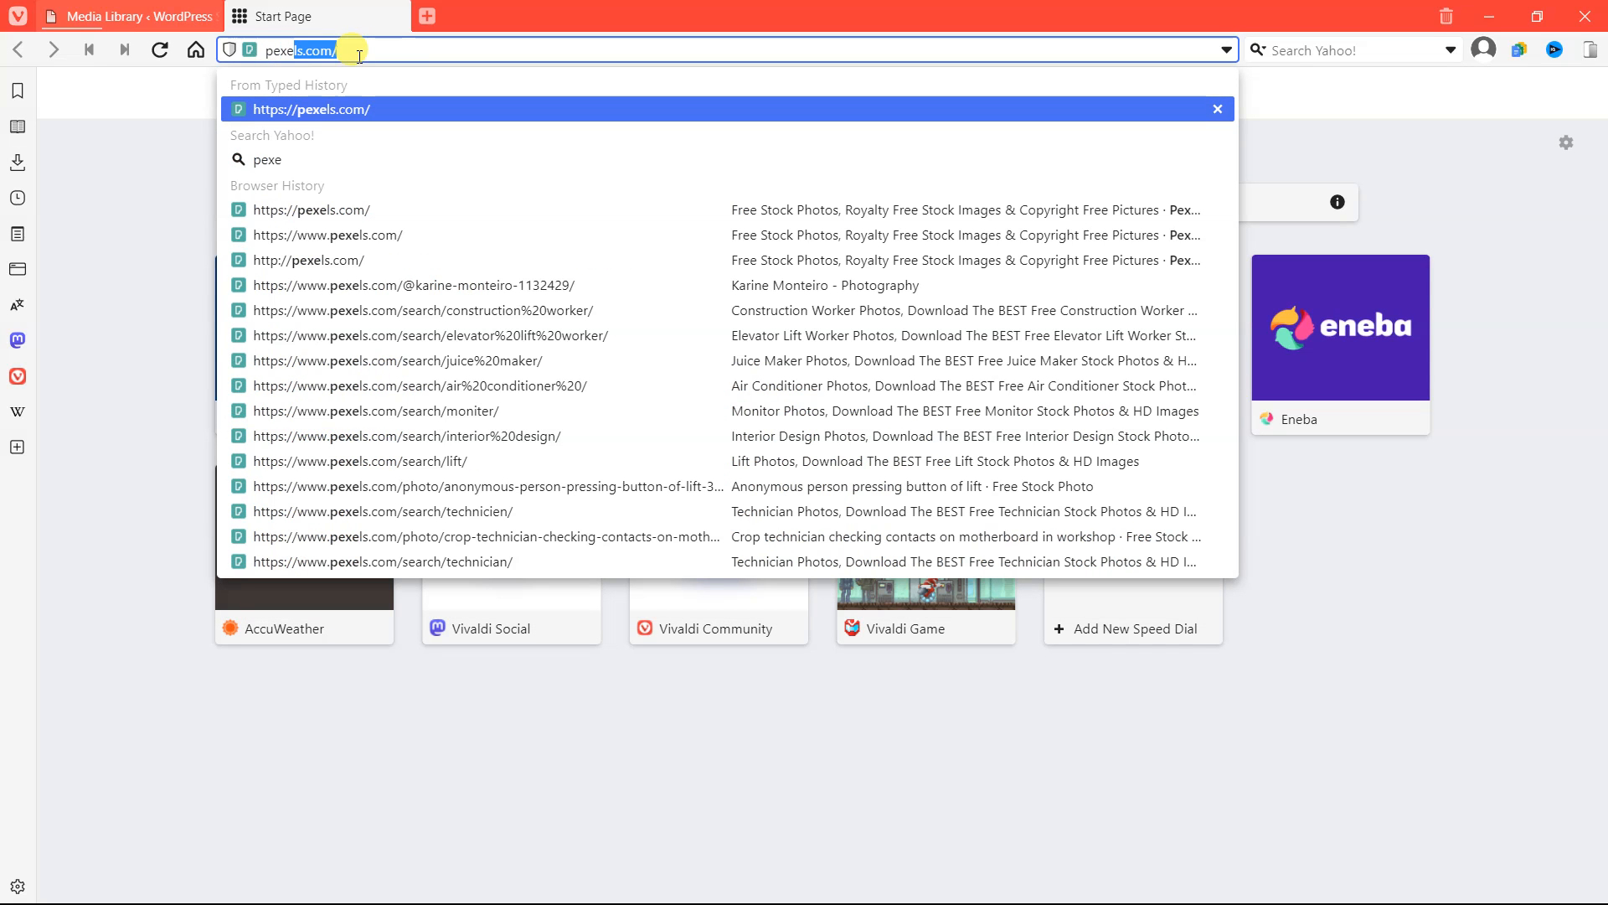
# Search Pexels for 'laptop' and browse to the boy-studying-on-laptop photo
pyautogui.click(310, 109)
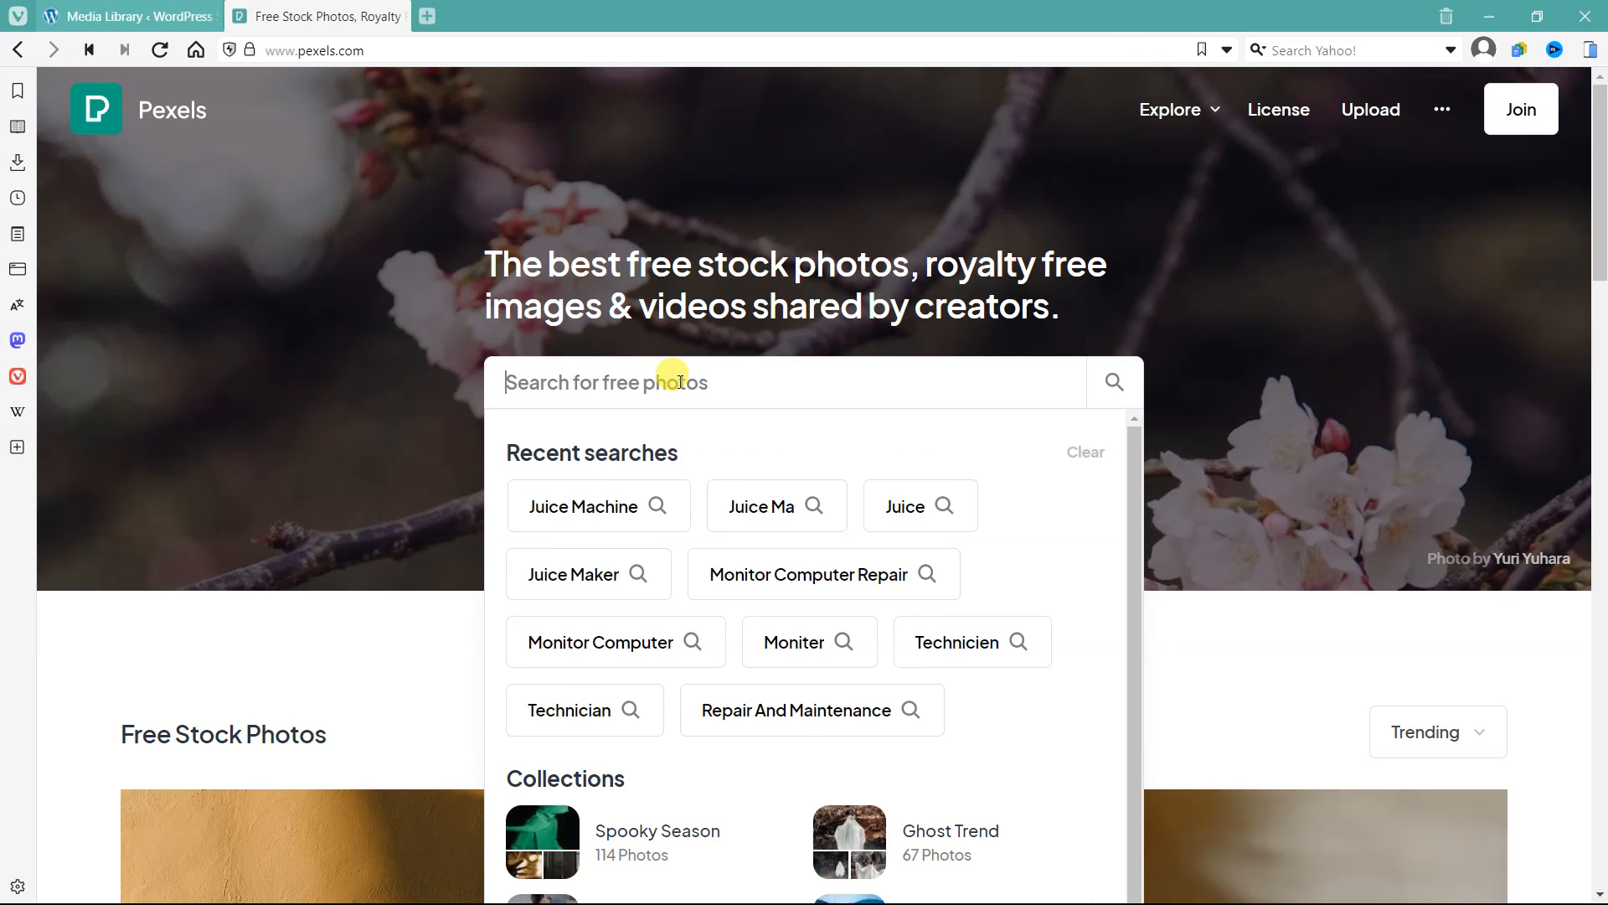
pyautogui.write('la')
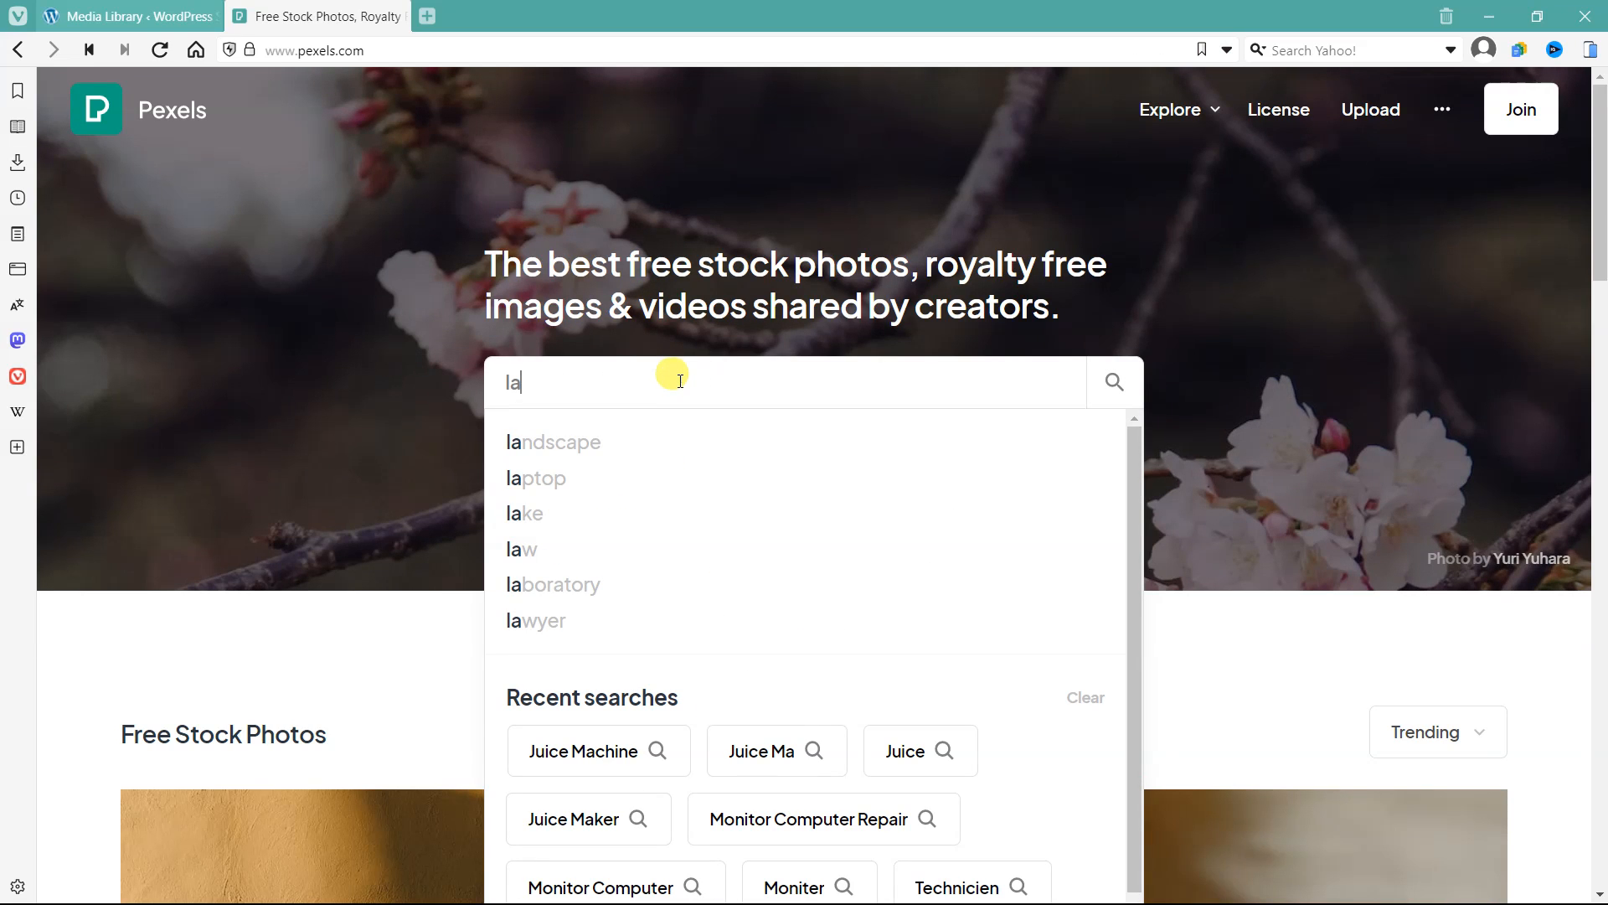
pyautogui.click(535, 478)
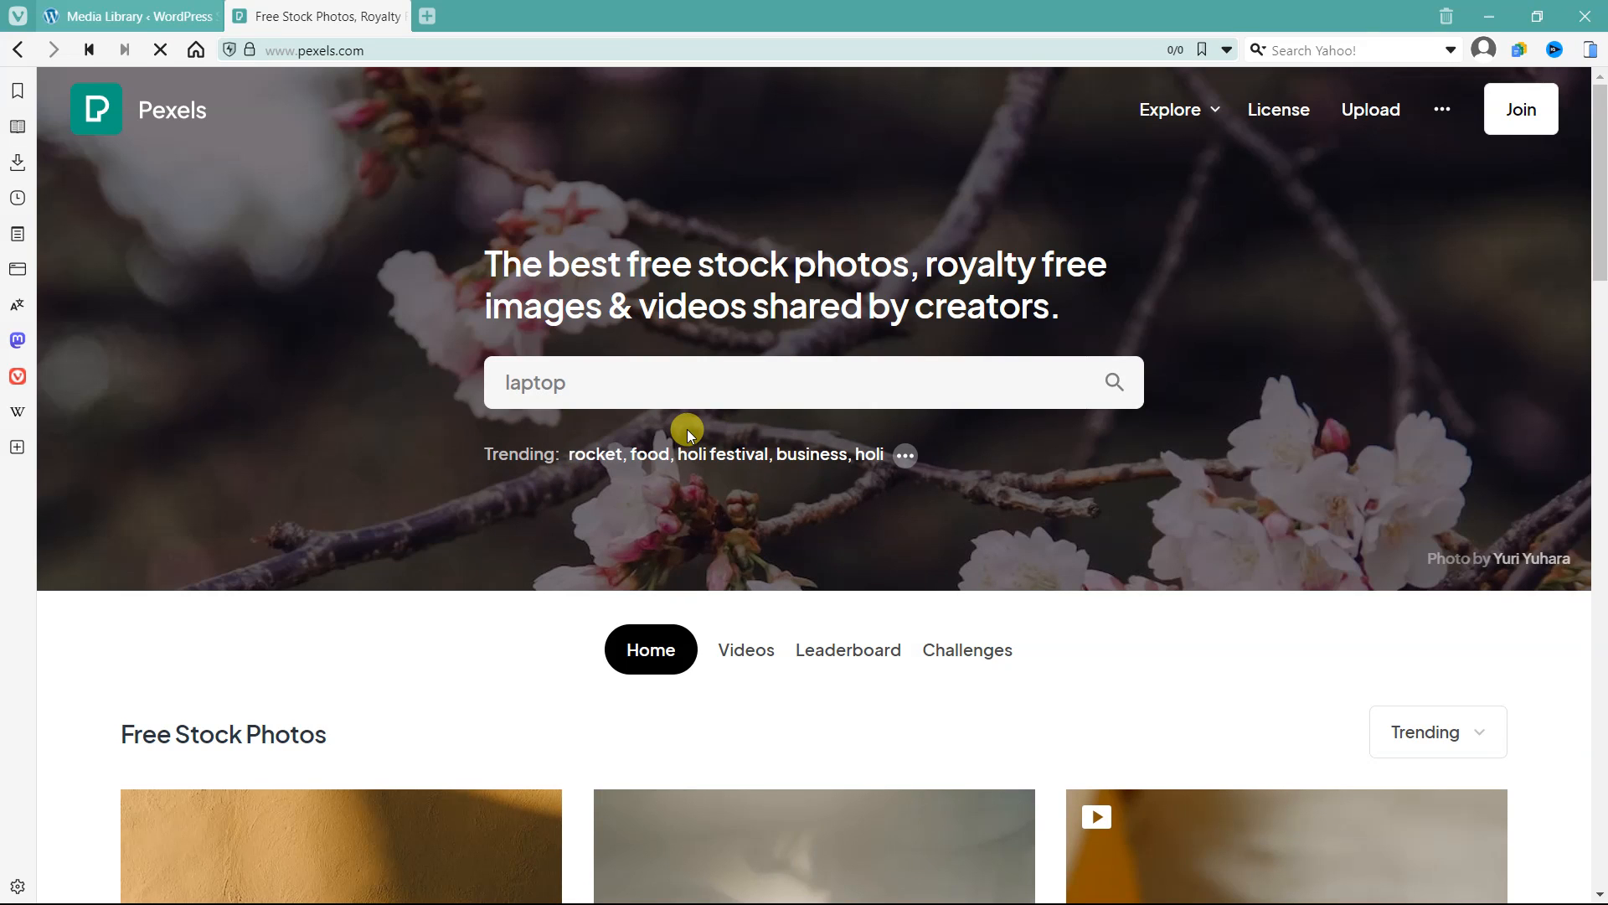
pyautogui.click(1114, 382)
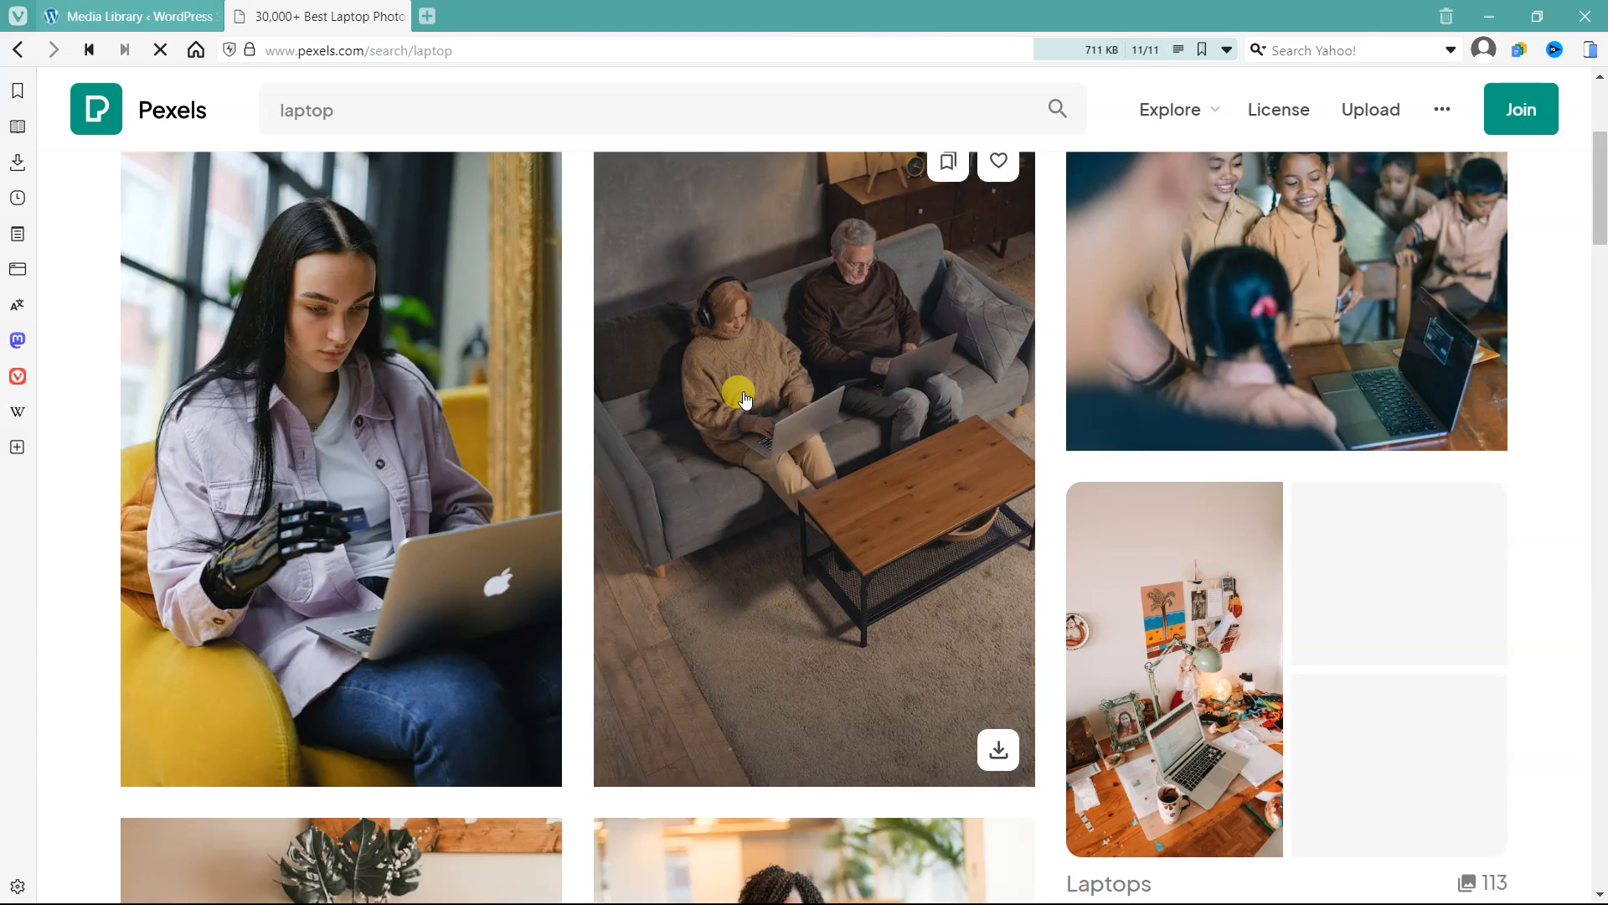
pyautogui.scroll(-3)
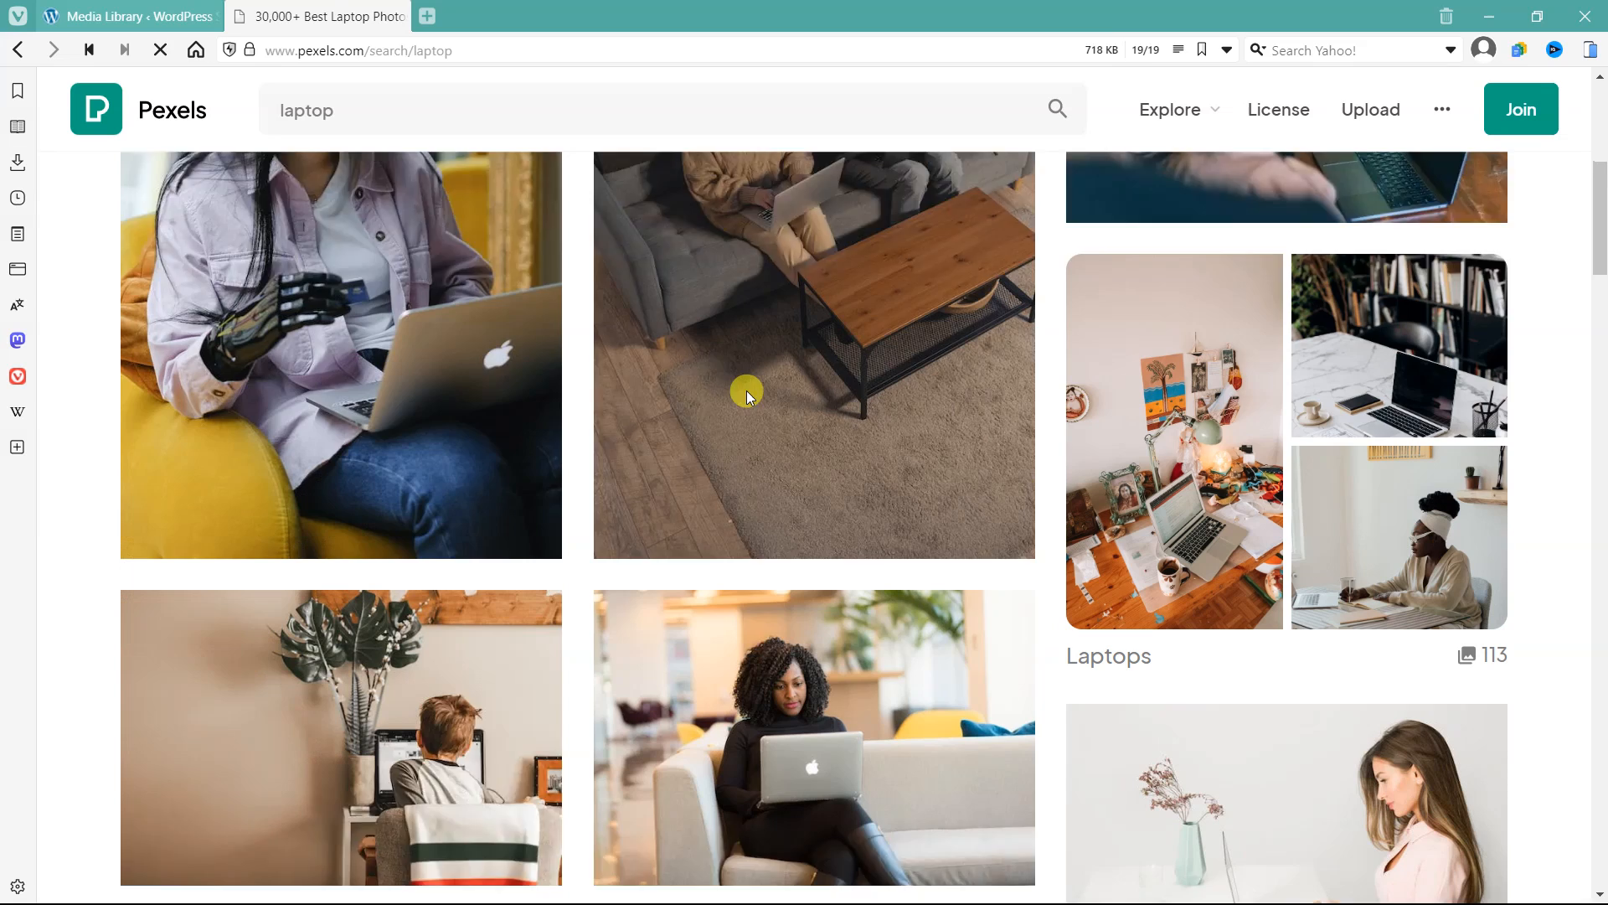
pyautogui.scroll(-3)
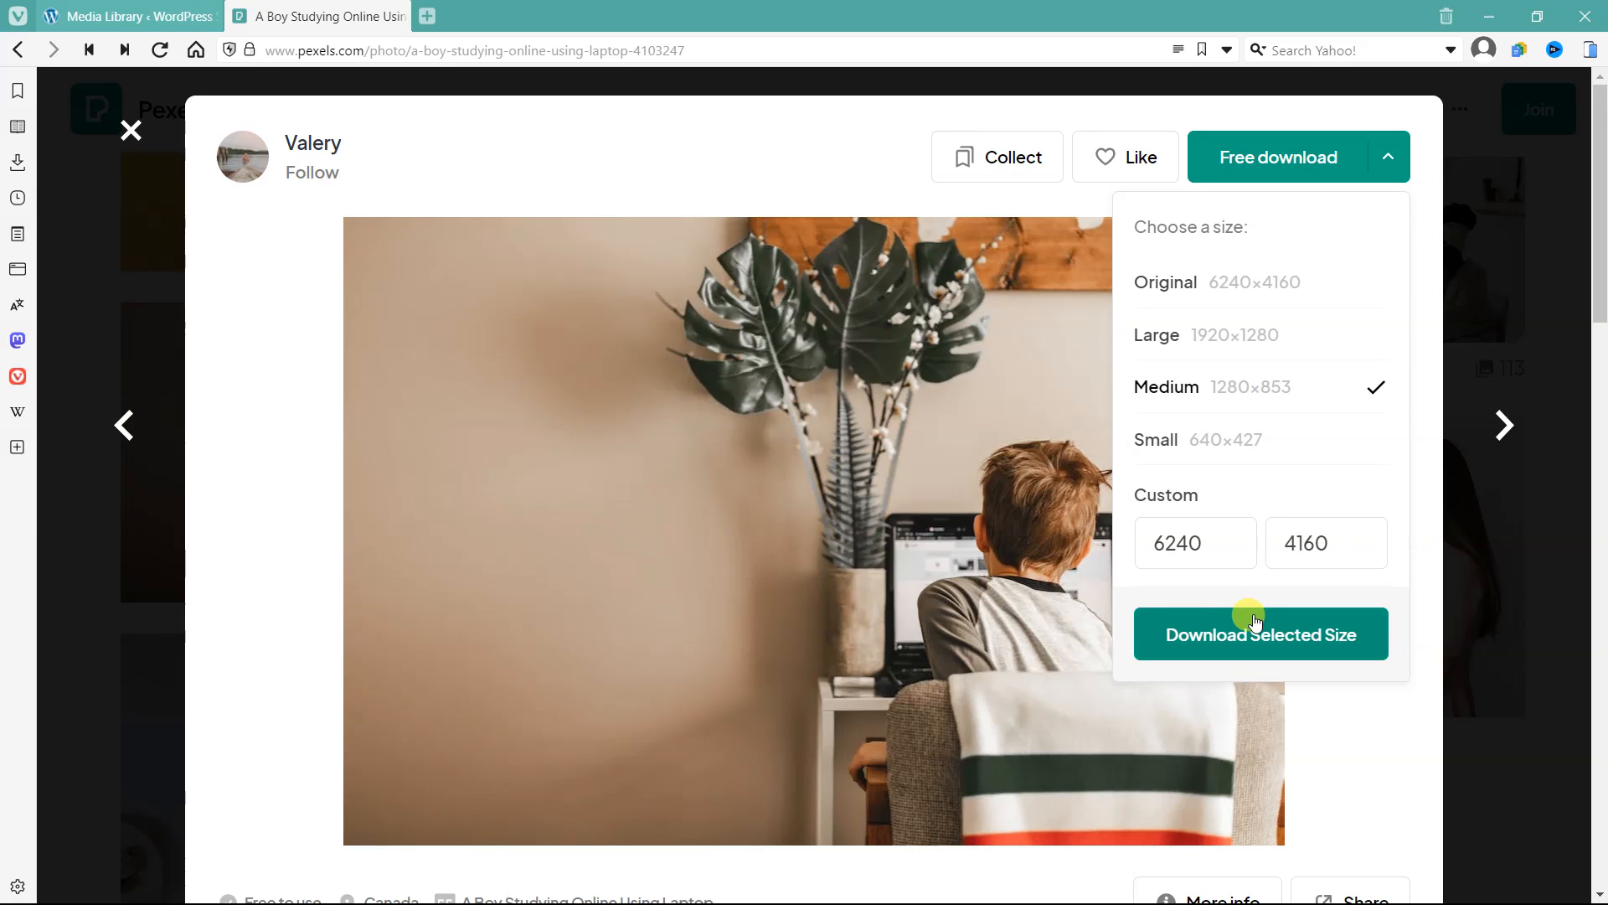
# Download the photo at Medium size and save the JPG to the computer
pyautogui.click(1261, 634)
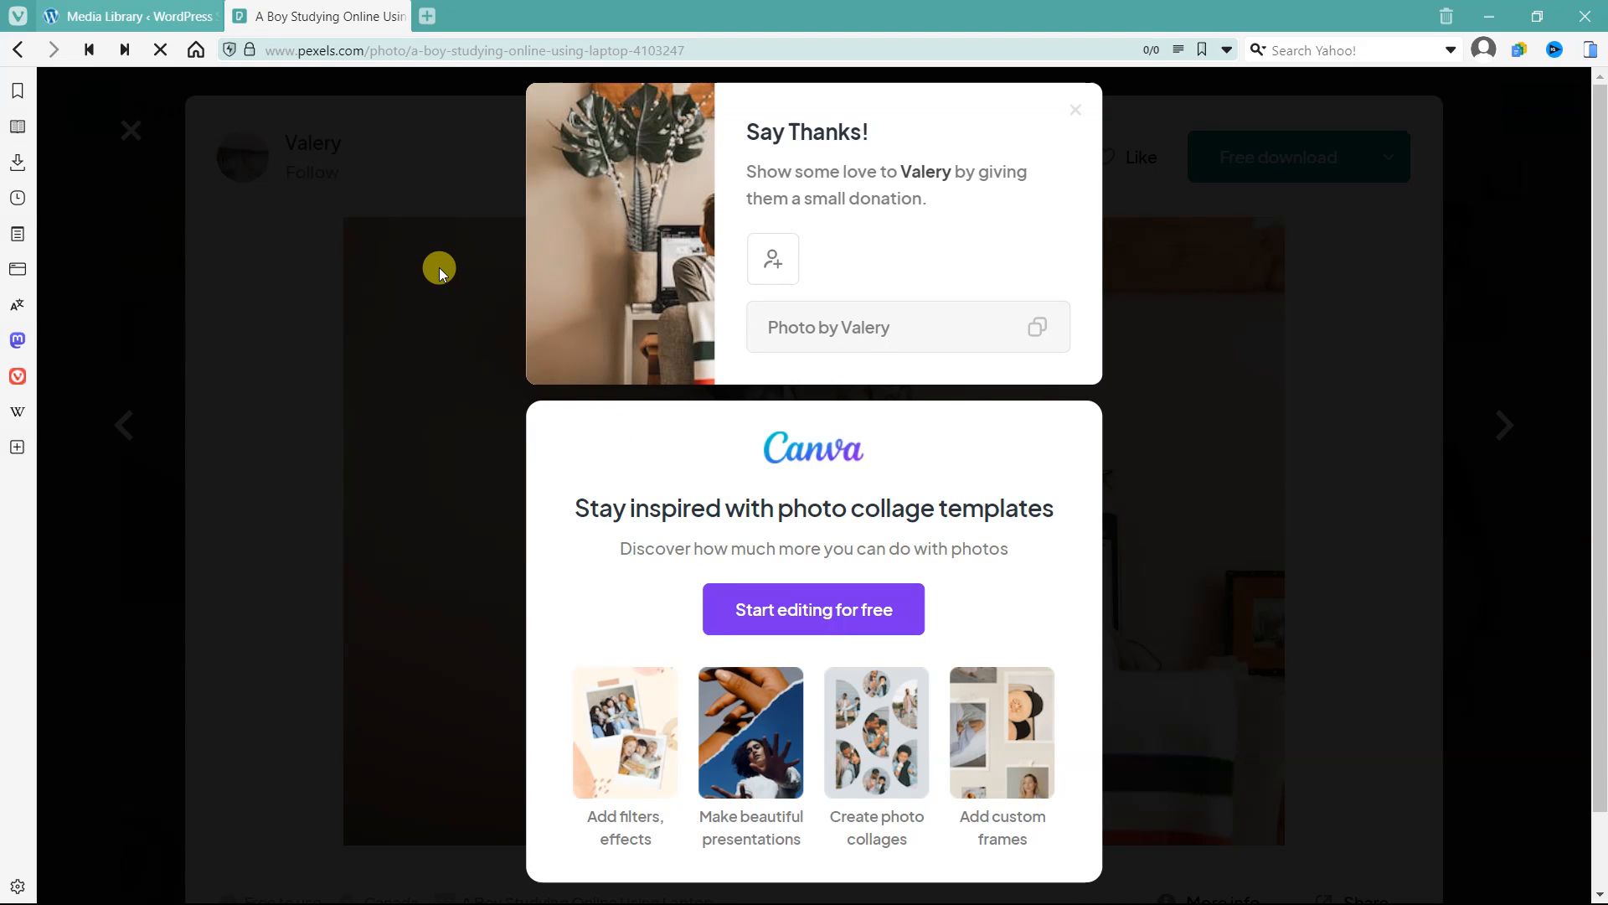
pyautogui.click(1298, 156)
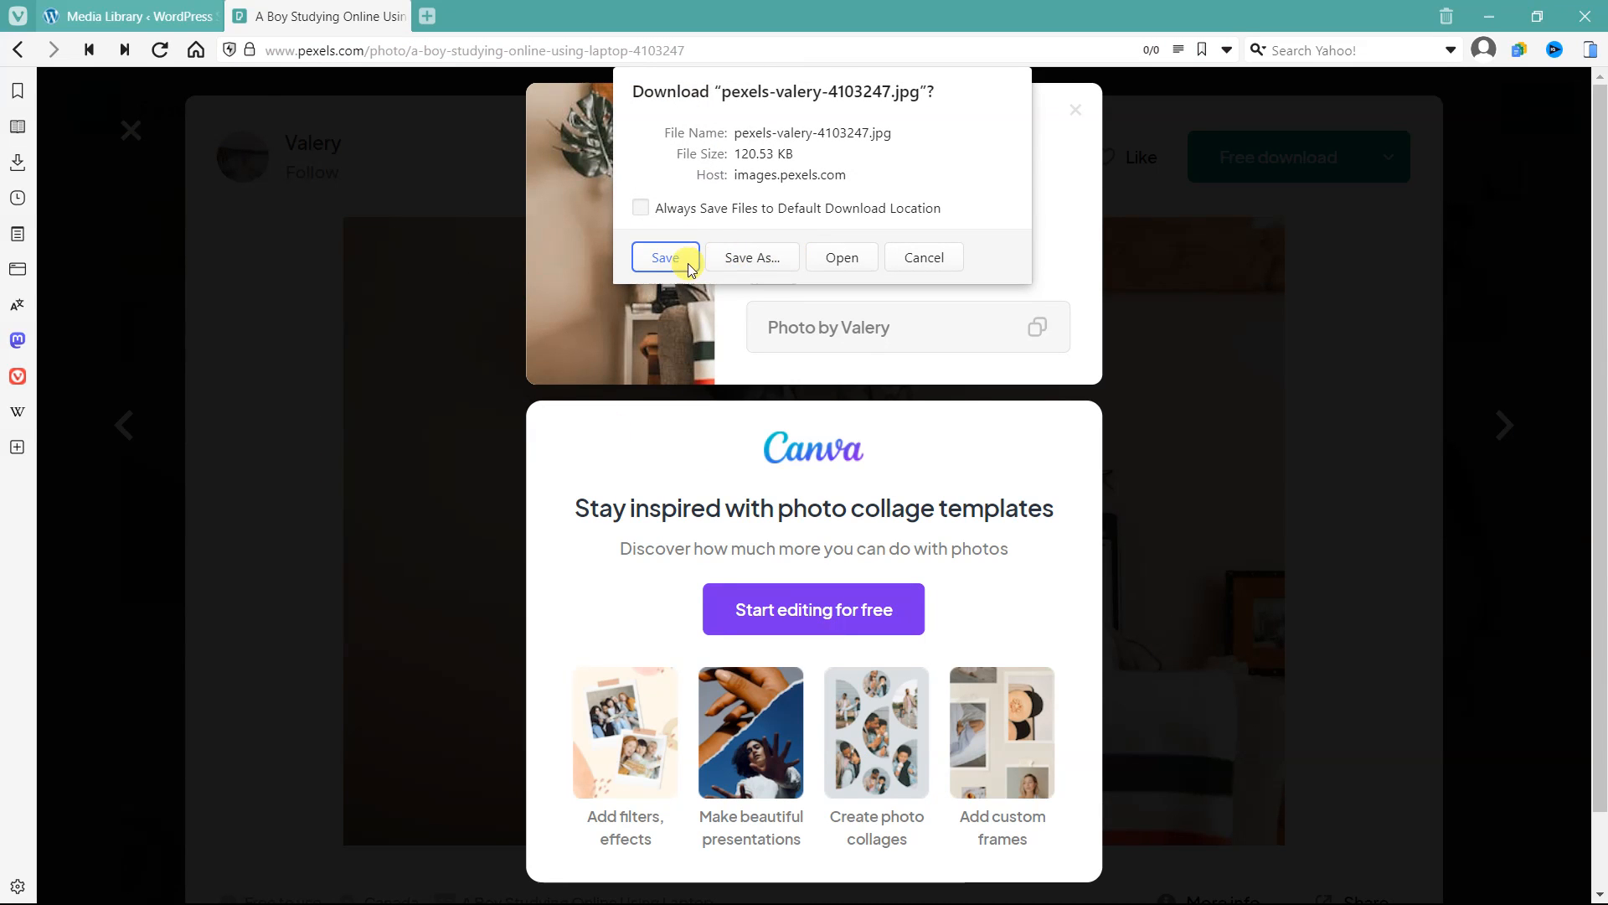
pyautogui.click(666, 257)
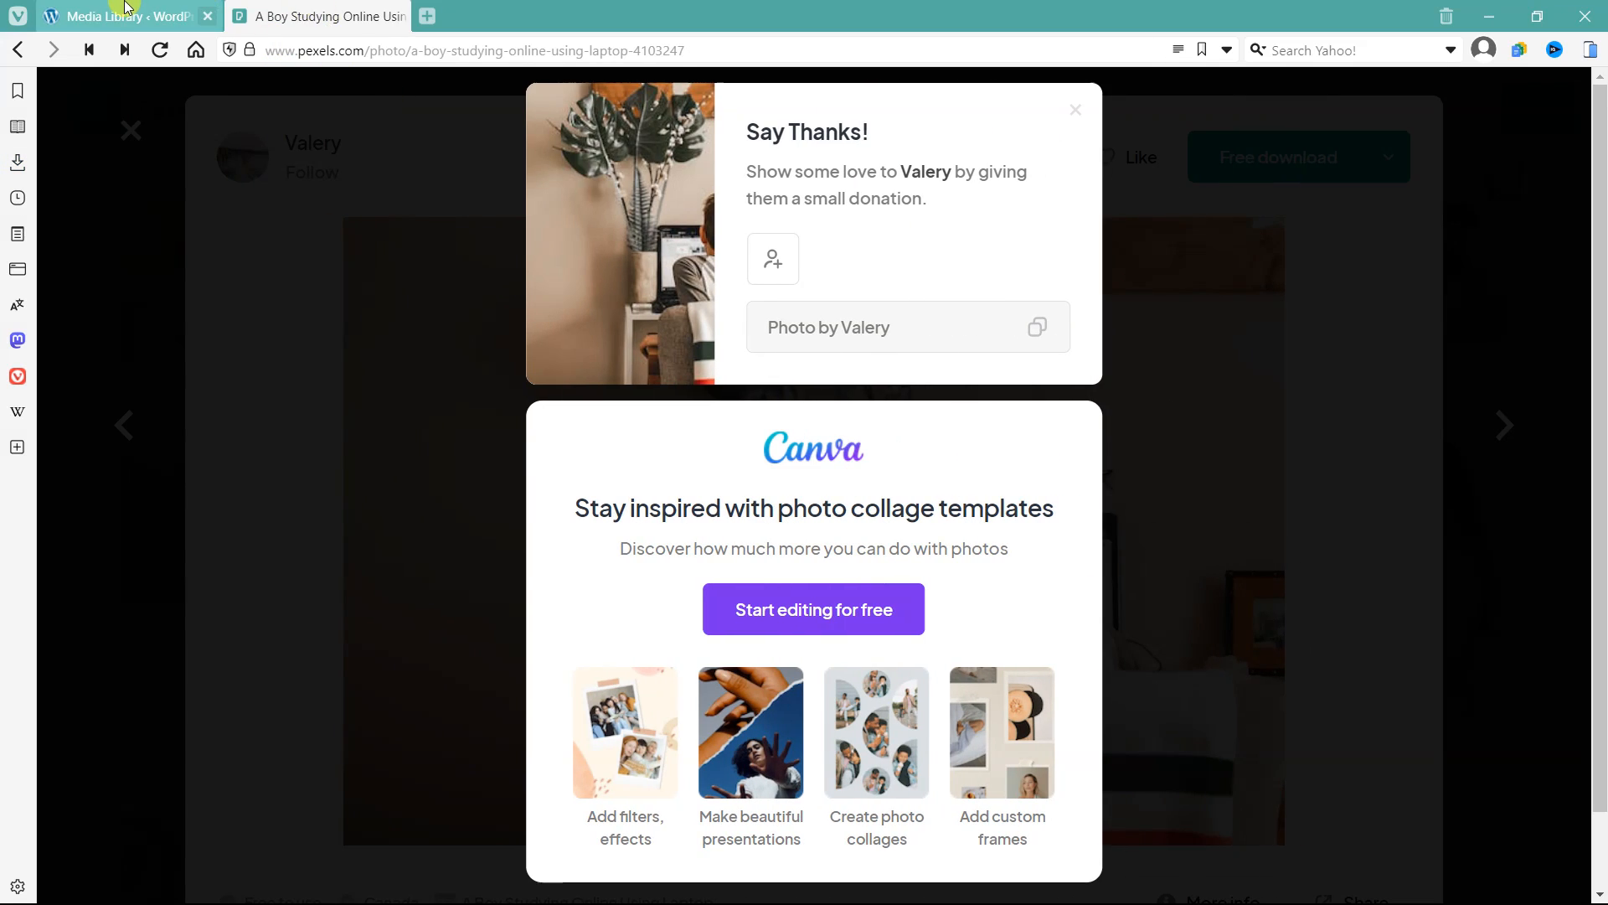
# Upload pexels-valery-4103247 from Downloads into the WordPress Media Library
pyautogui.click(117, 16)
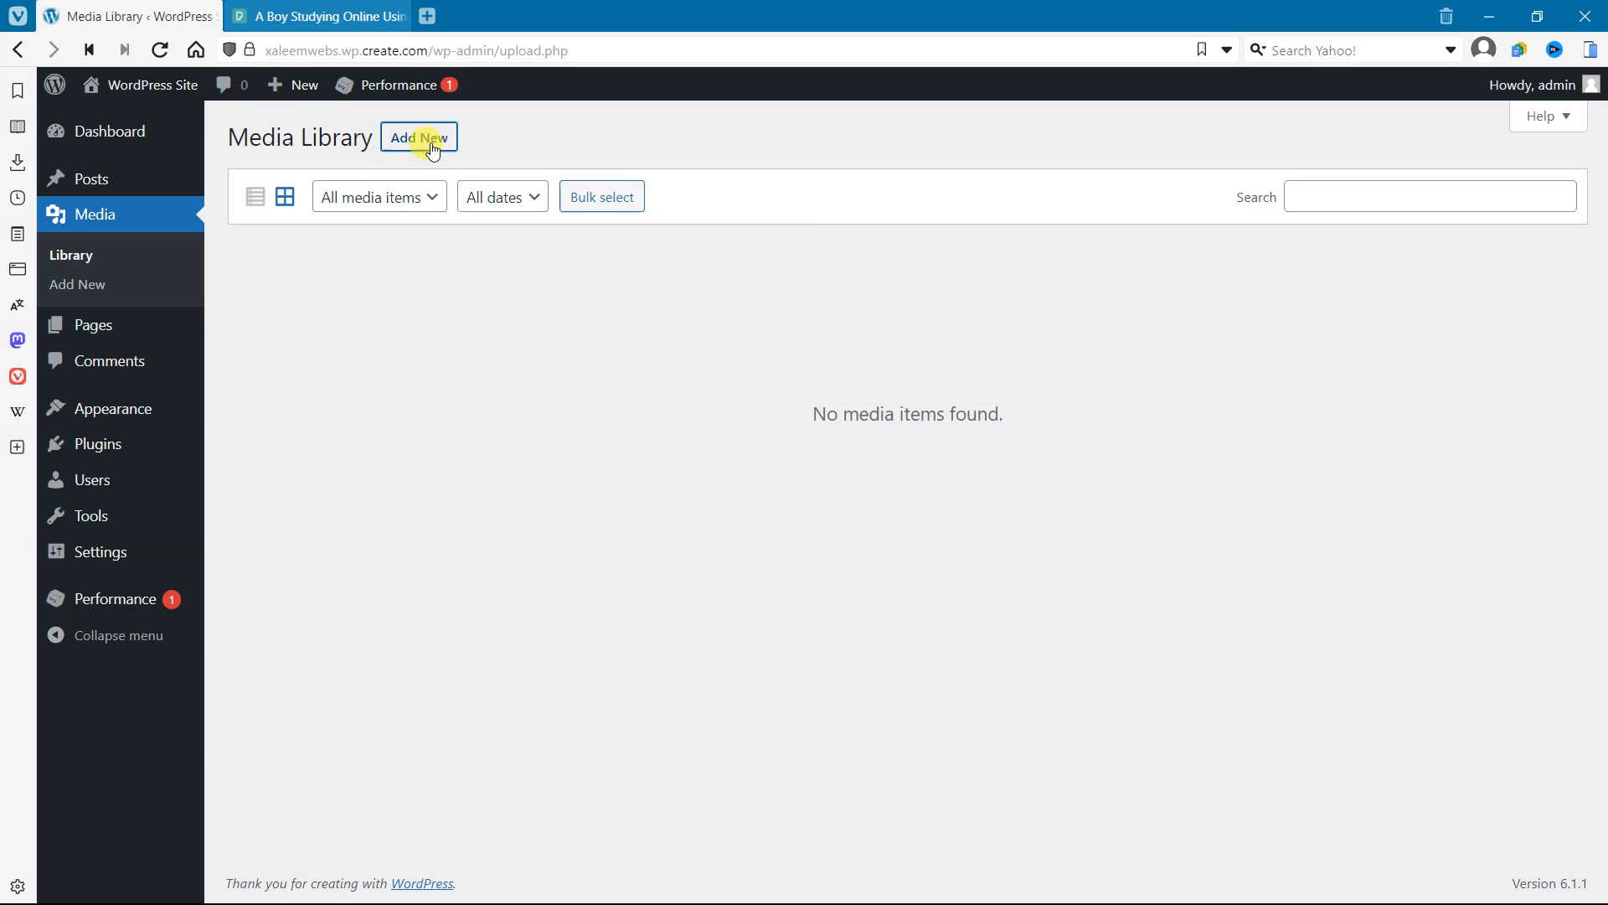
pyautogui.click(419, 137)
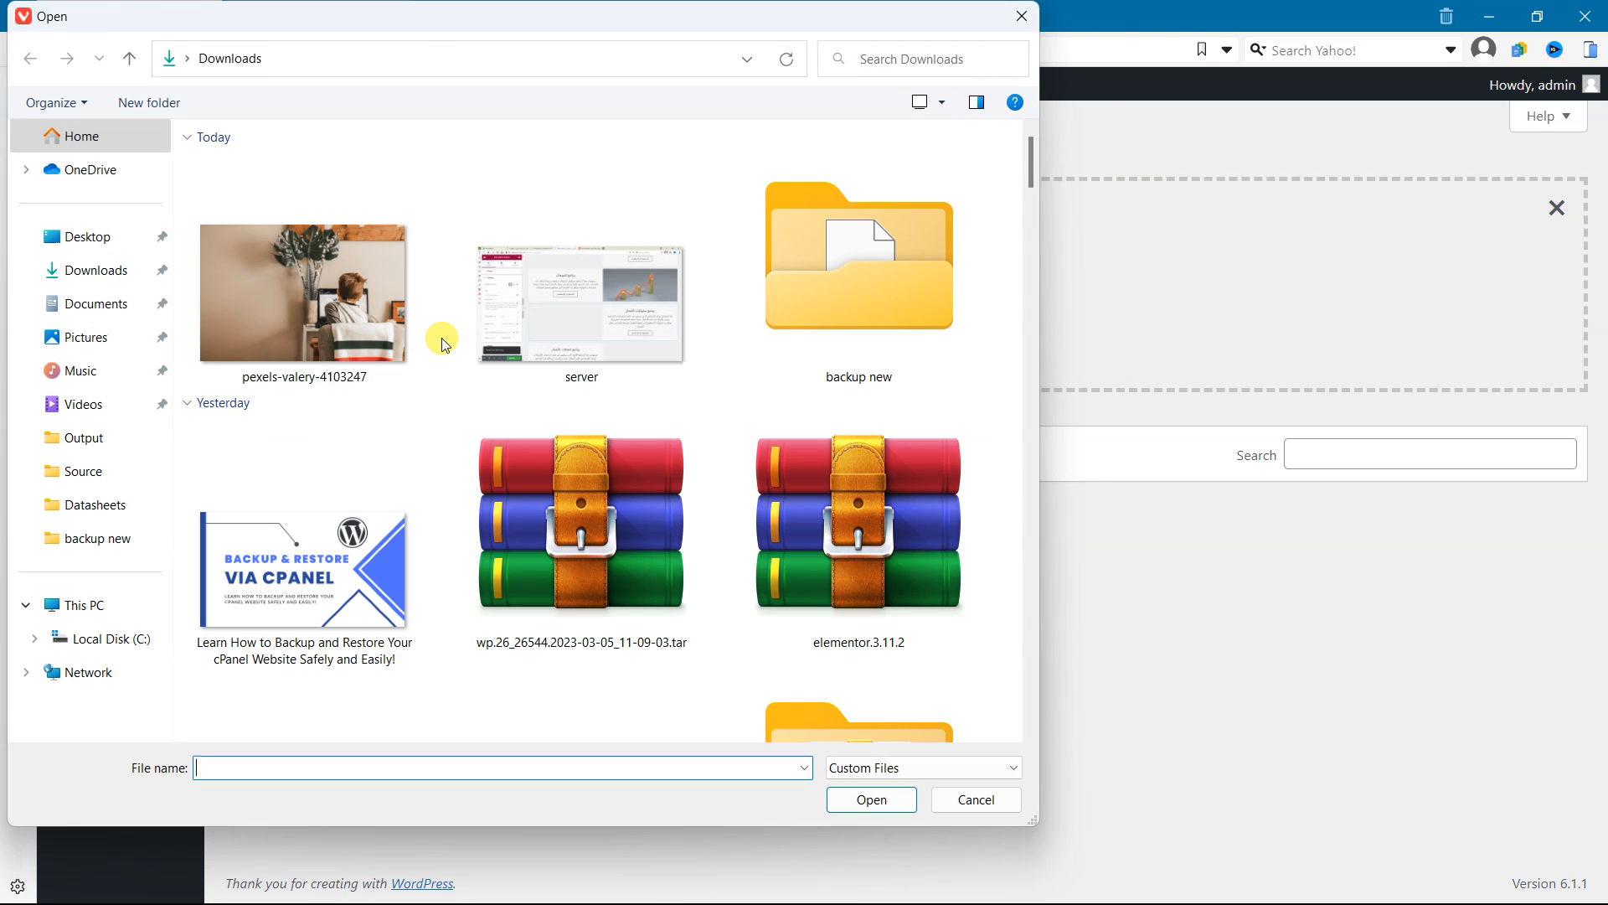
pyautogui.click(303, 294)
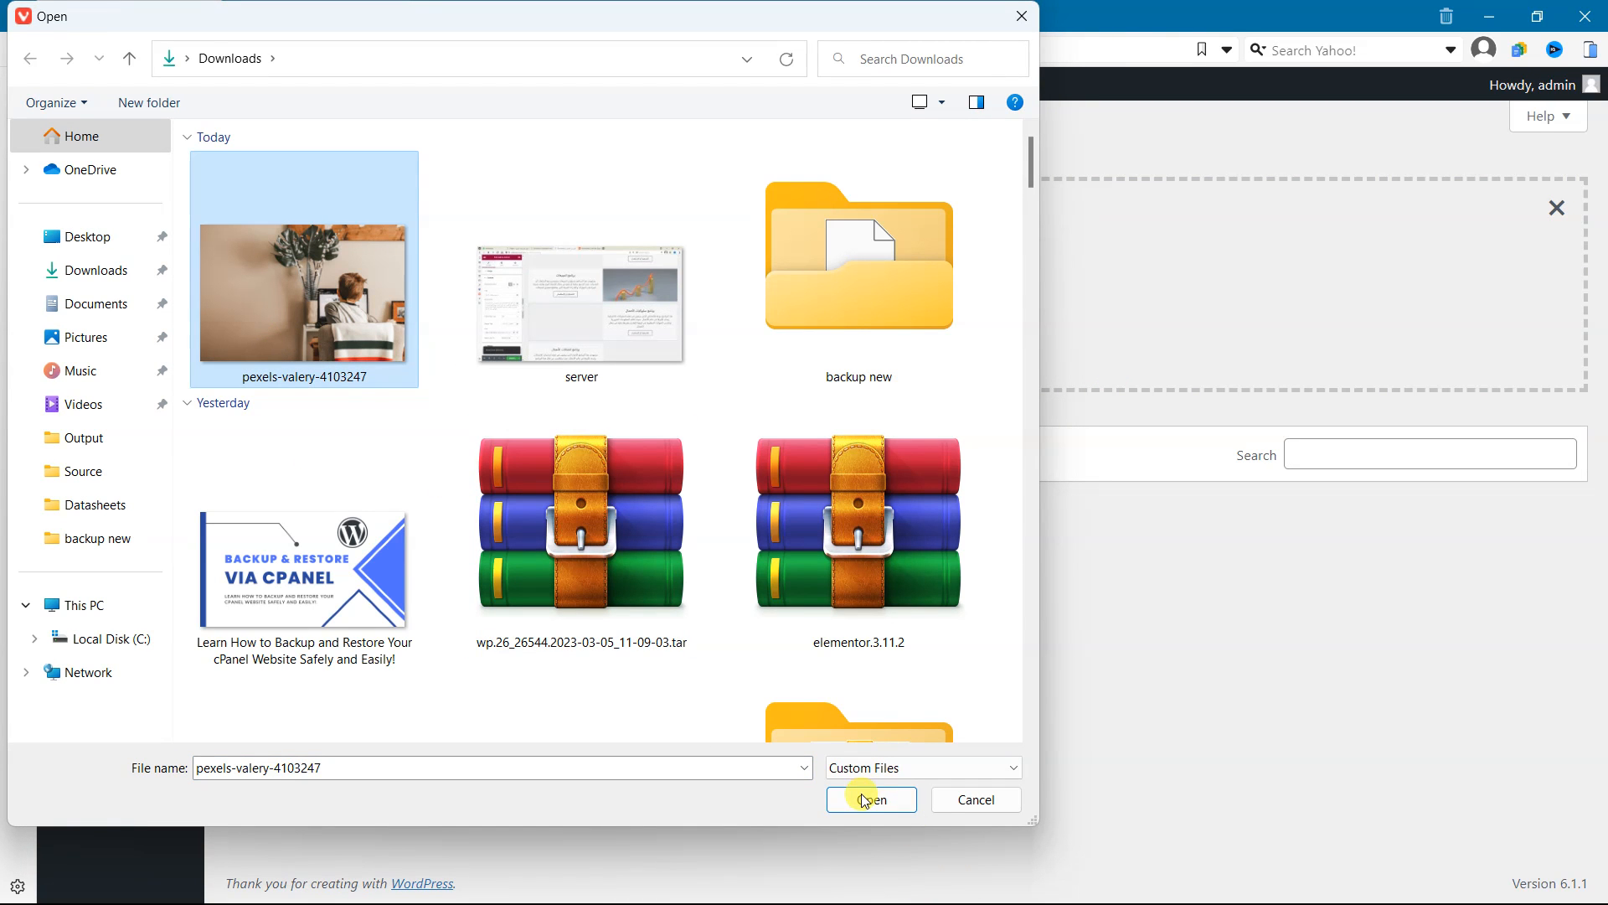
pyautogui.click(871, 799)
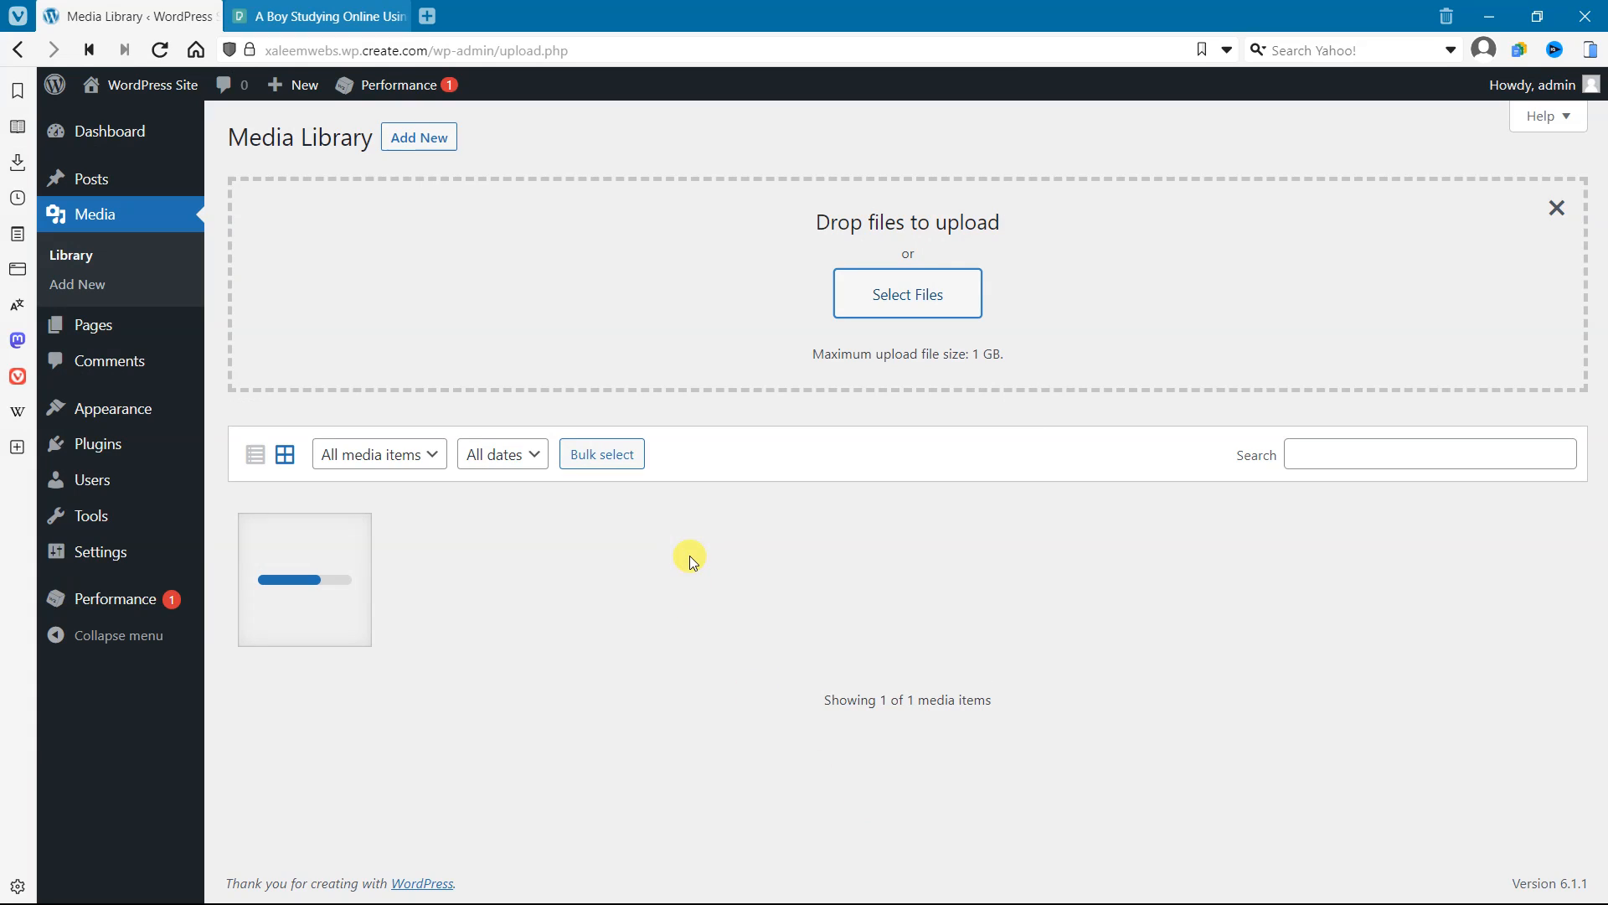
pyautogui.moveTo(93, 325)
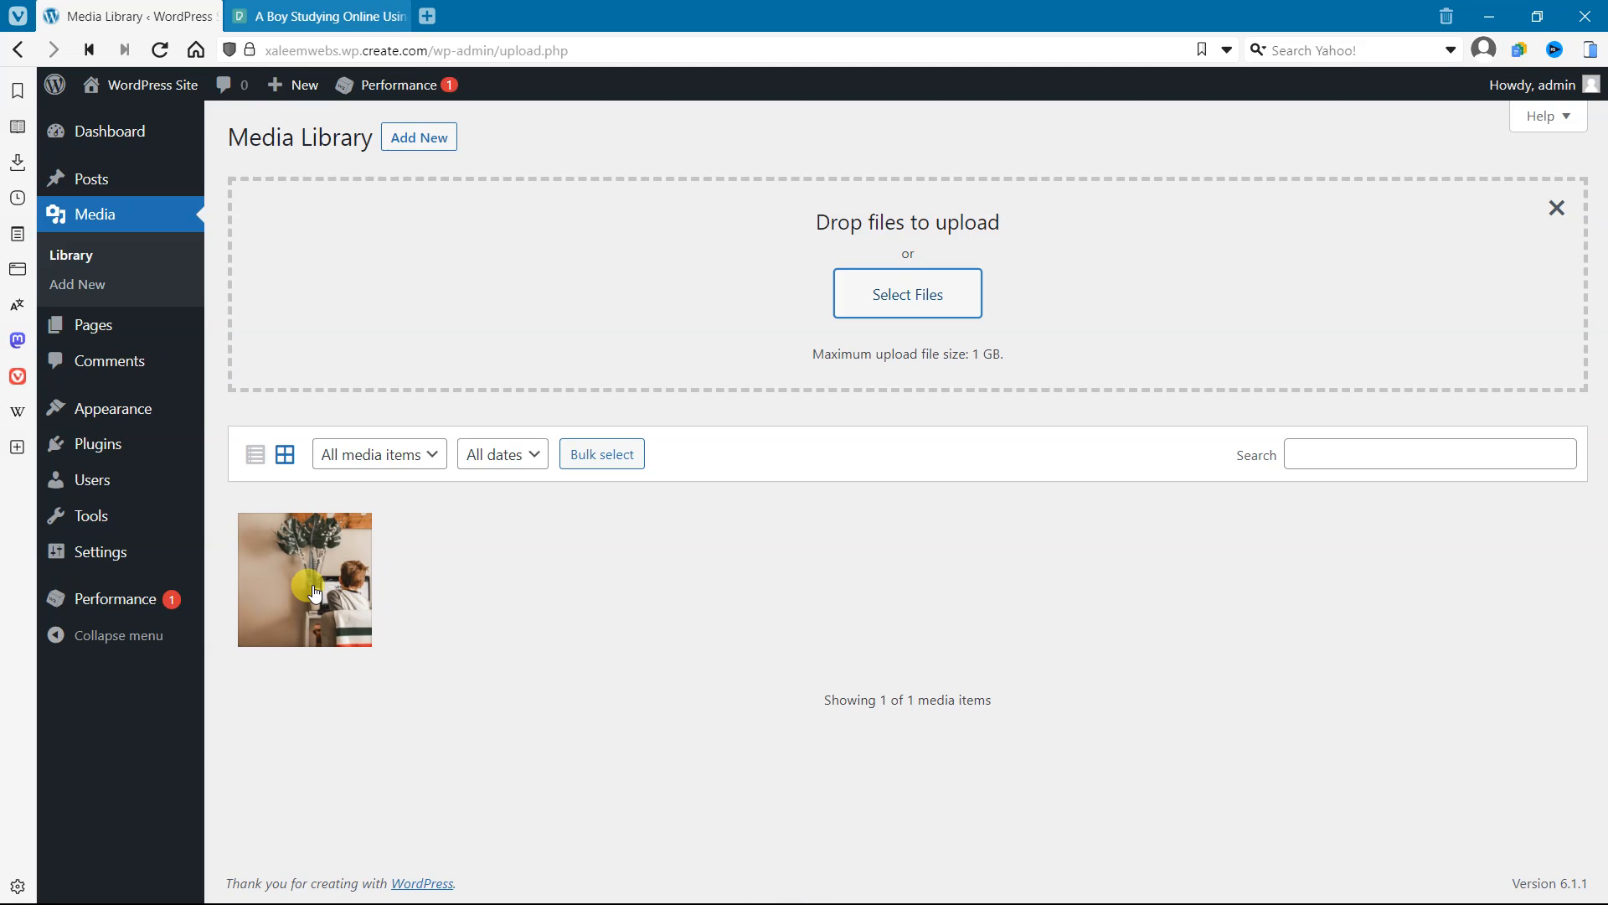
# Open the uploaded photo's Attachment details and focus the Alternative Text field
pyautogui.click(305, 580)
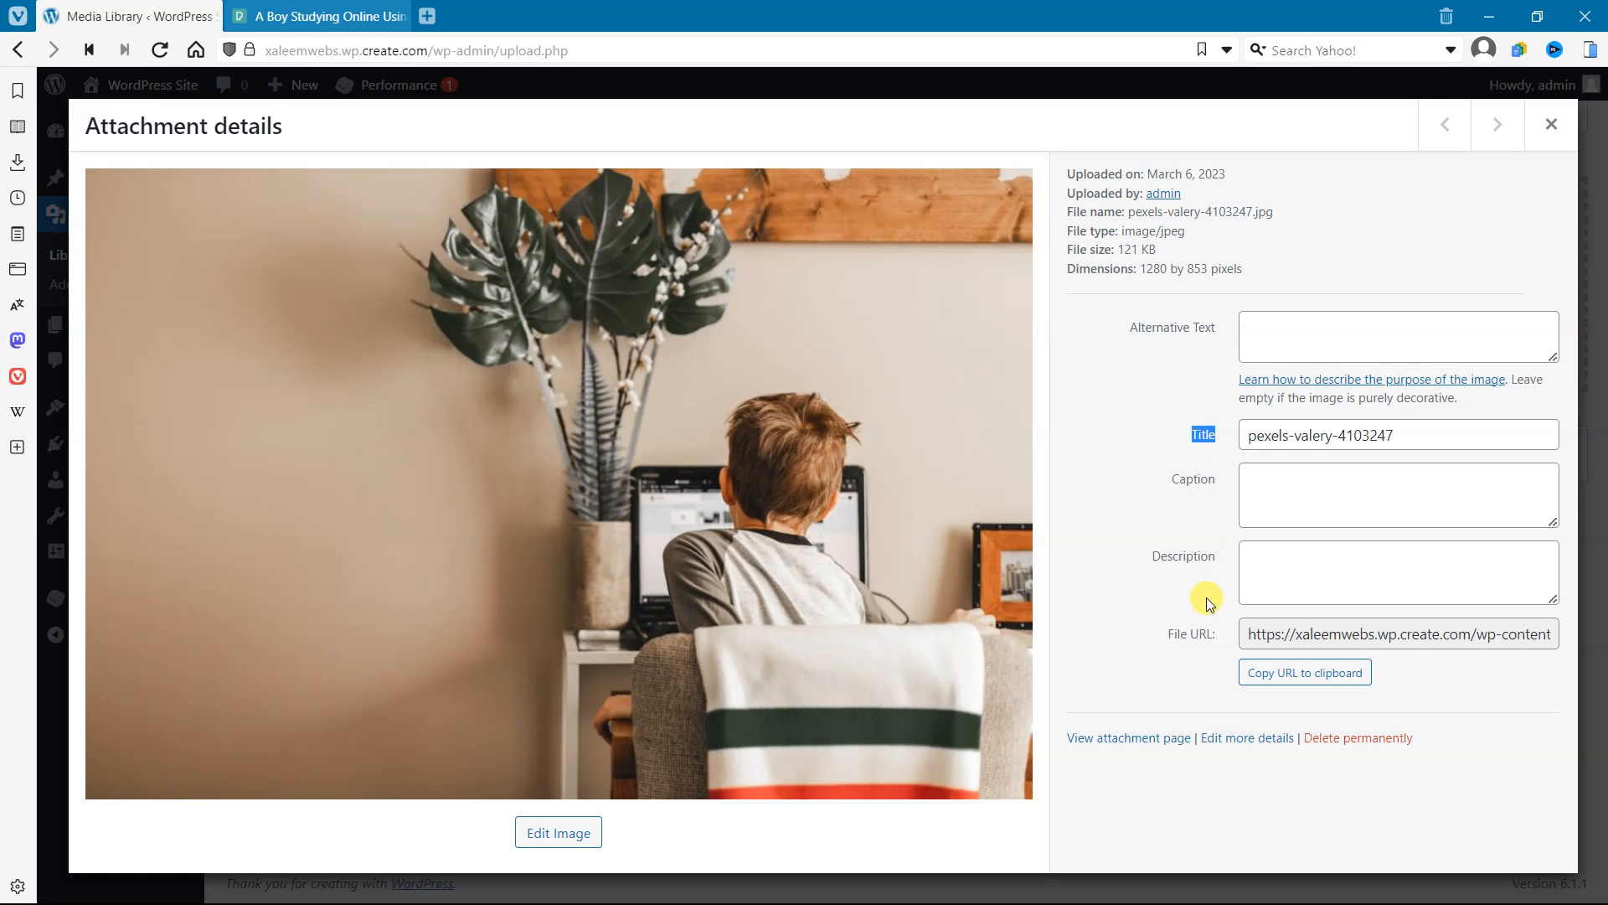
pyautogui.moveTo(1205, 327)
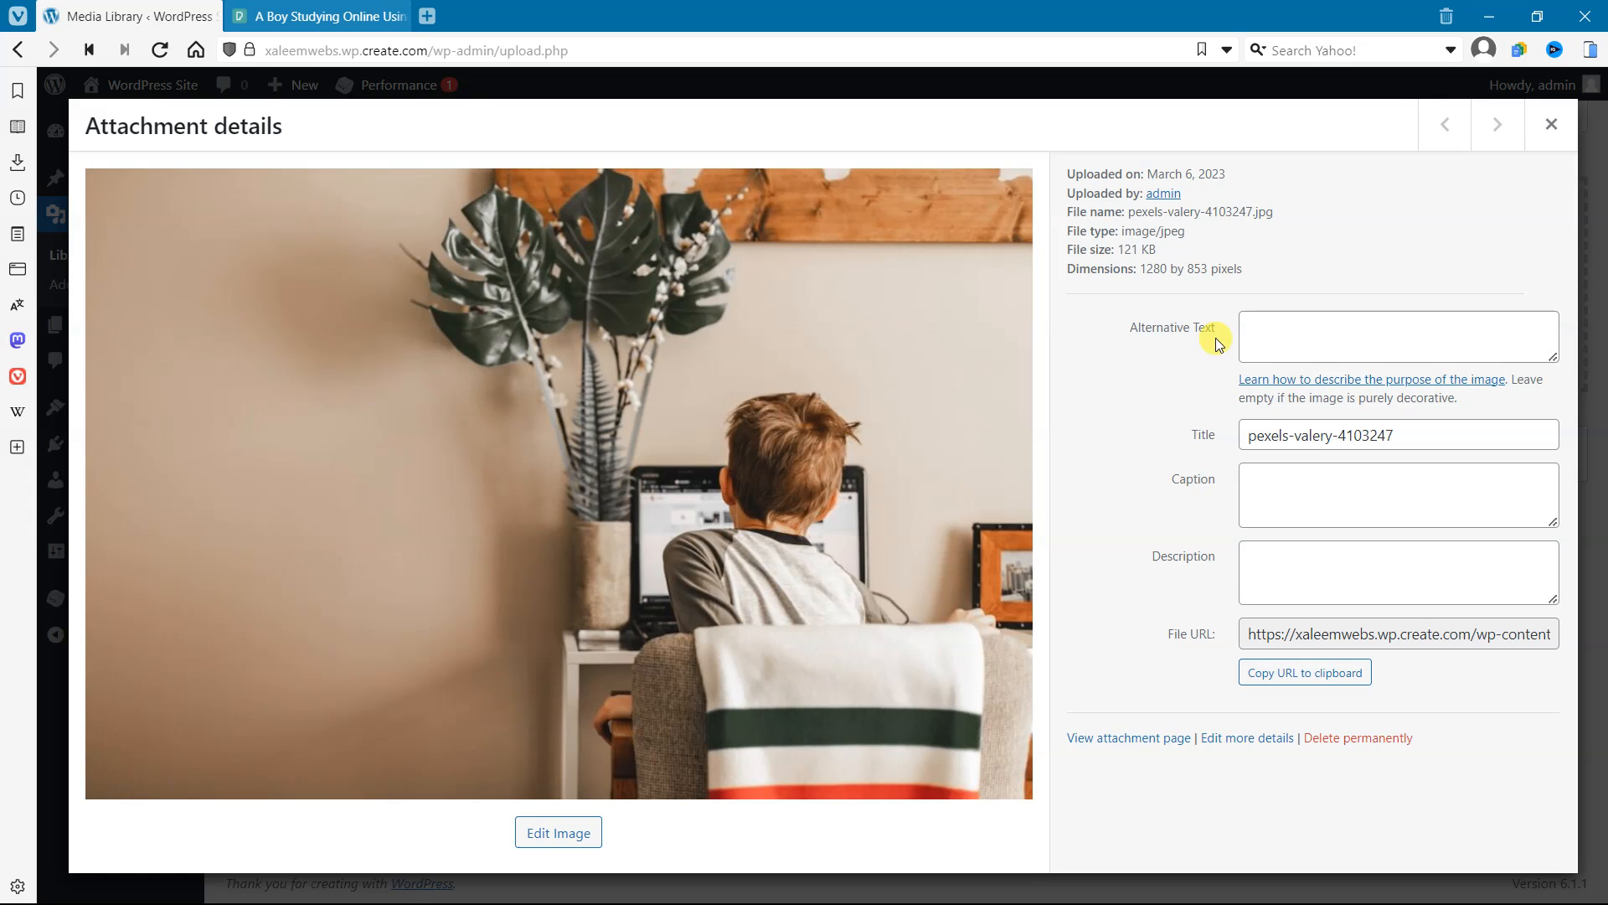
pyautogui.click(1399, 336)
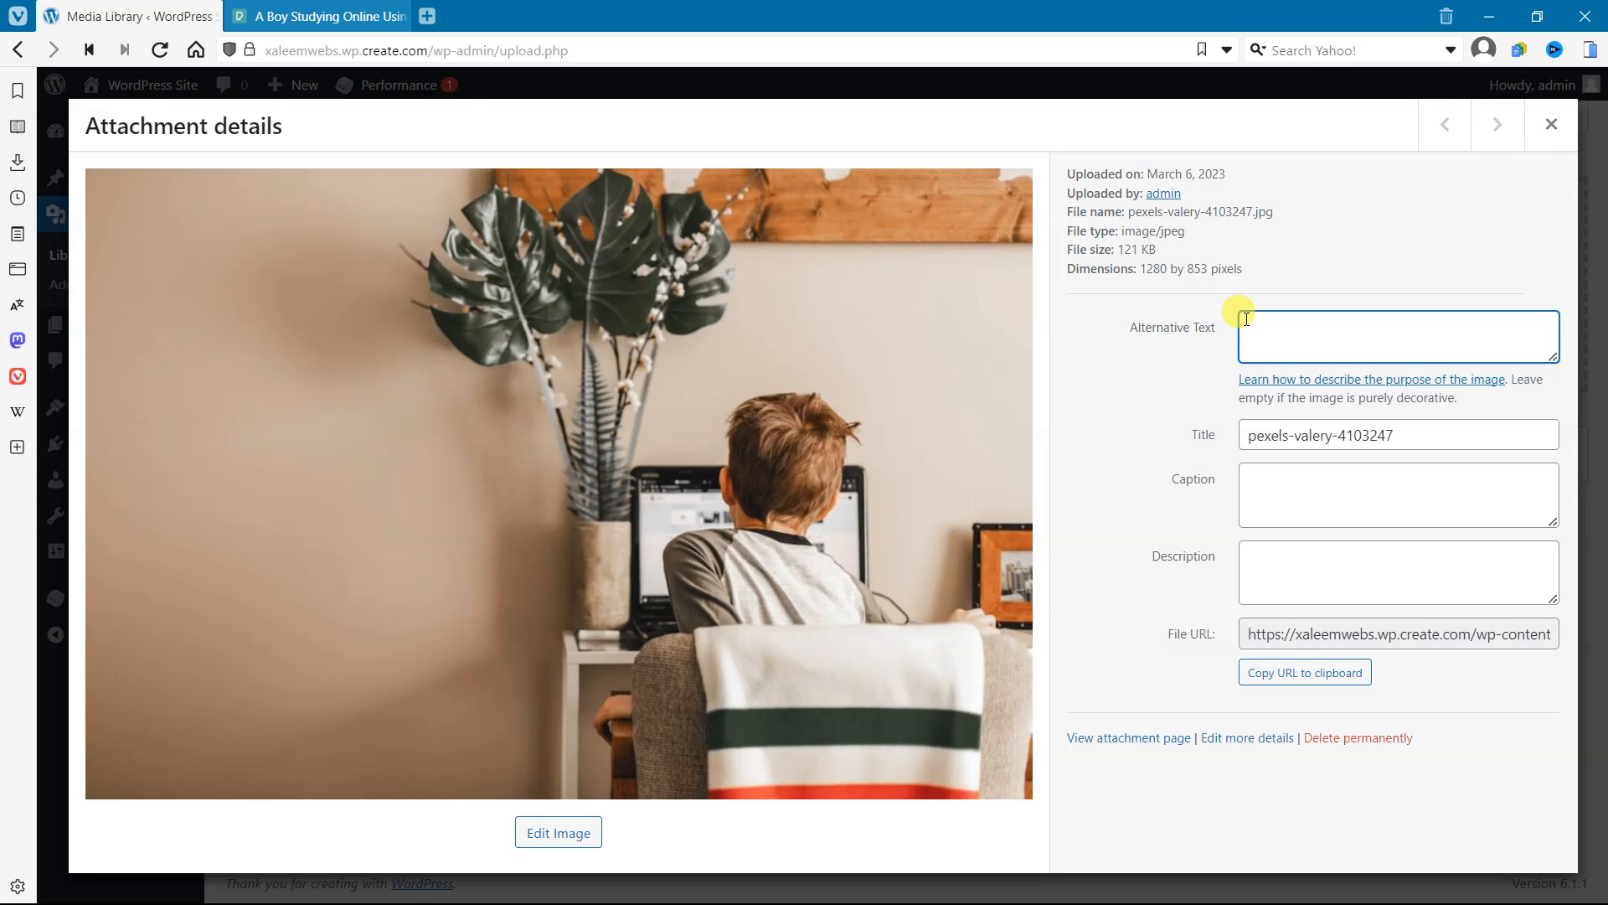
pyautogui.moveTo(920, 494)
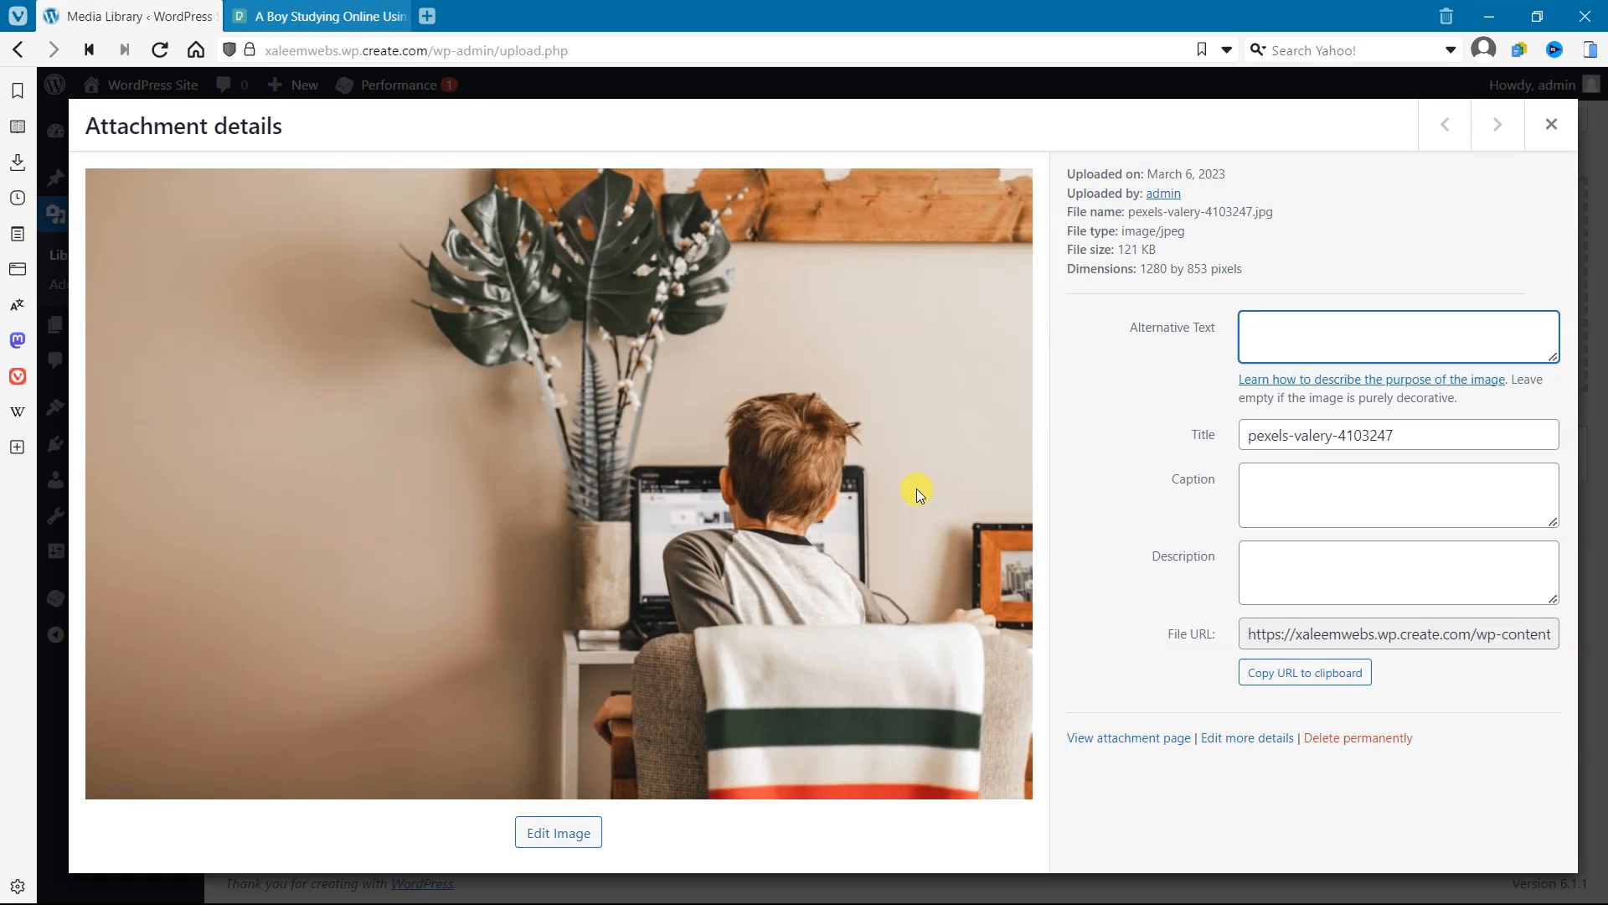
pyautogui.moveTo(1025, 411)
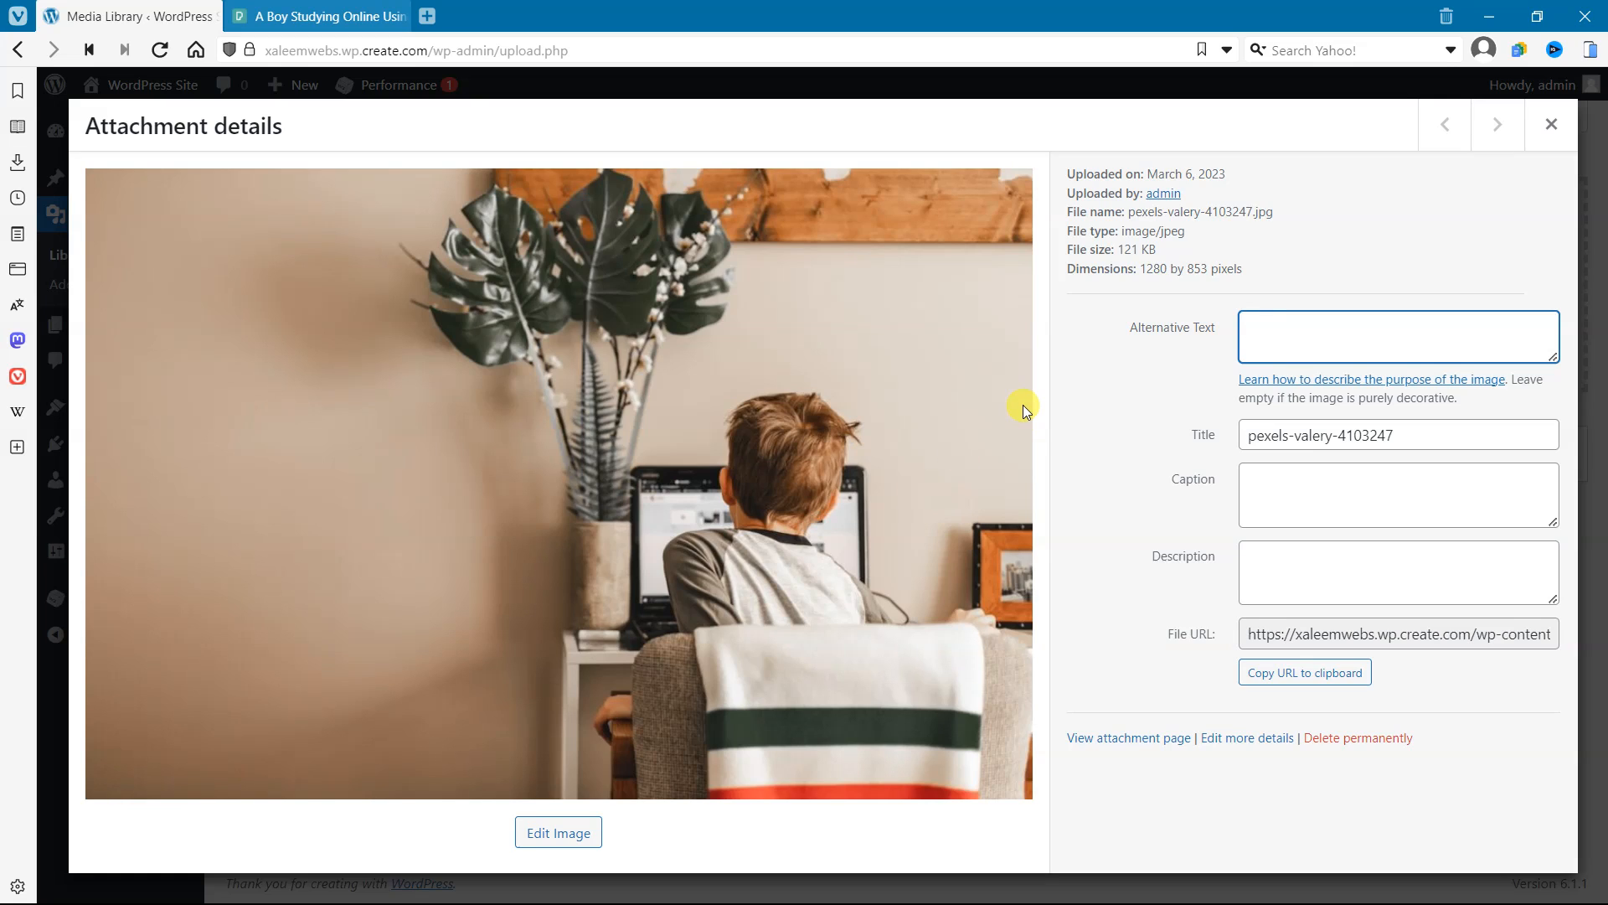
pyautogui.click(1399, 335)
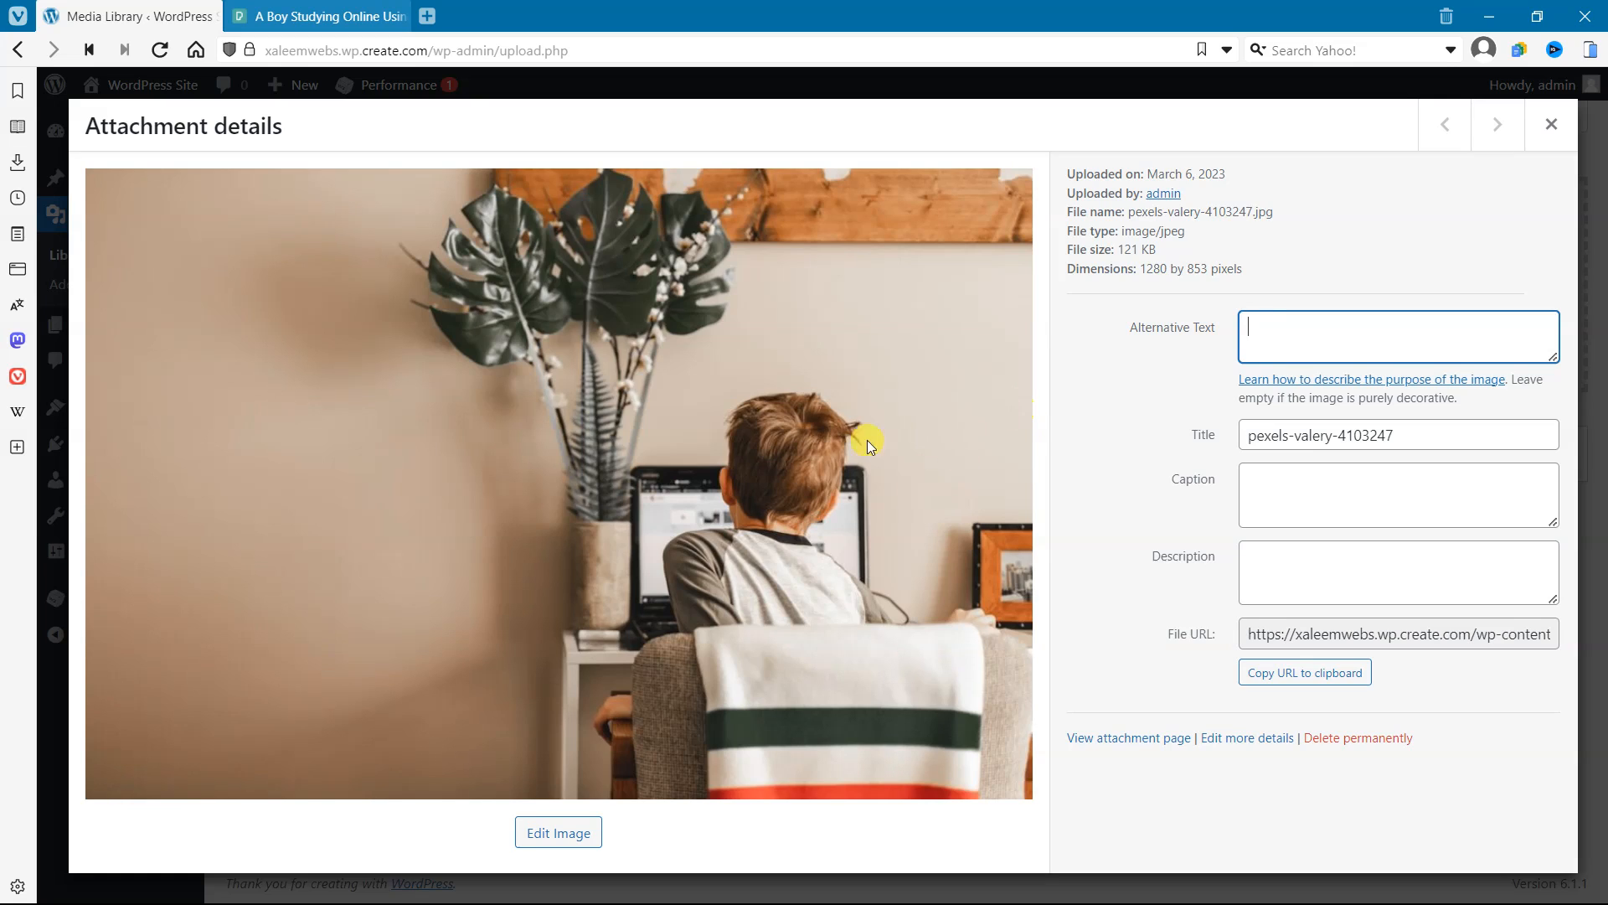
pyautogui.moveTo(501, 530)
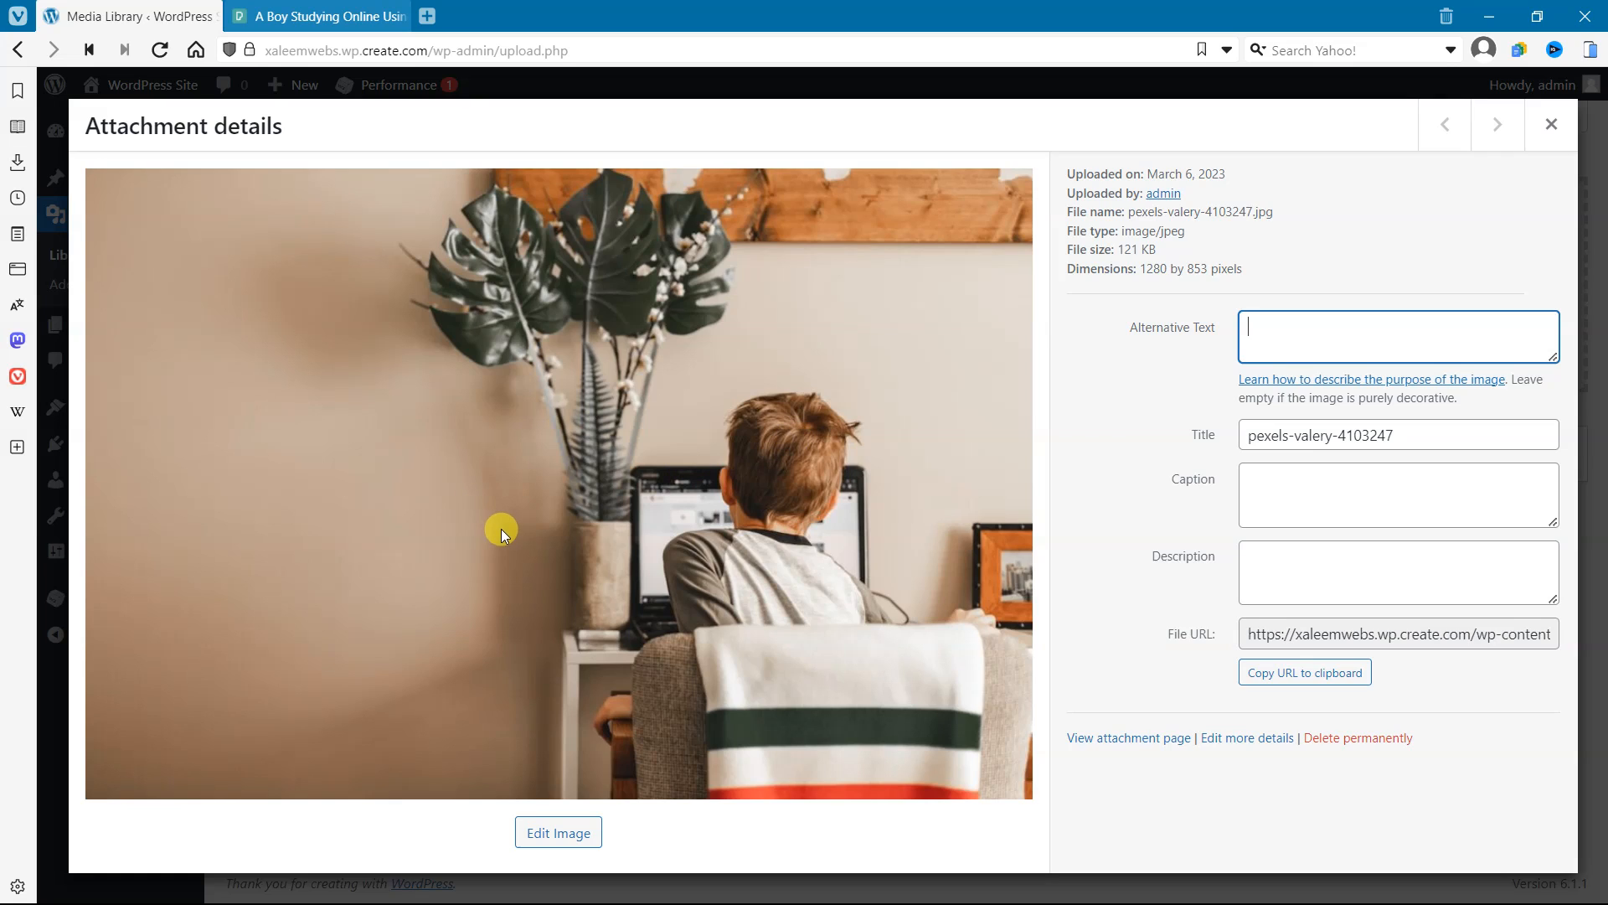
pyautogui.moveTo(513, 537)
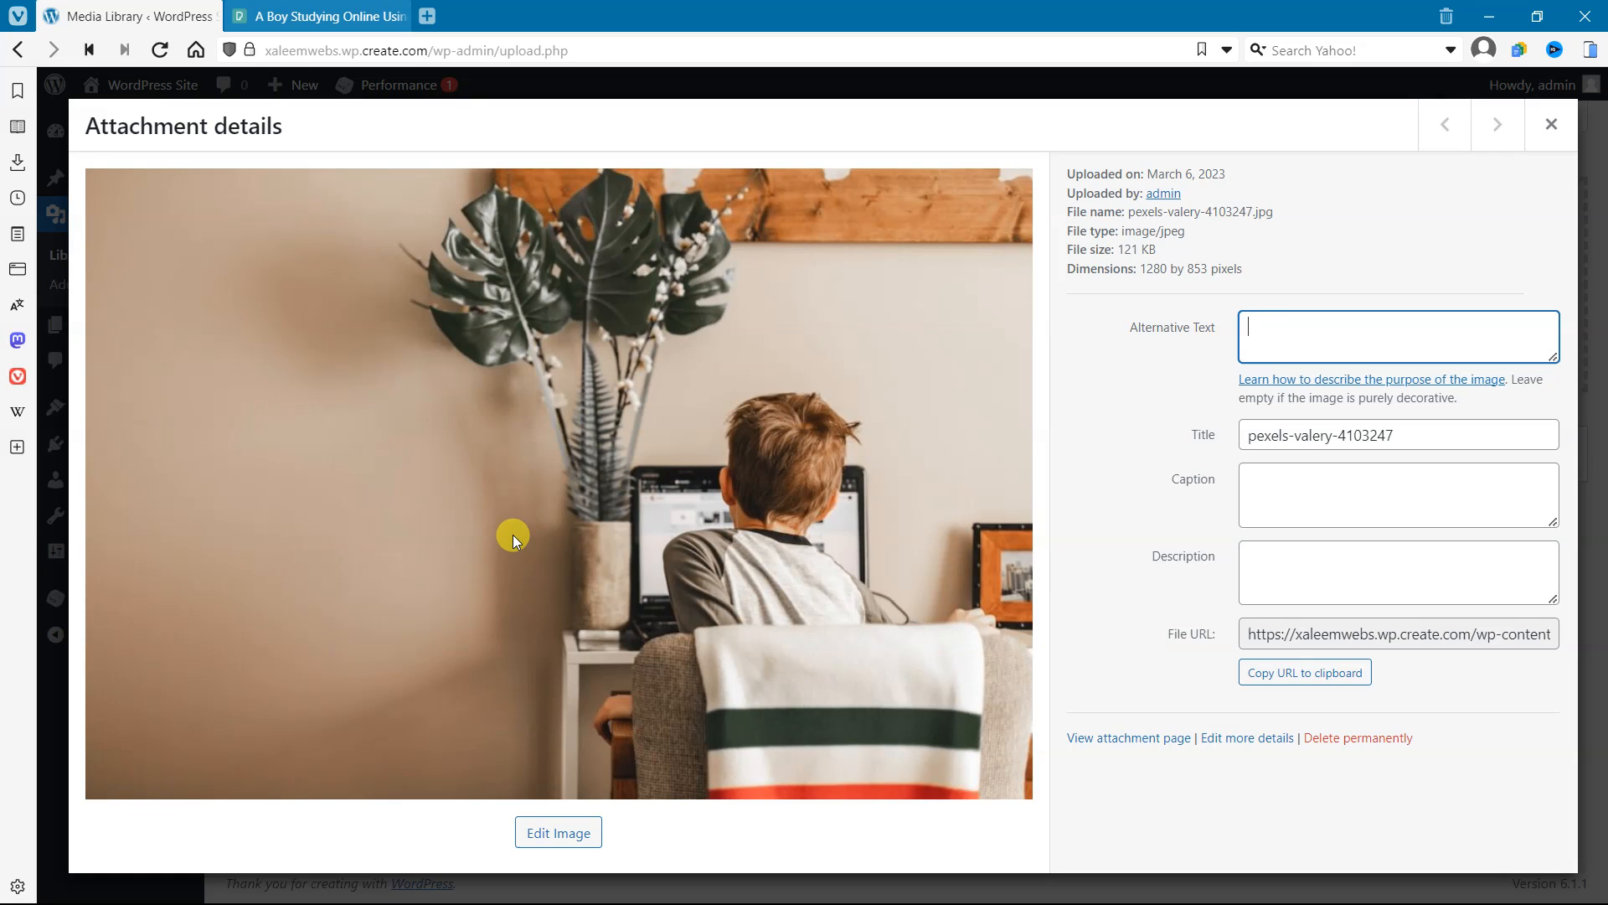
pyautogui.moveTo(708, 544)
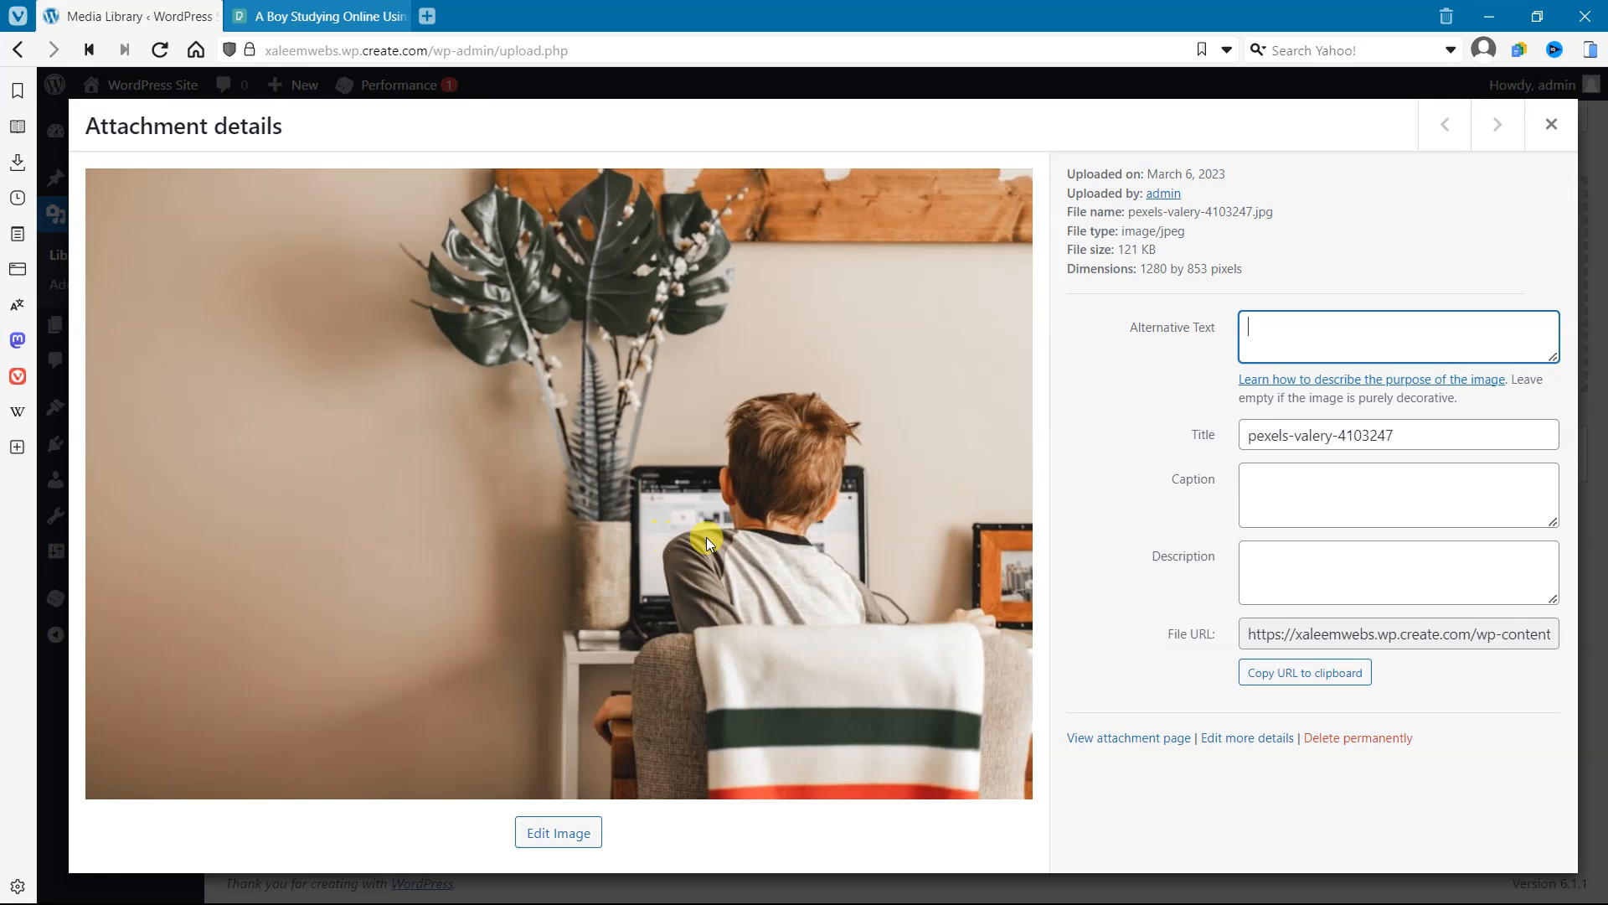
pyautogui.moveTo(720, 548)
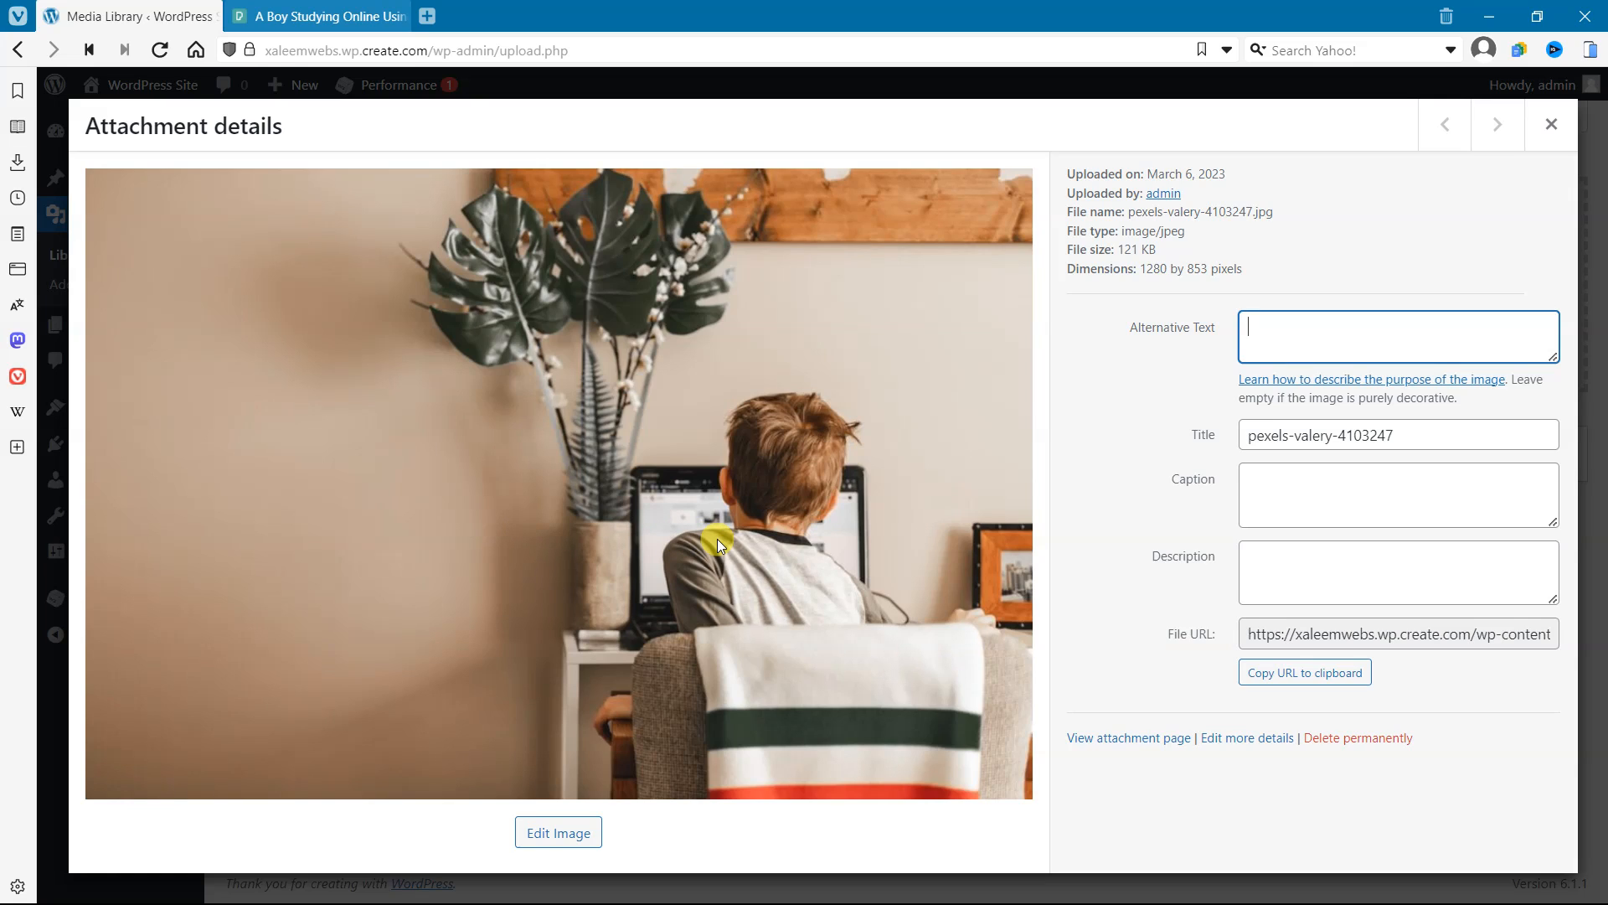
pyautogui.moveTo(928, 487)
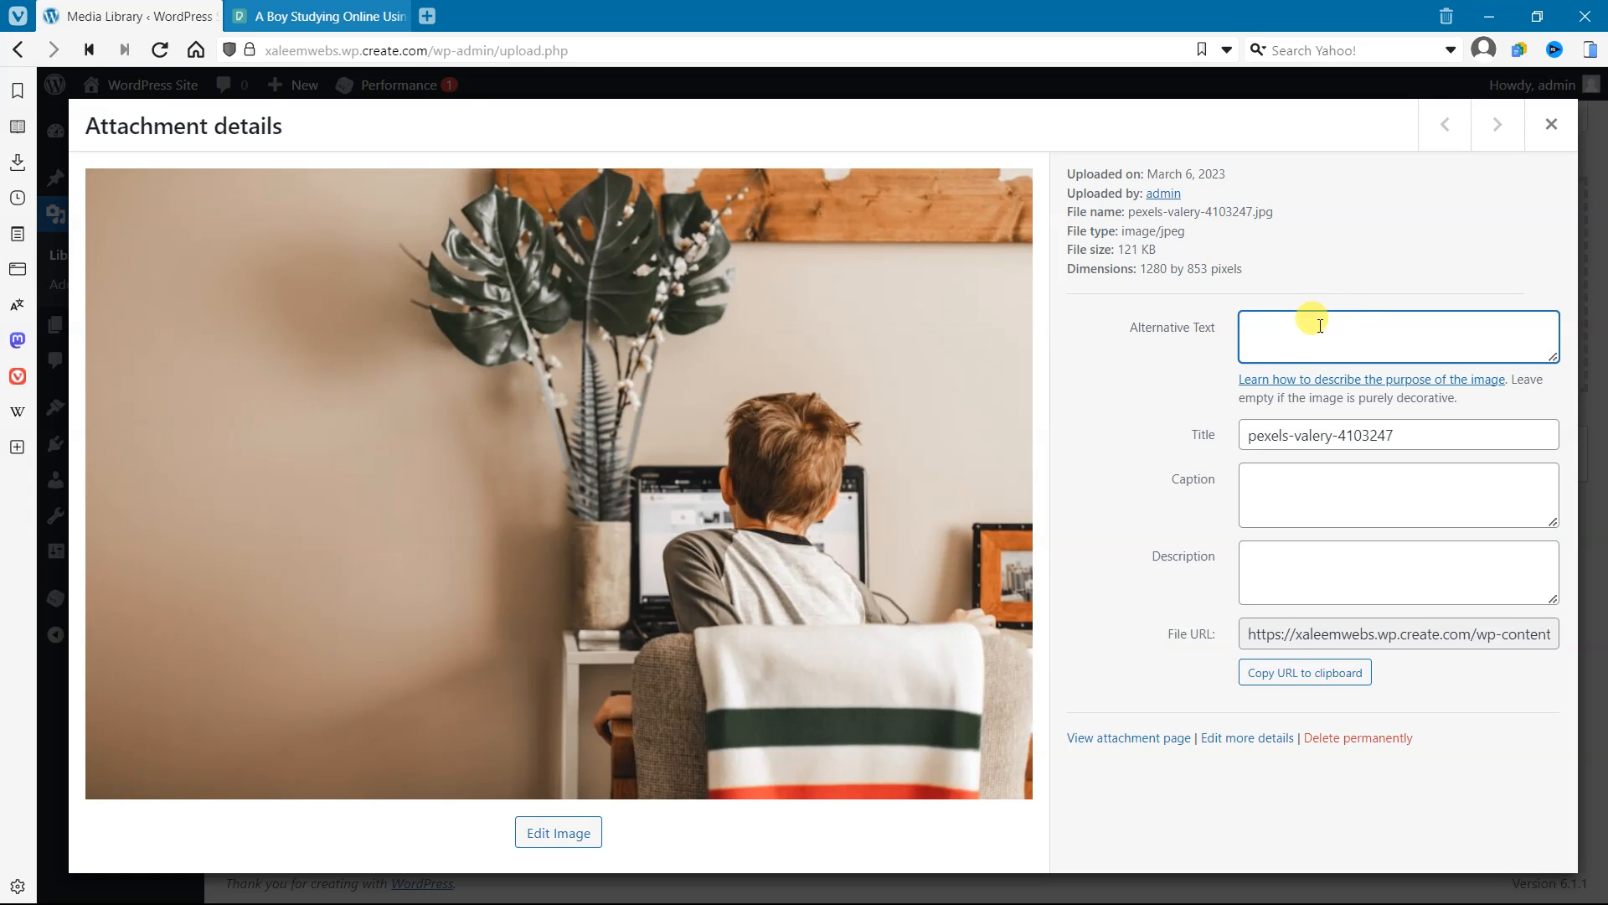
# Enter 'children watching laptop' as the photo's alternative text
pyautogui.click(1320, 326)
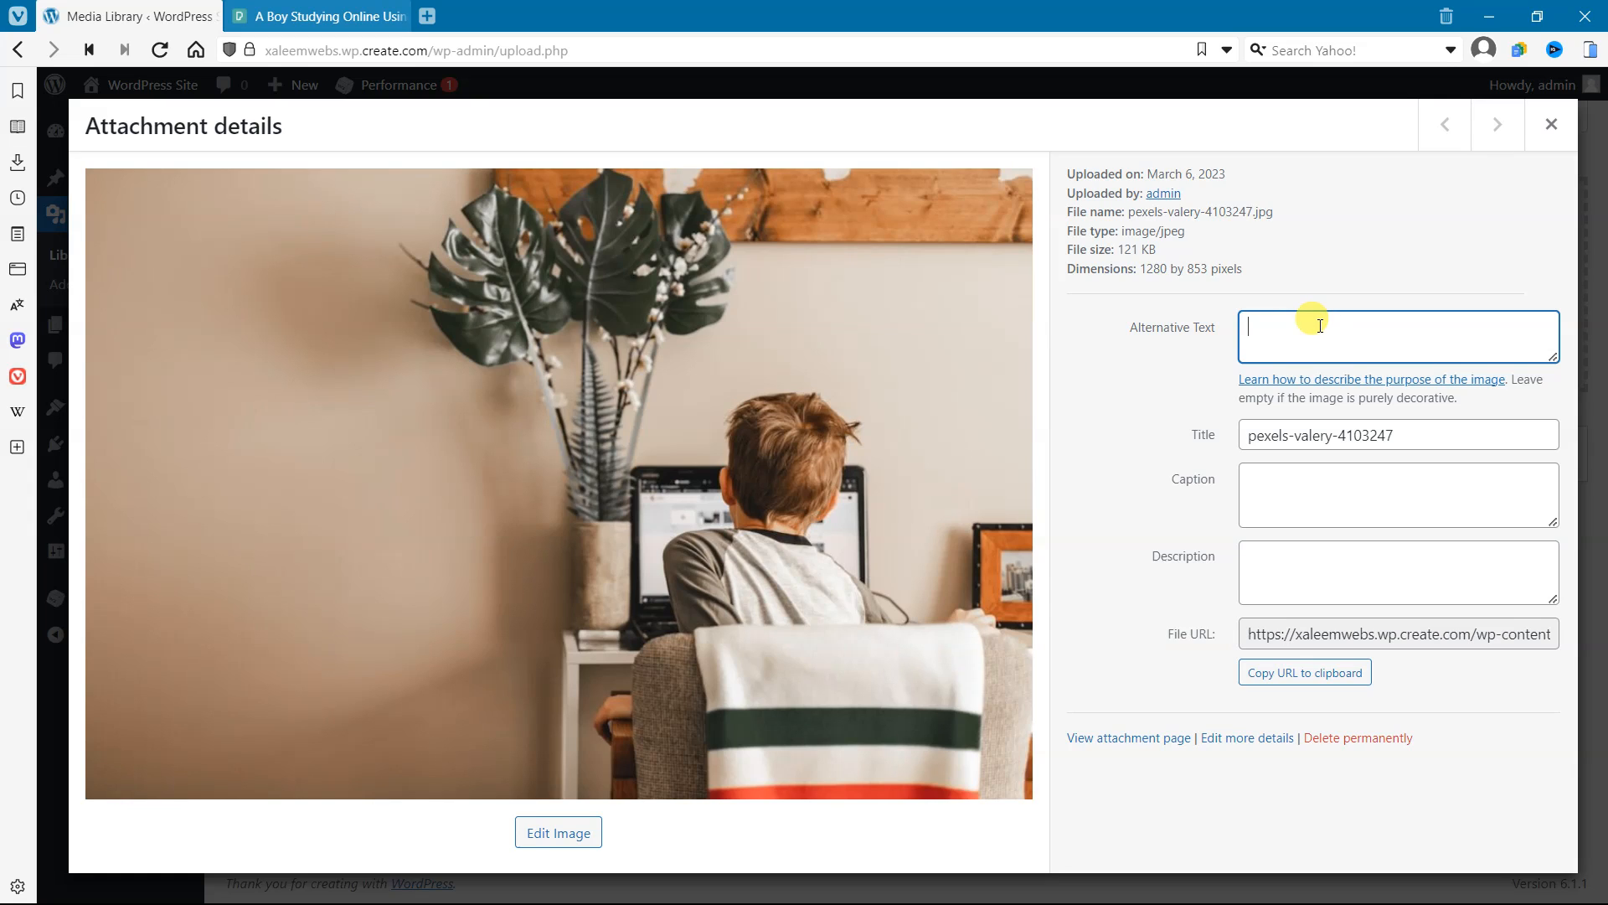
pyautogui.write('children watching')
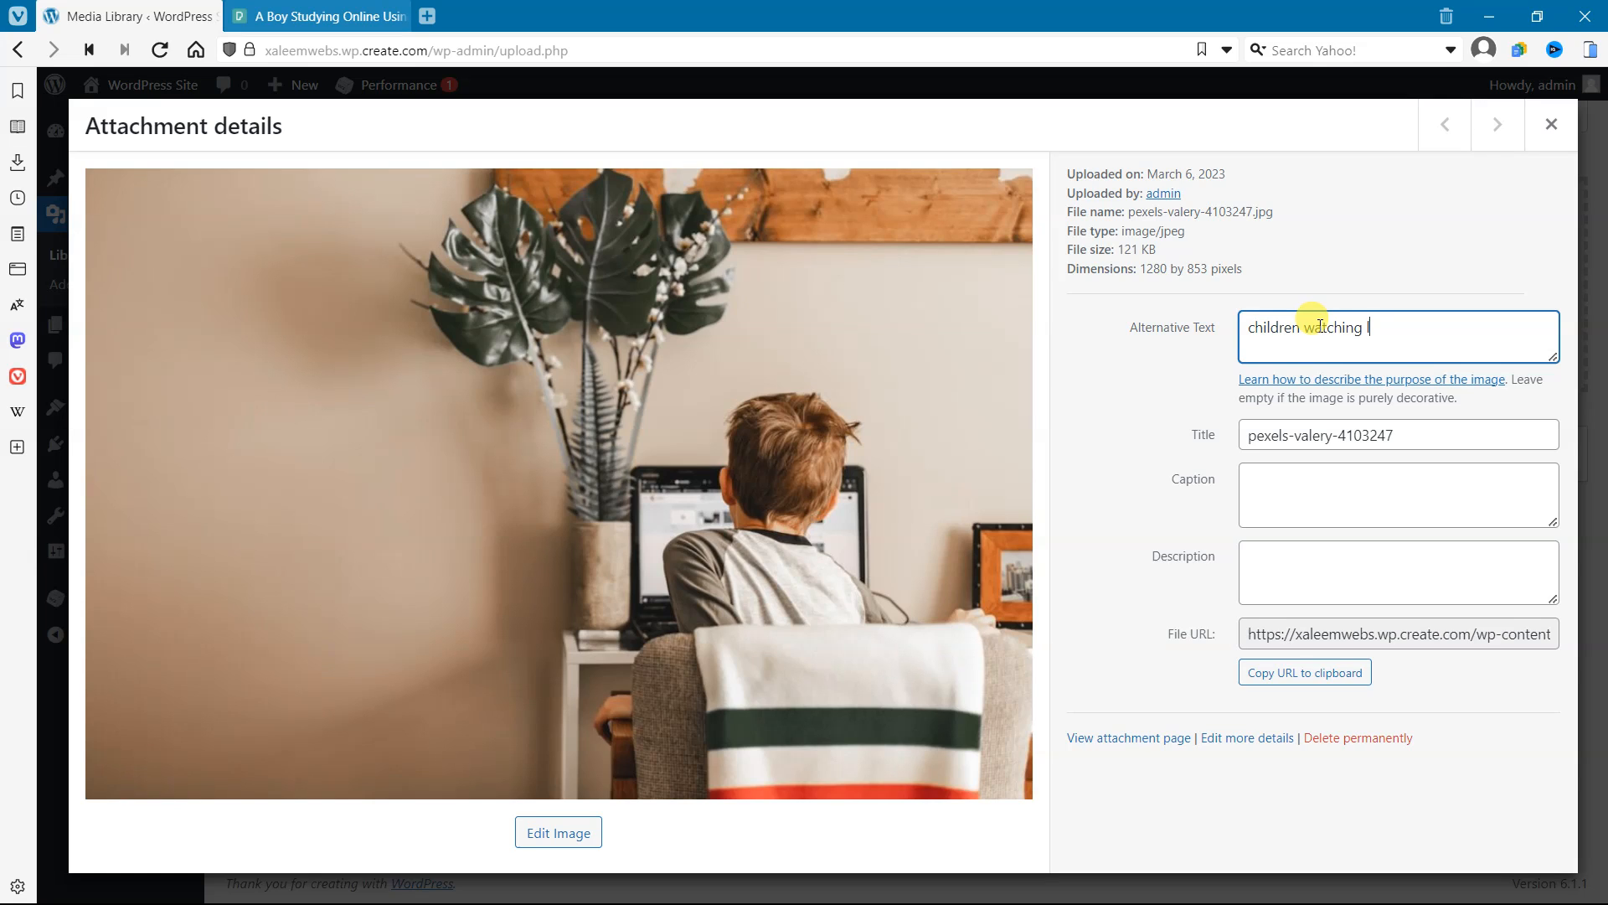
pyautogui.write('laptop')
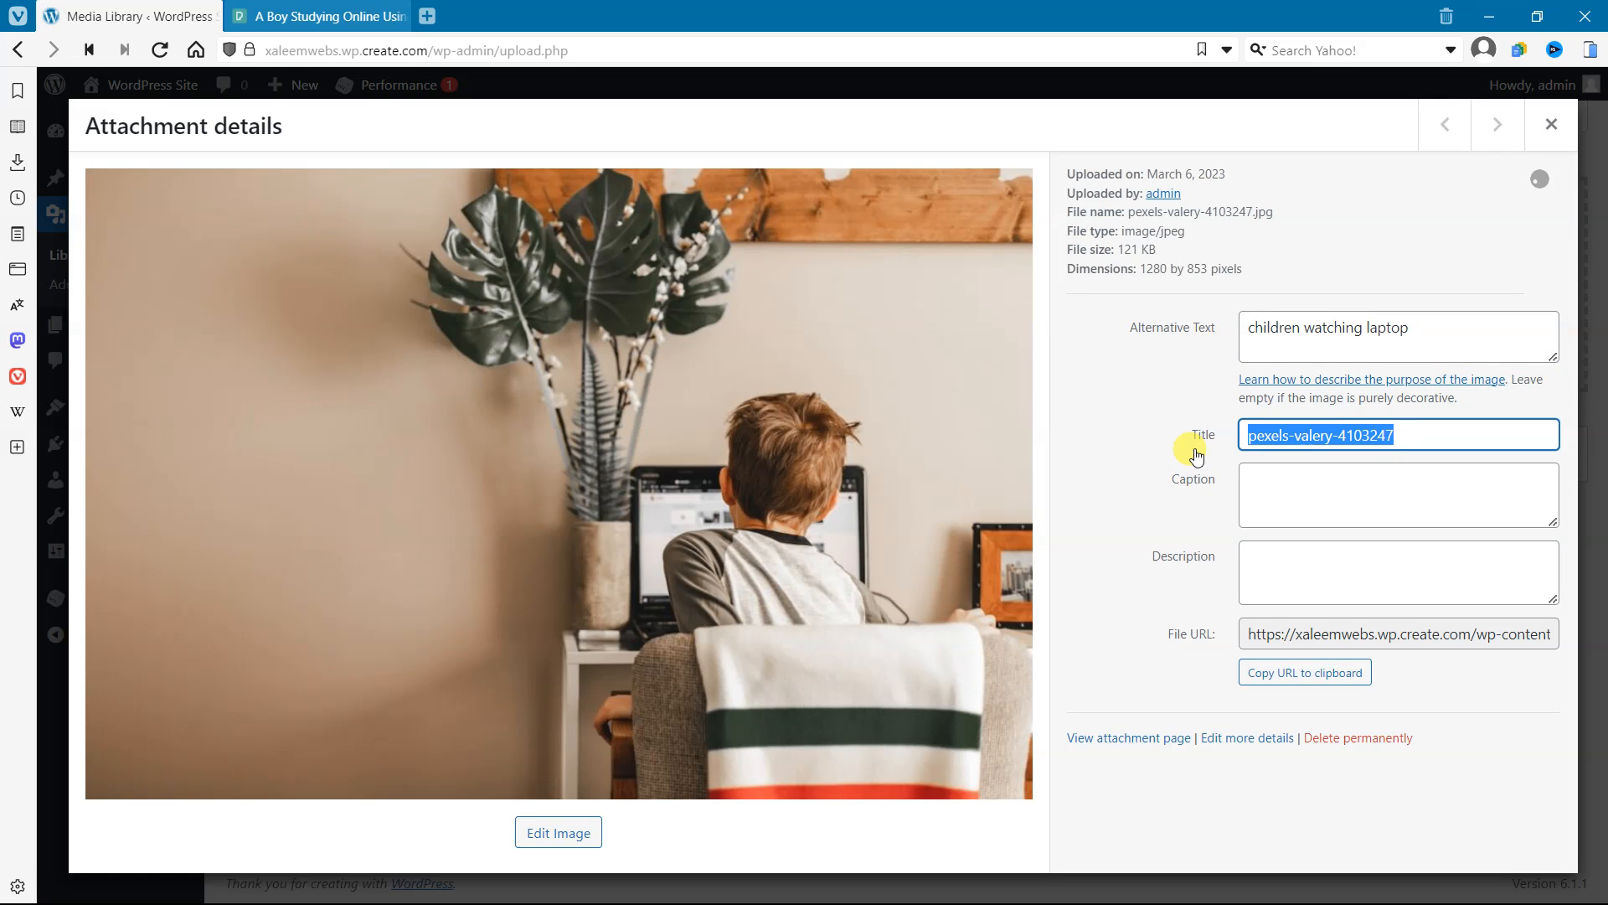
# Read the title 'A Boy Studying Online Using Laptop' on Pexels, then return to WordPress
pyautogui.click(326, 16)
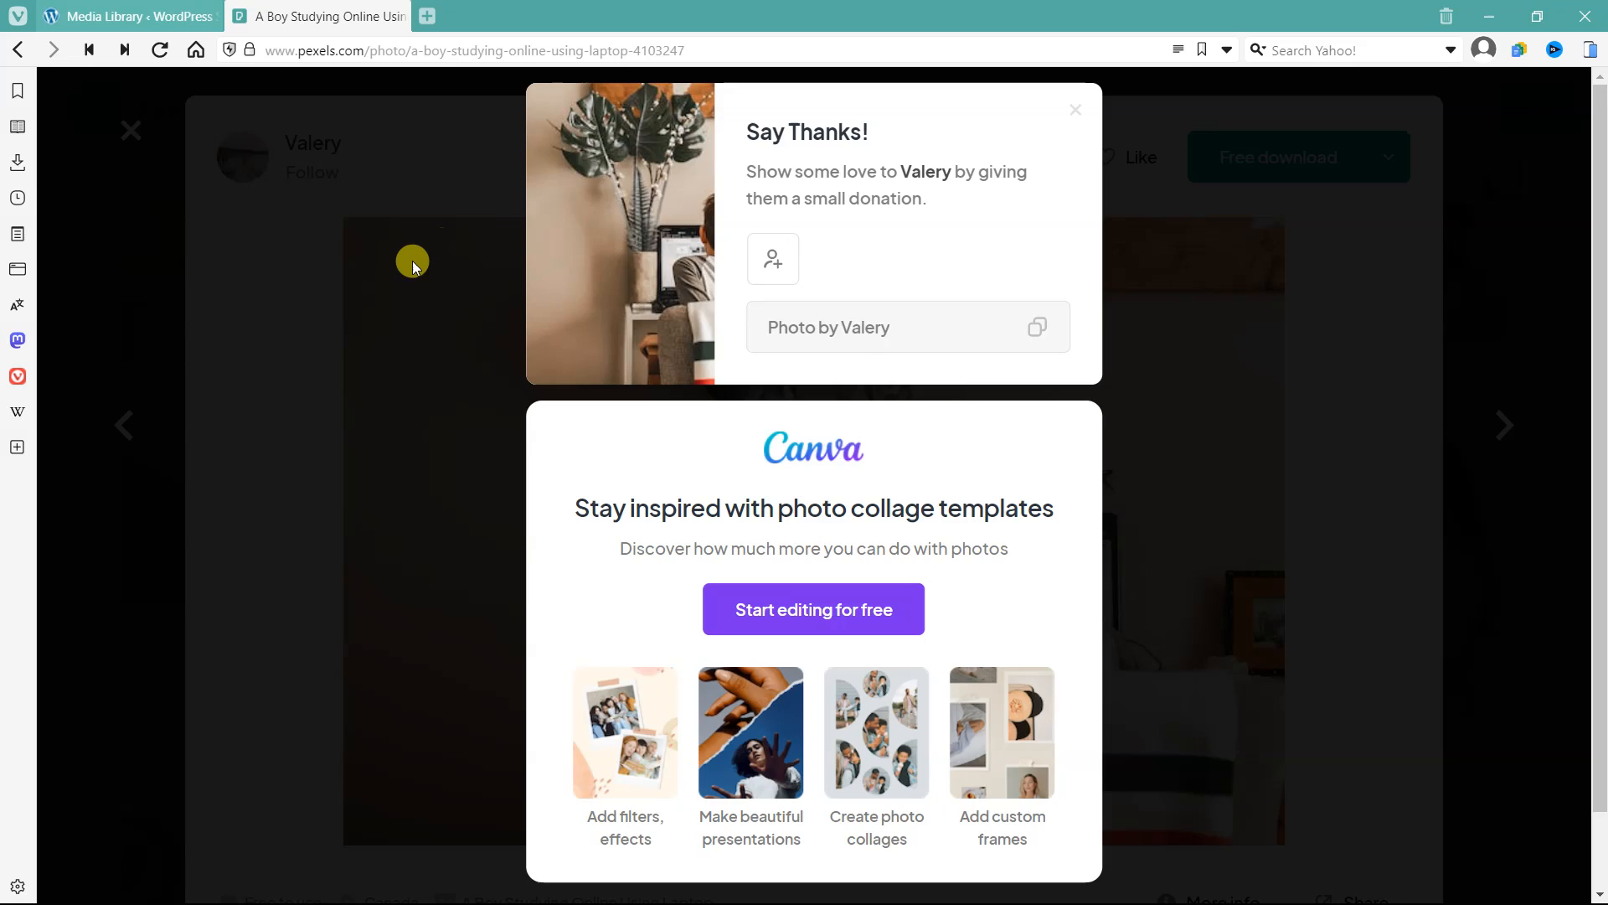
pyautogui.click(1074, 110)
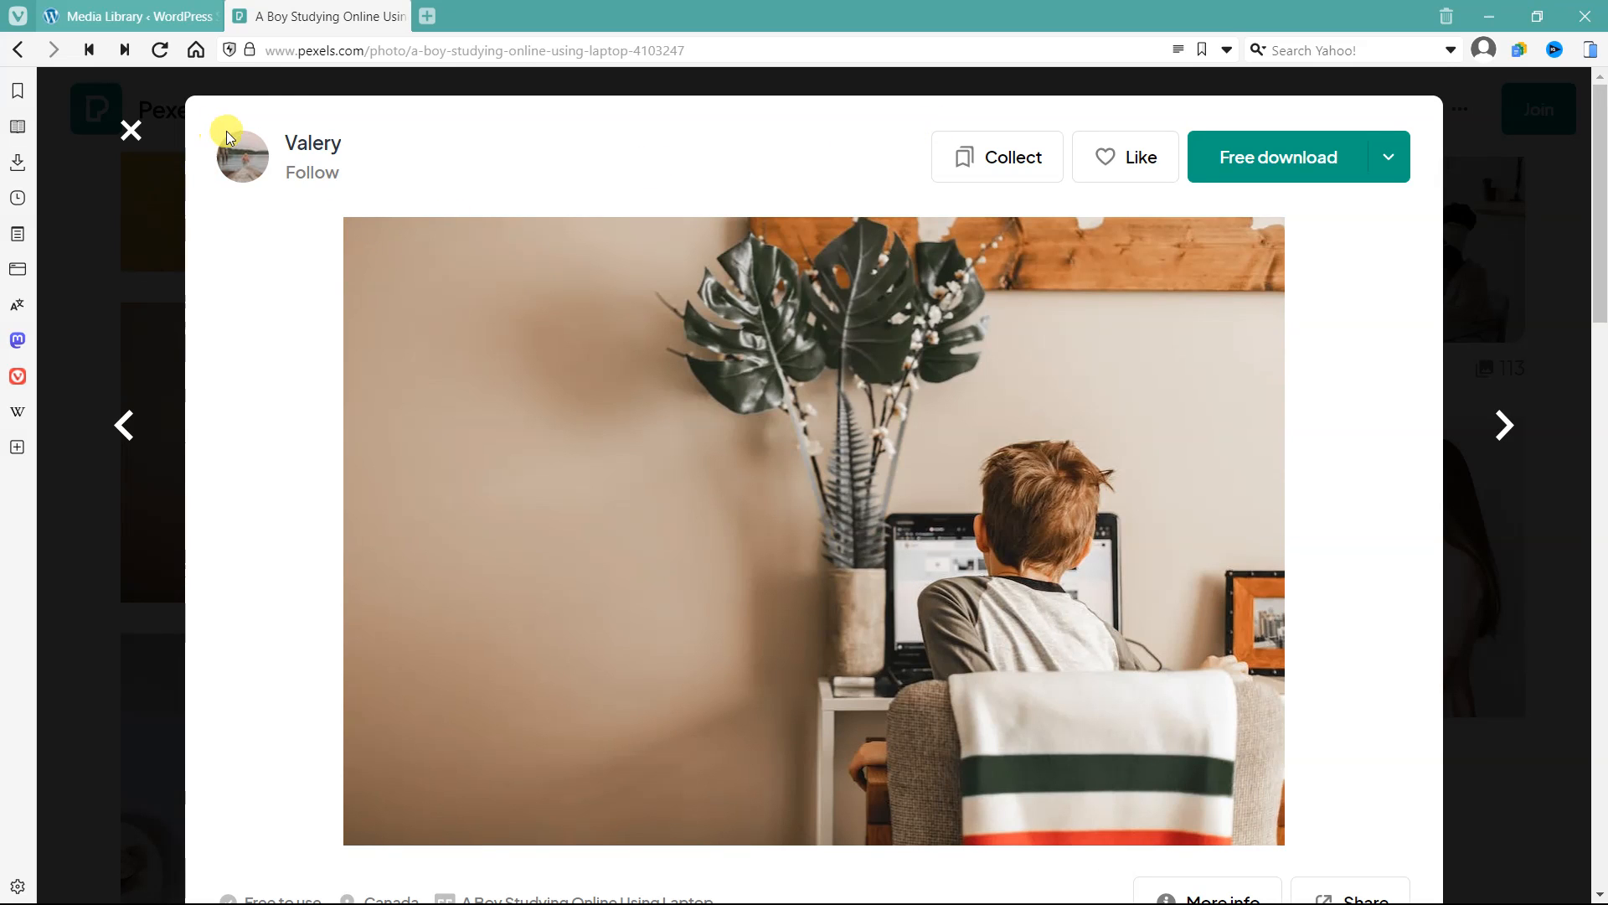
pyautogui.scroll(-3)
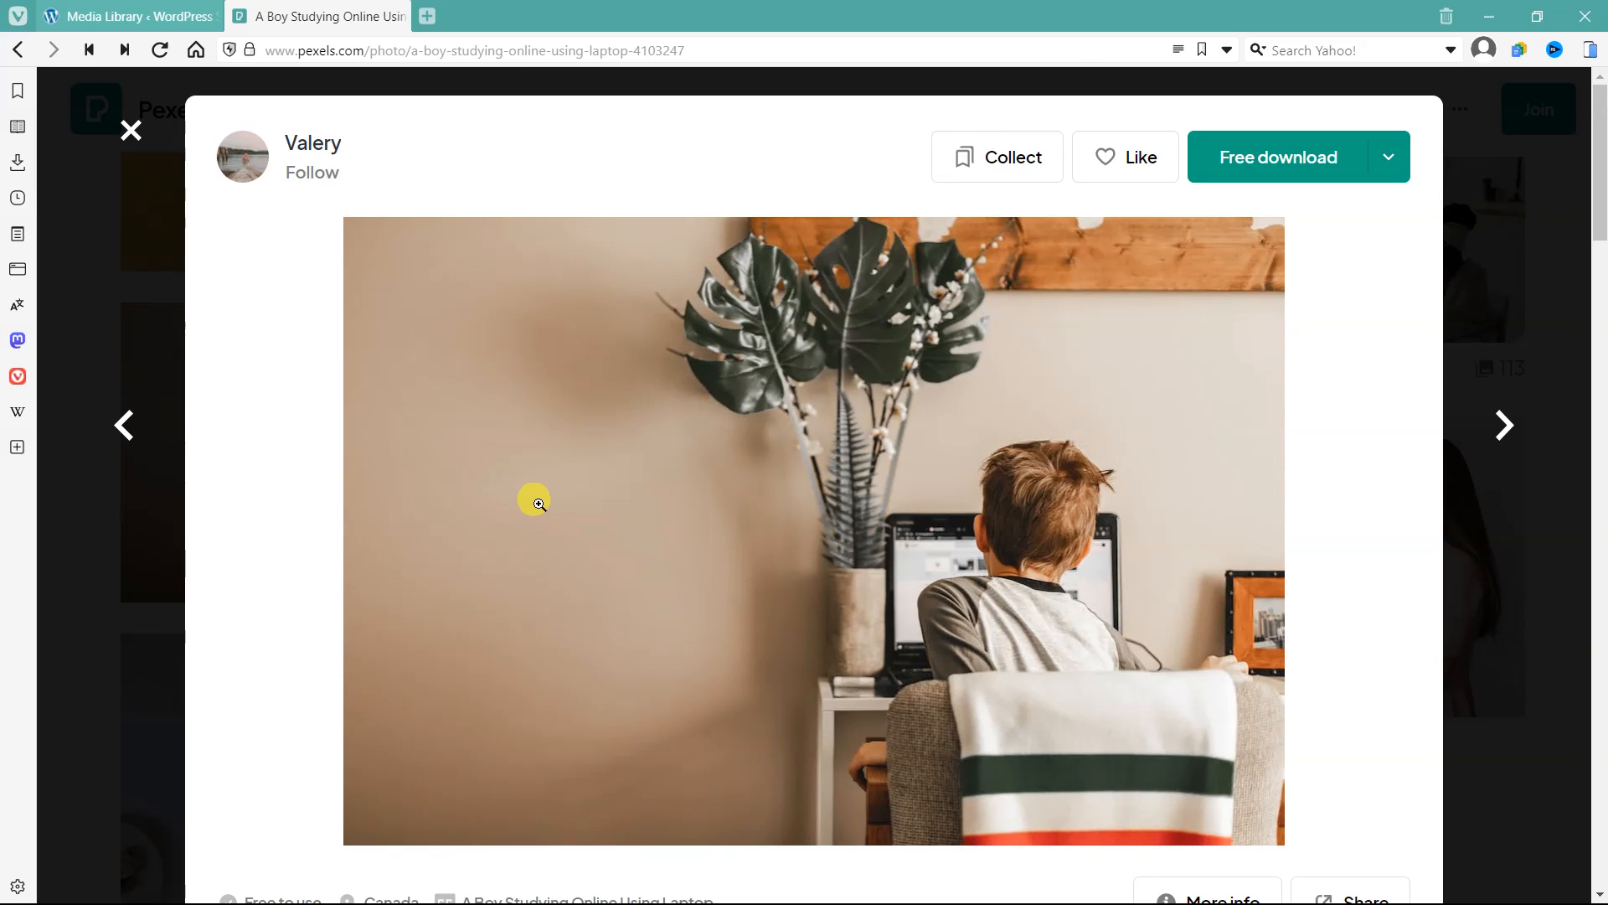
pyautogui.scroll(-3)
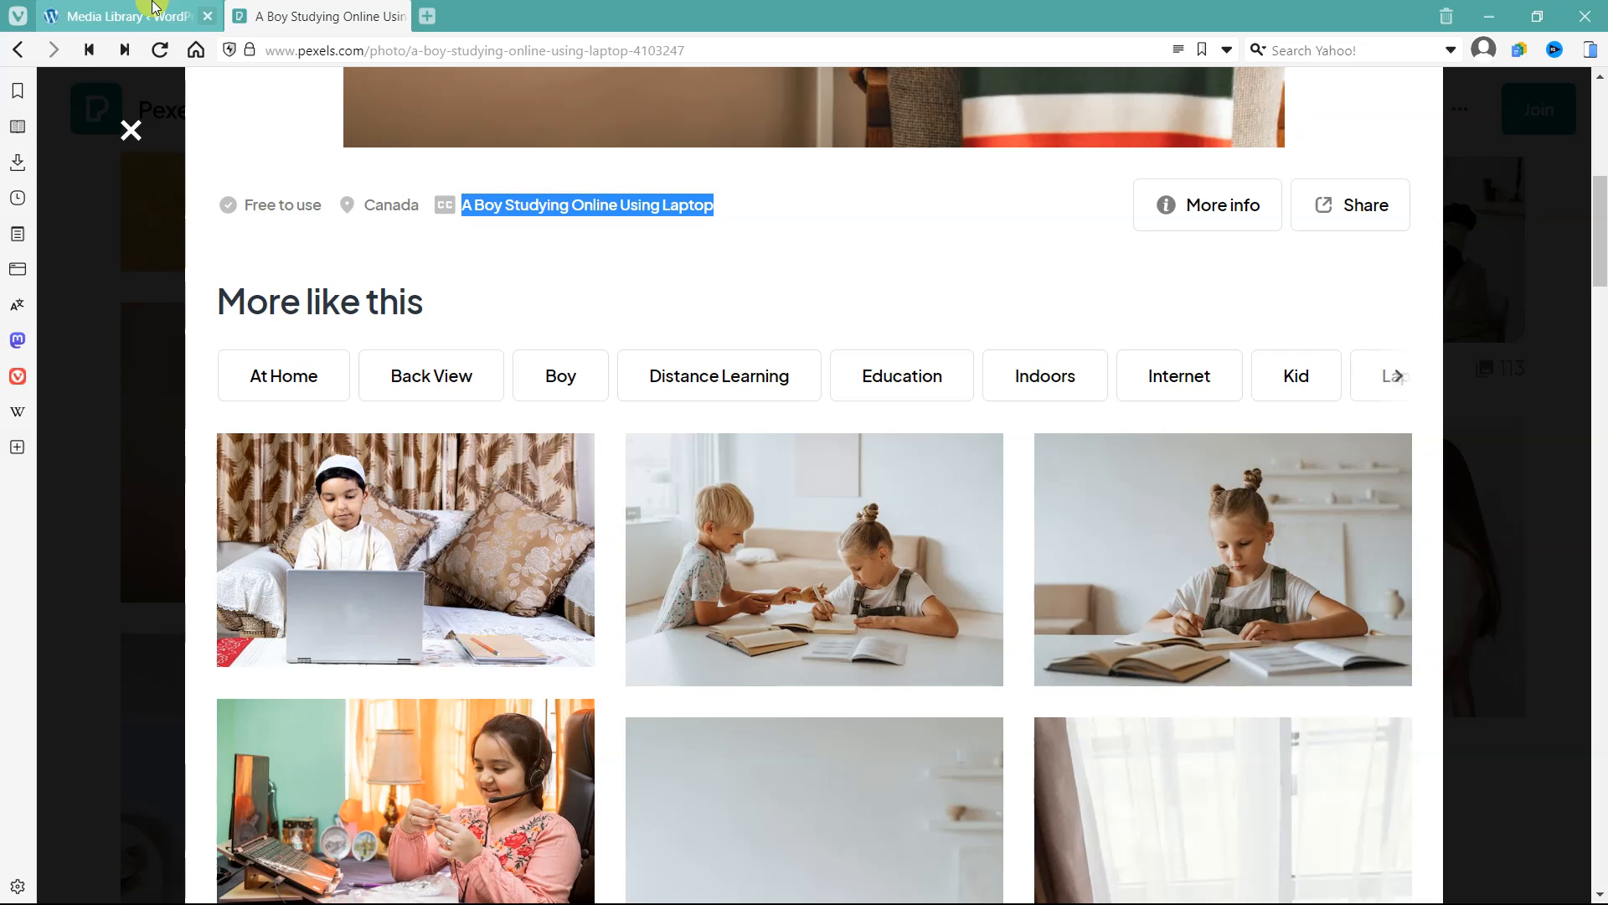
pyautogui.click(126, 15)
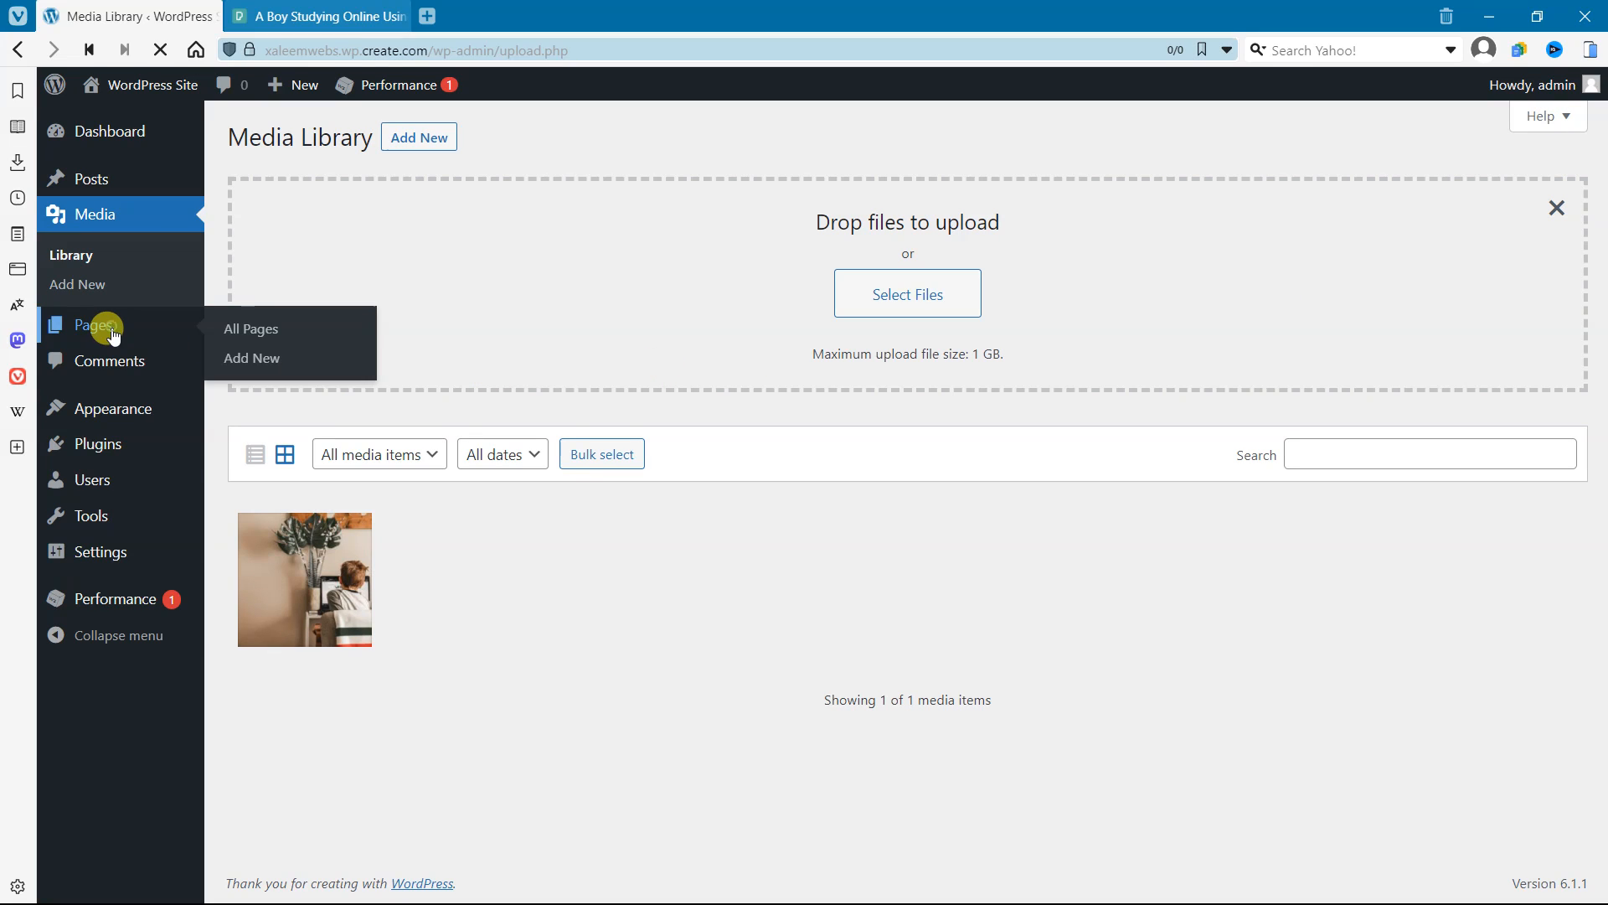
# Go to the Pages list and start a new page in the block editor
pyautogui.click(94, 325)
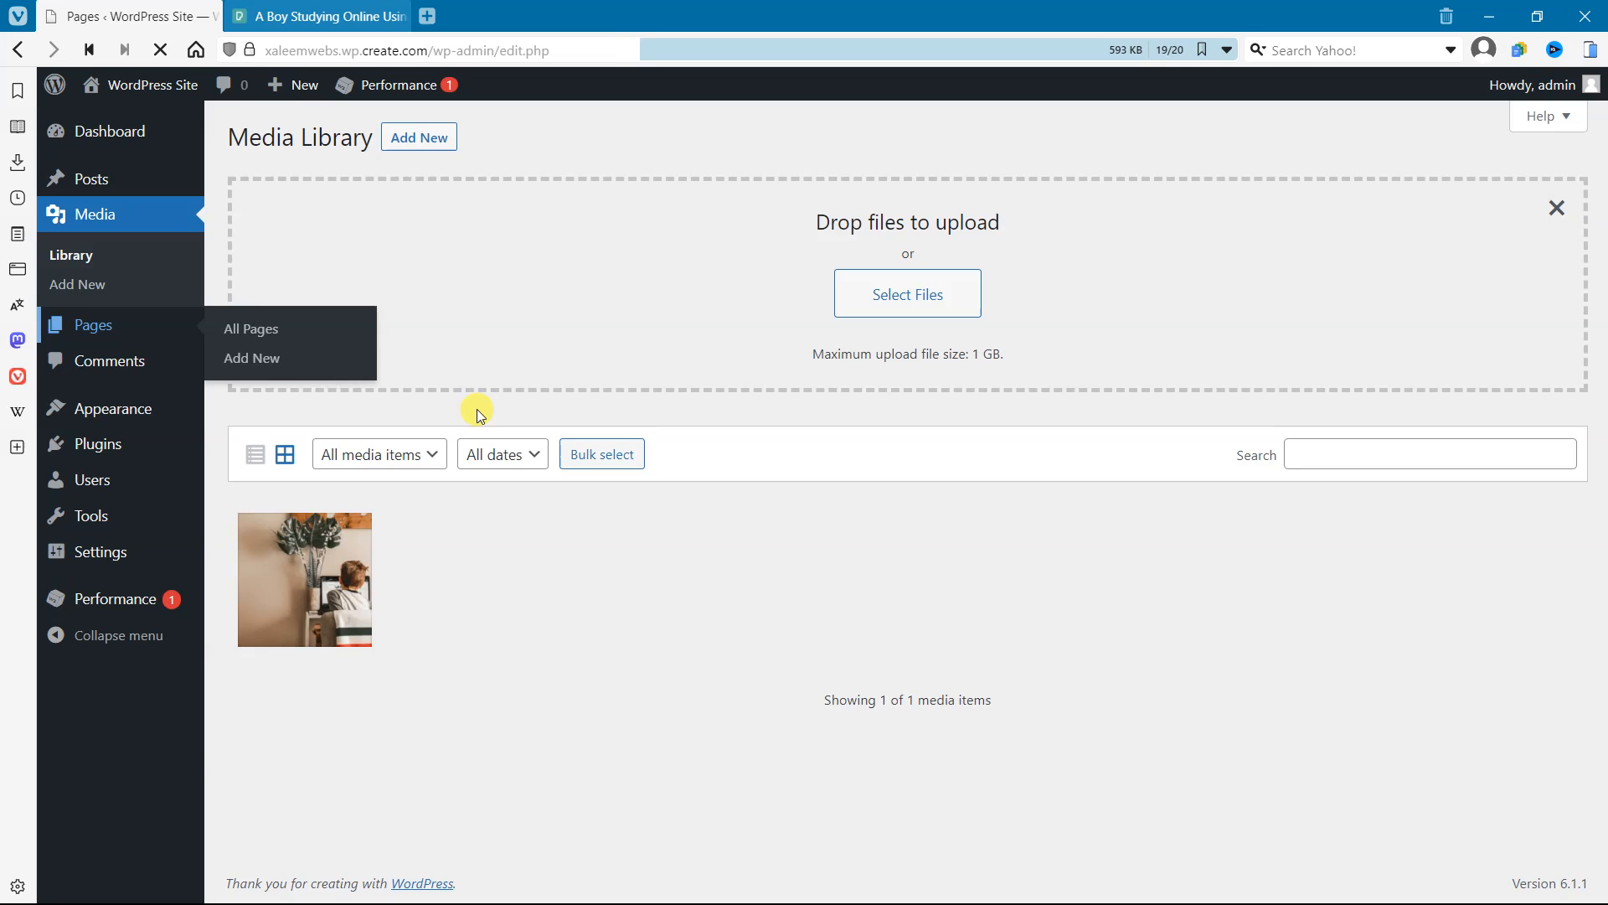
pyautogui.click(250, 328)
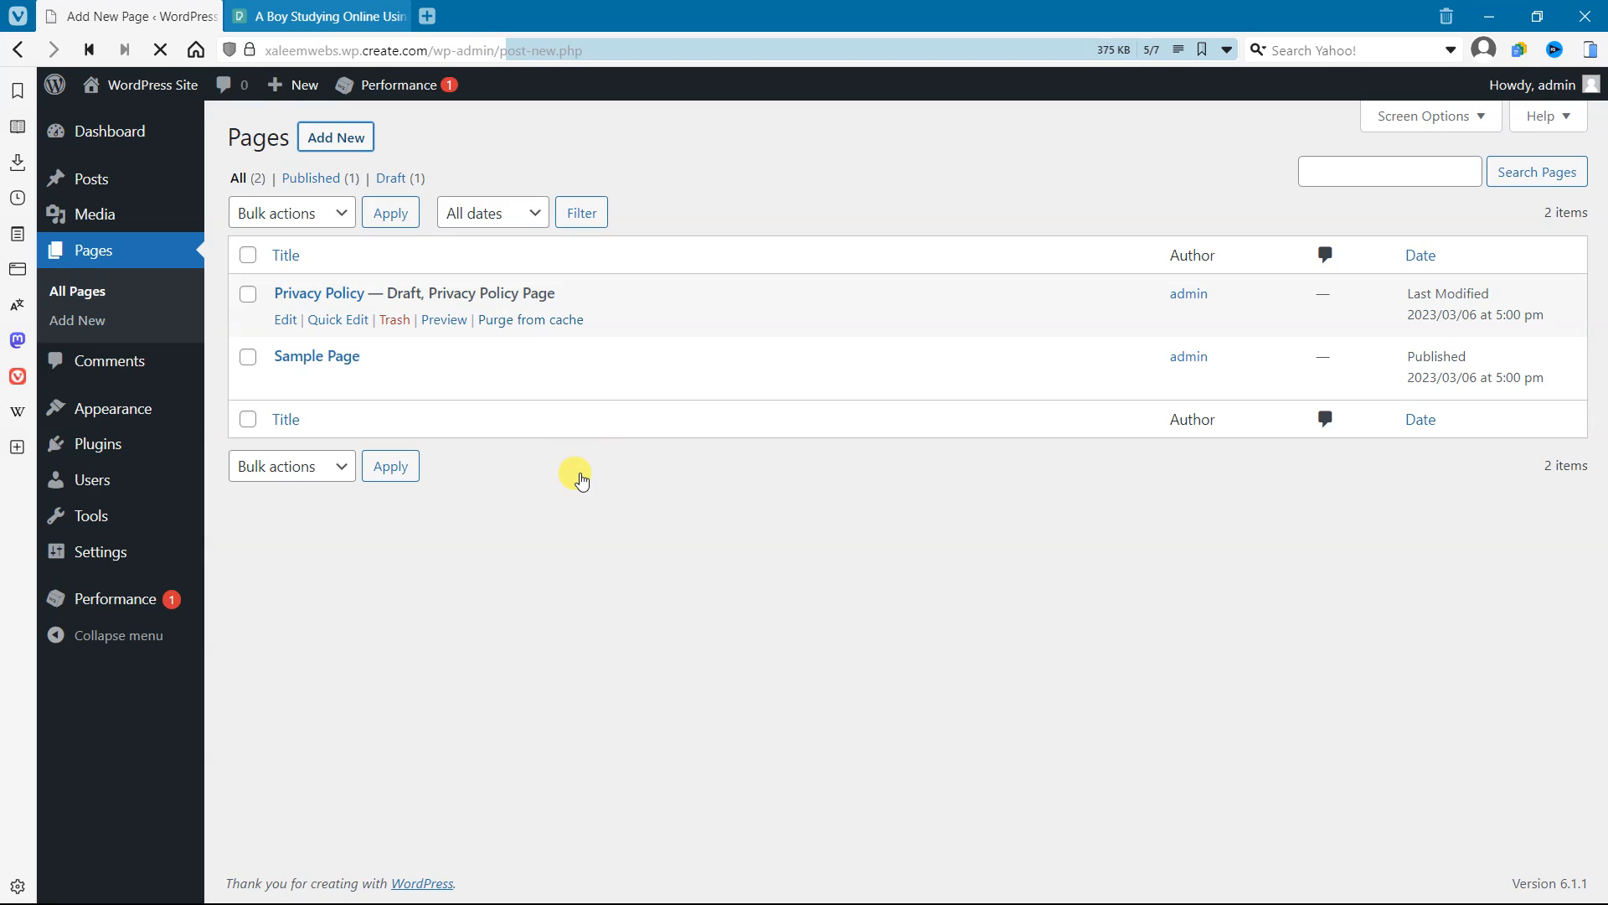
pyautogui.moveTo(574, 459)
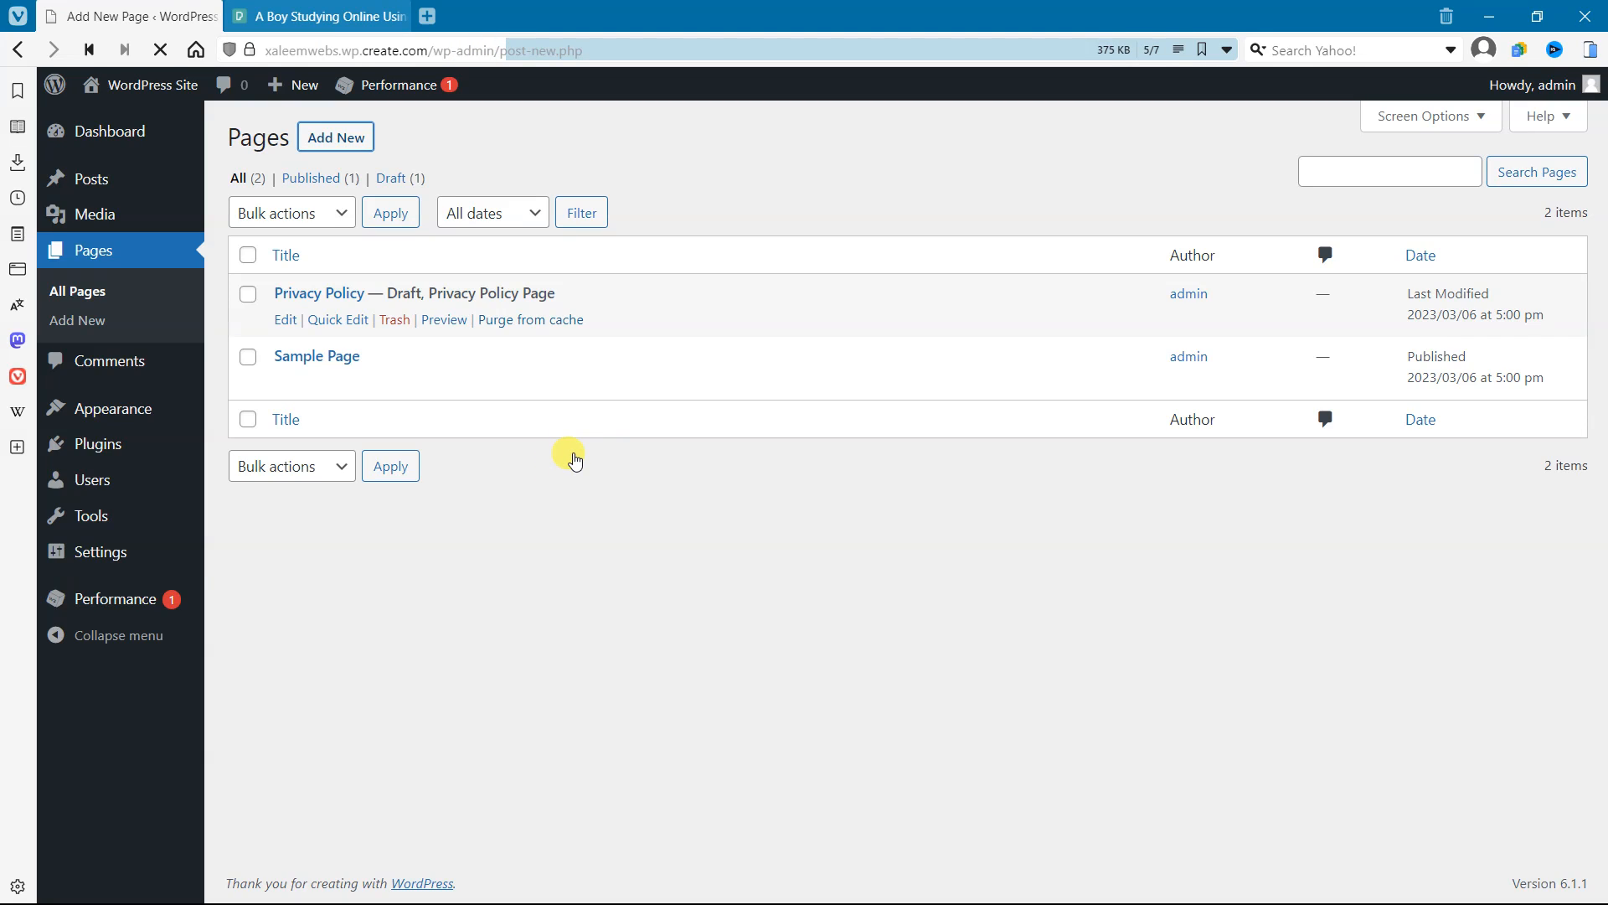
pyautogui.moveTo(588, 461)
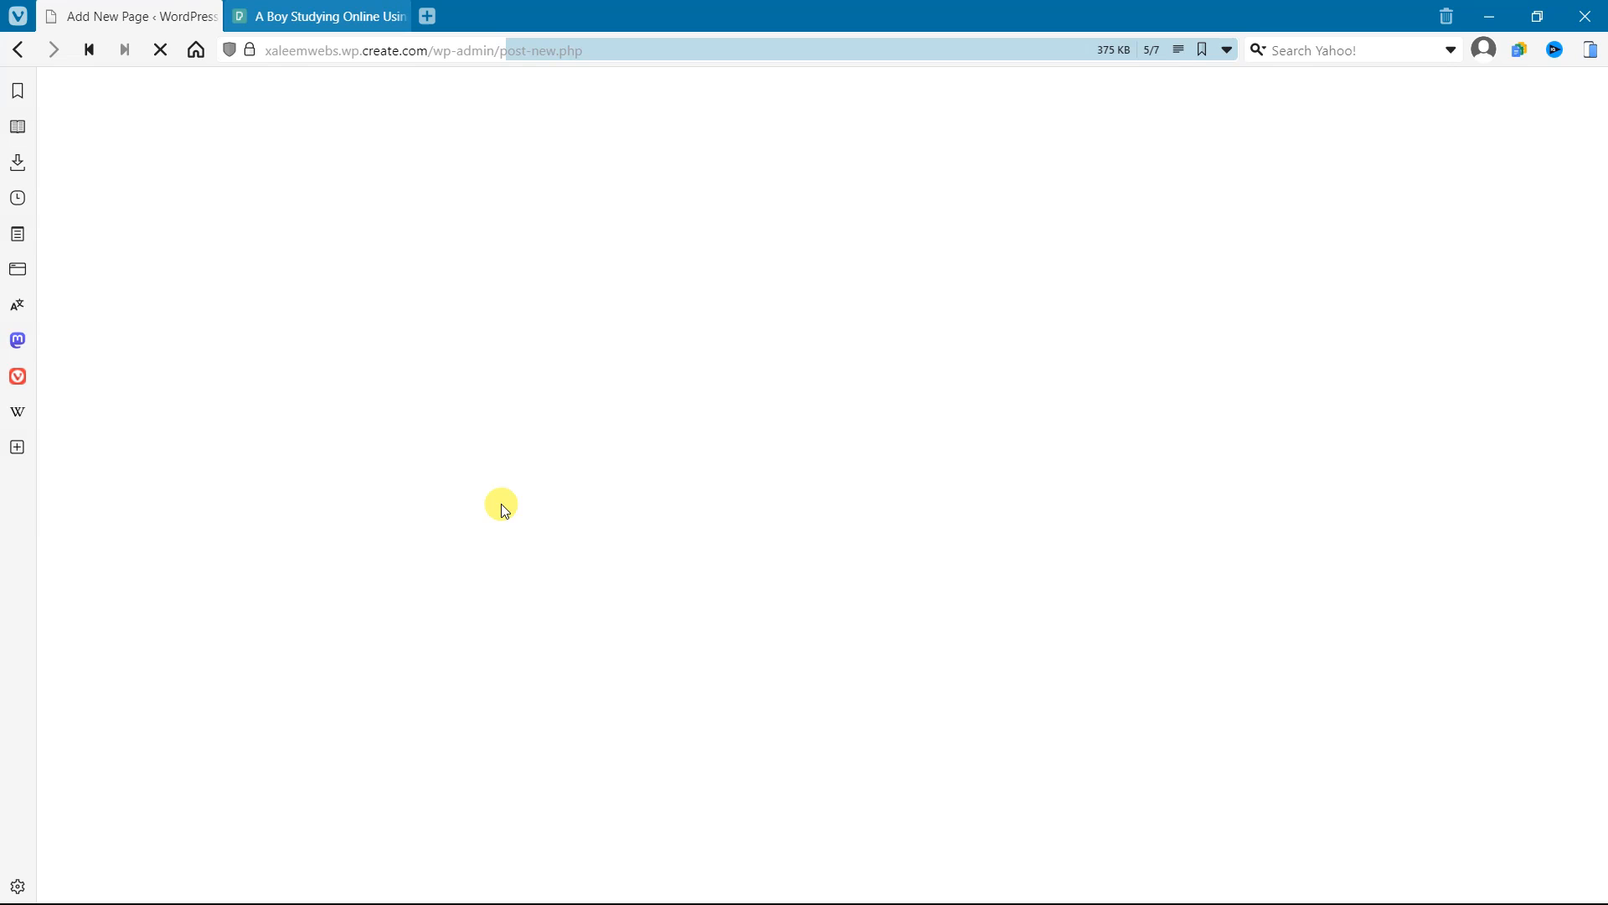
pyautogui.moveTo(481, 446)
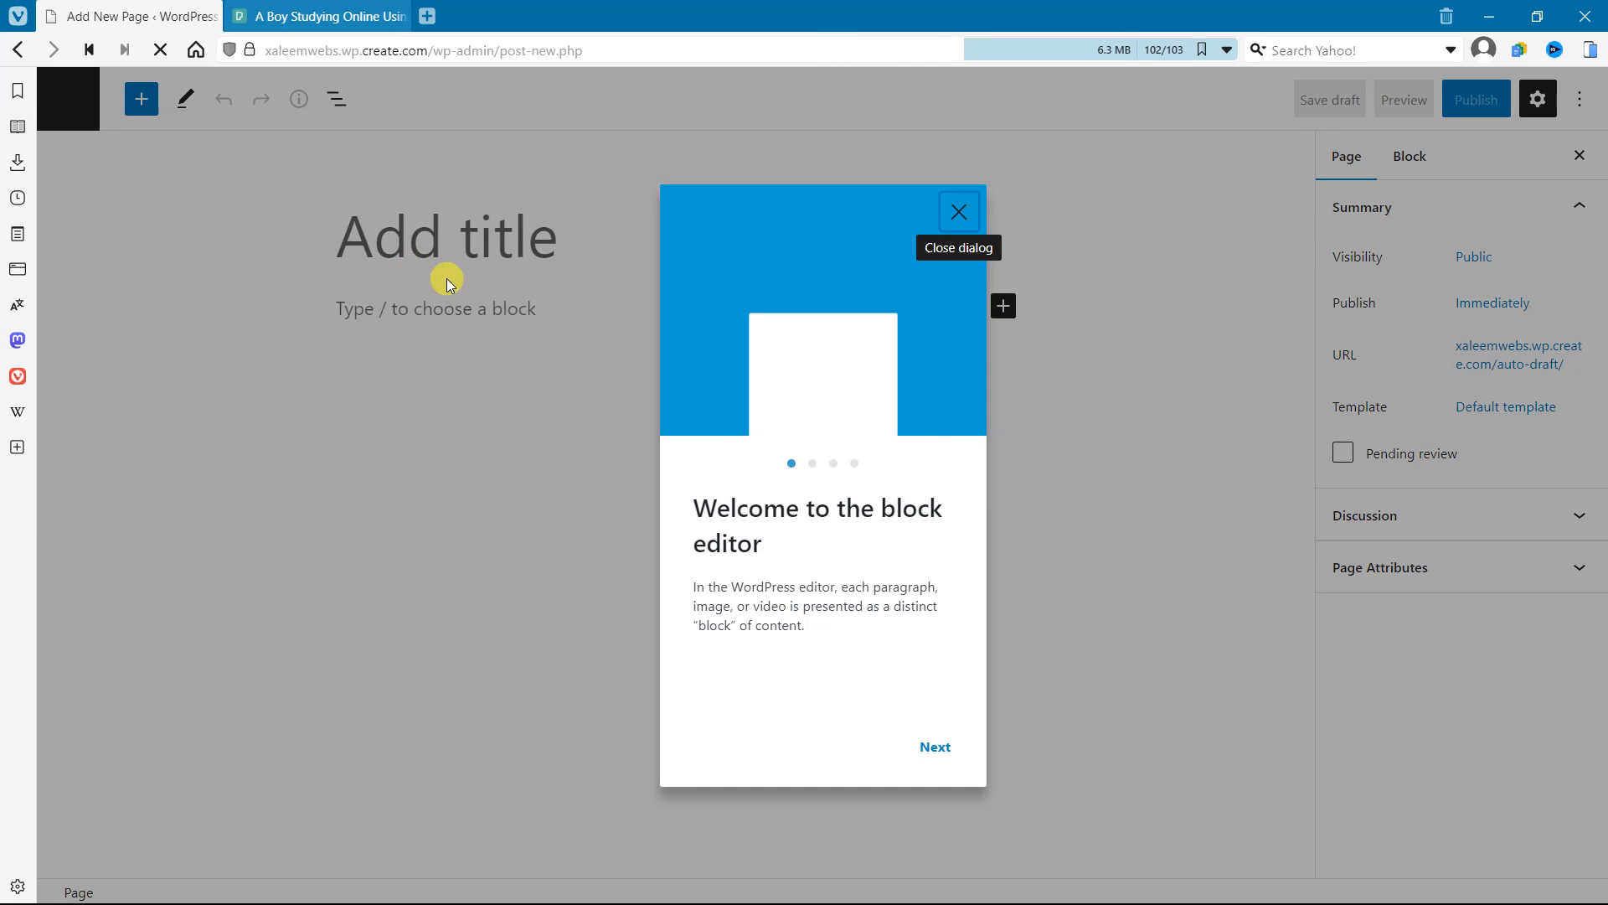
# Dismiss the welcome tour and add an Image block sourcing from the Media Library
pyautogui.click(959, 211)
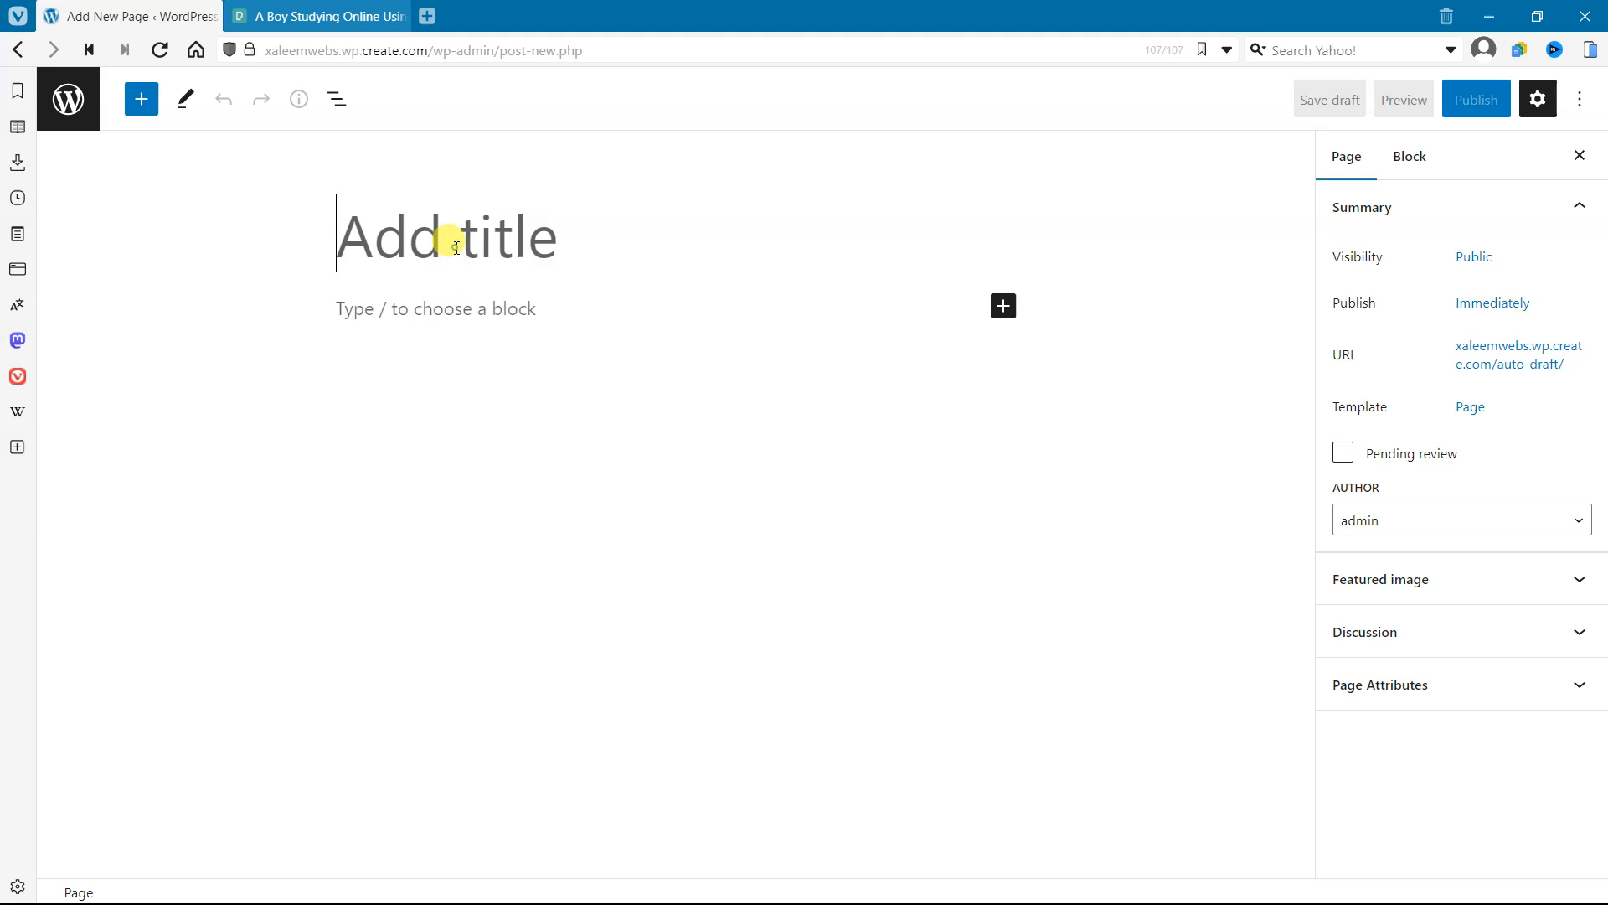
pyautogui.click(141, 99)
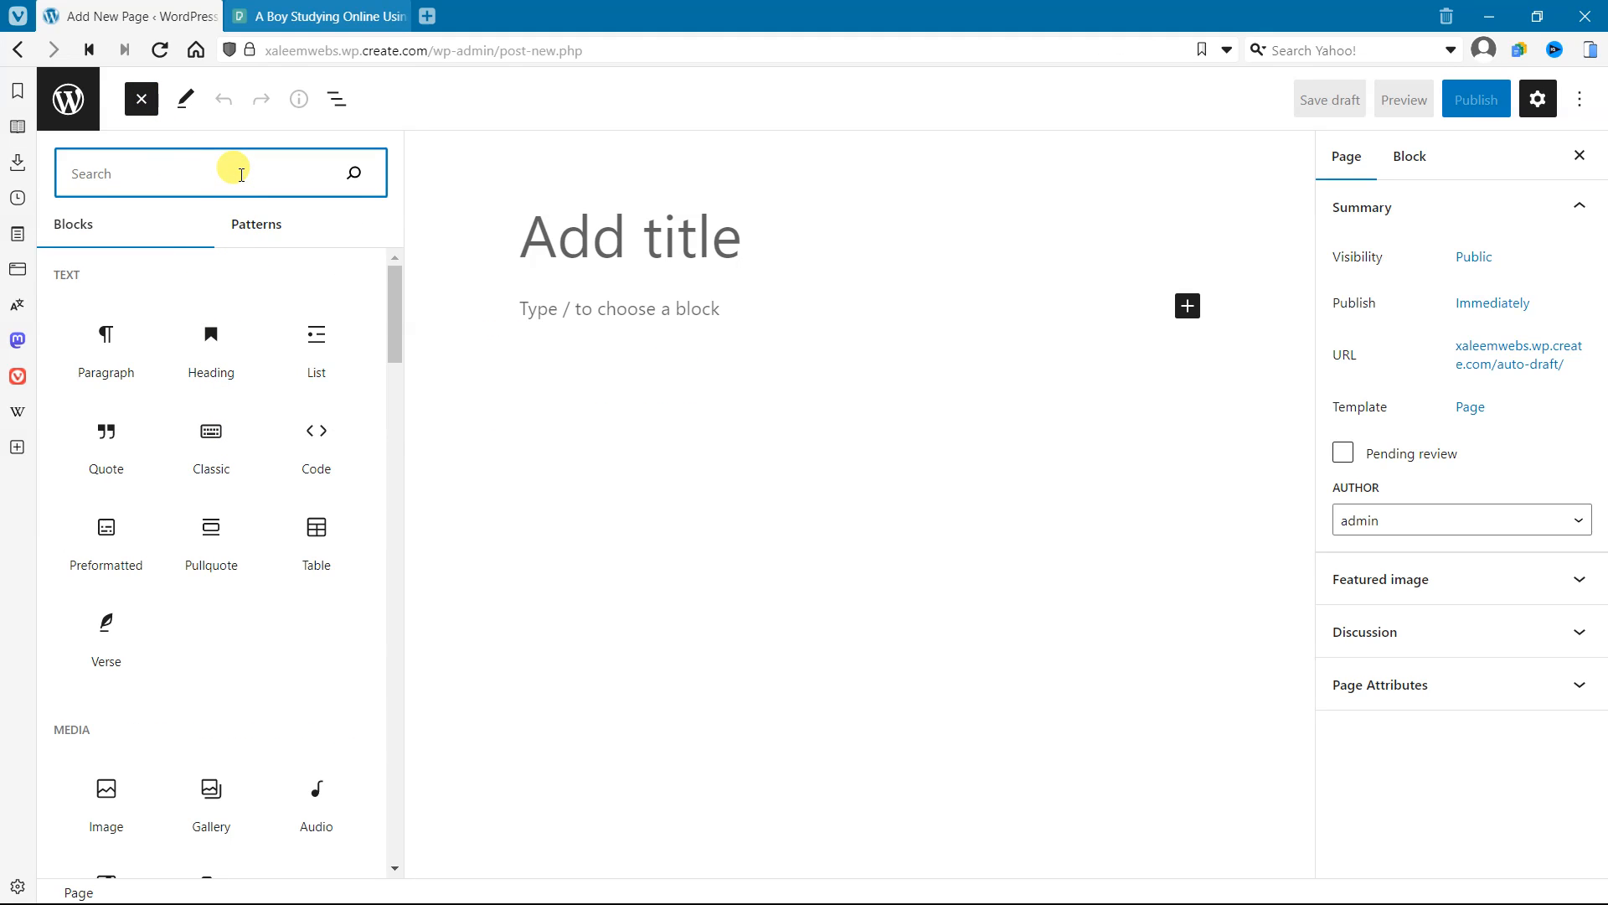
pyautogui.moveTo(111, 735)
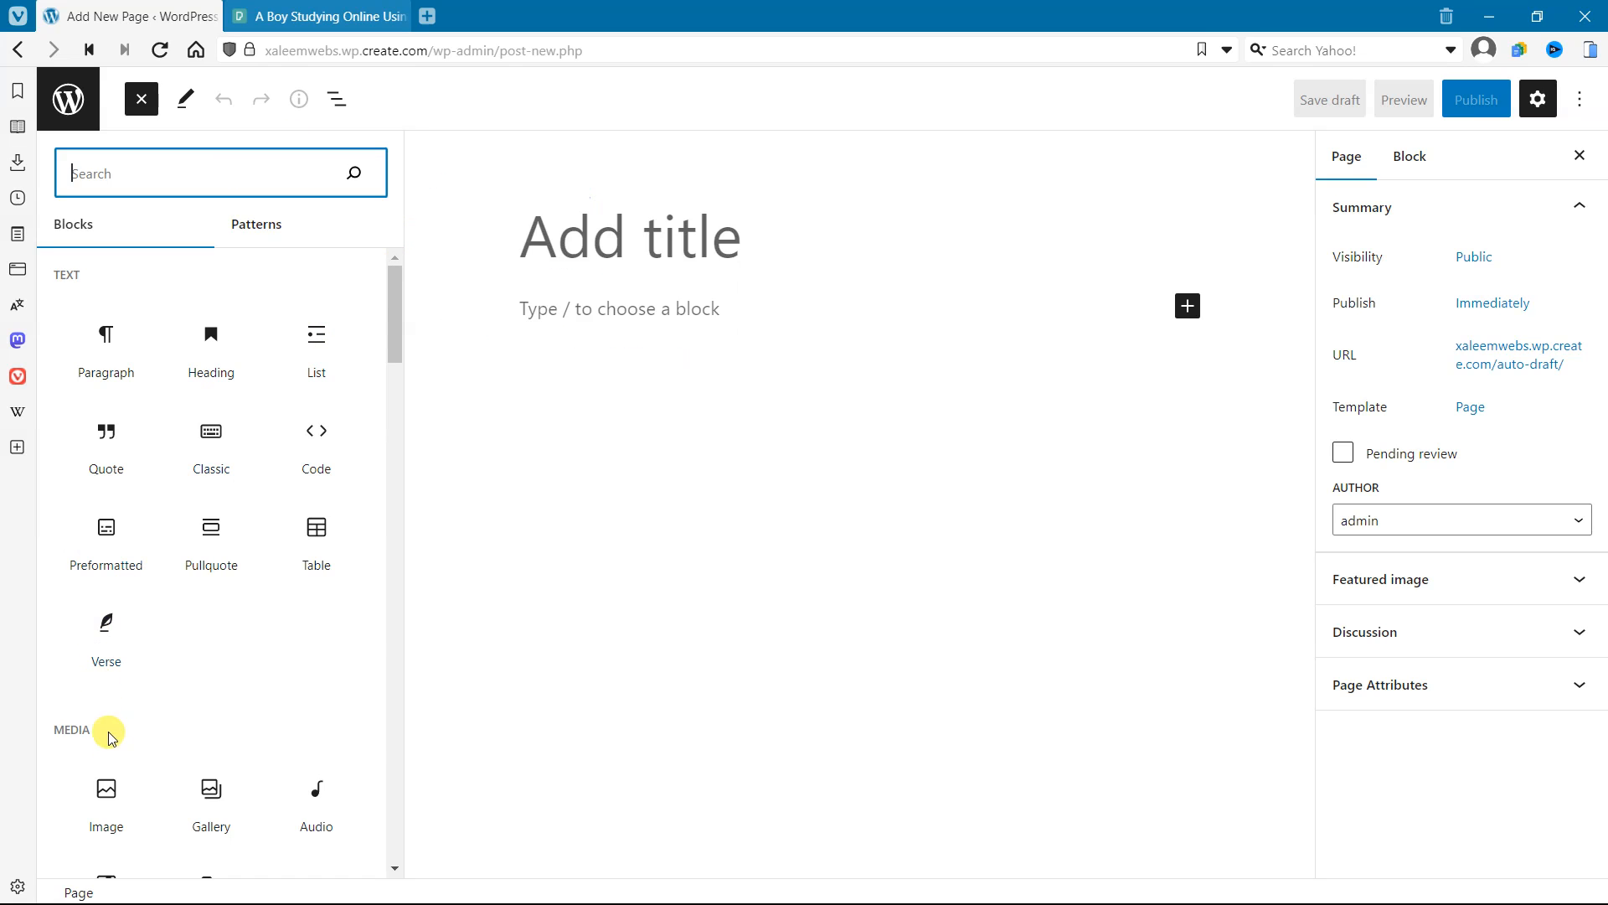
pyautogui.click(105, 790)
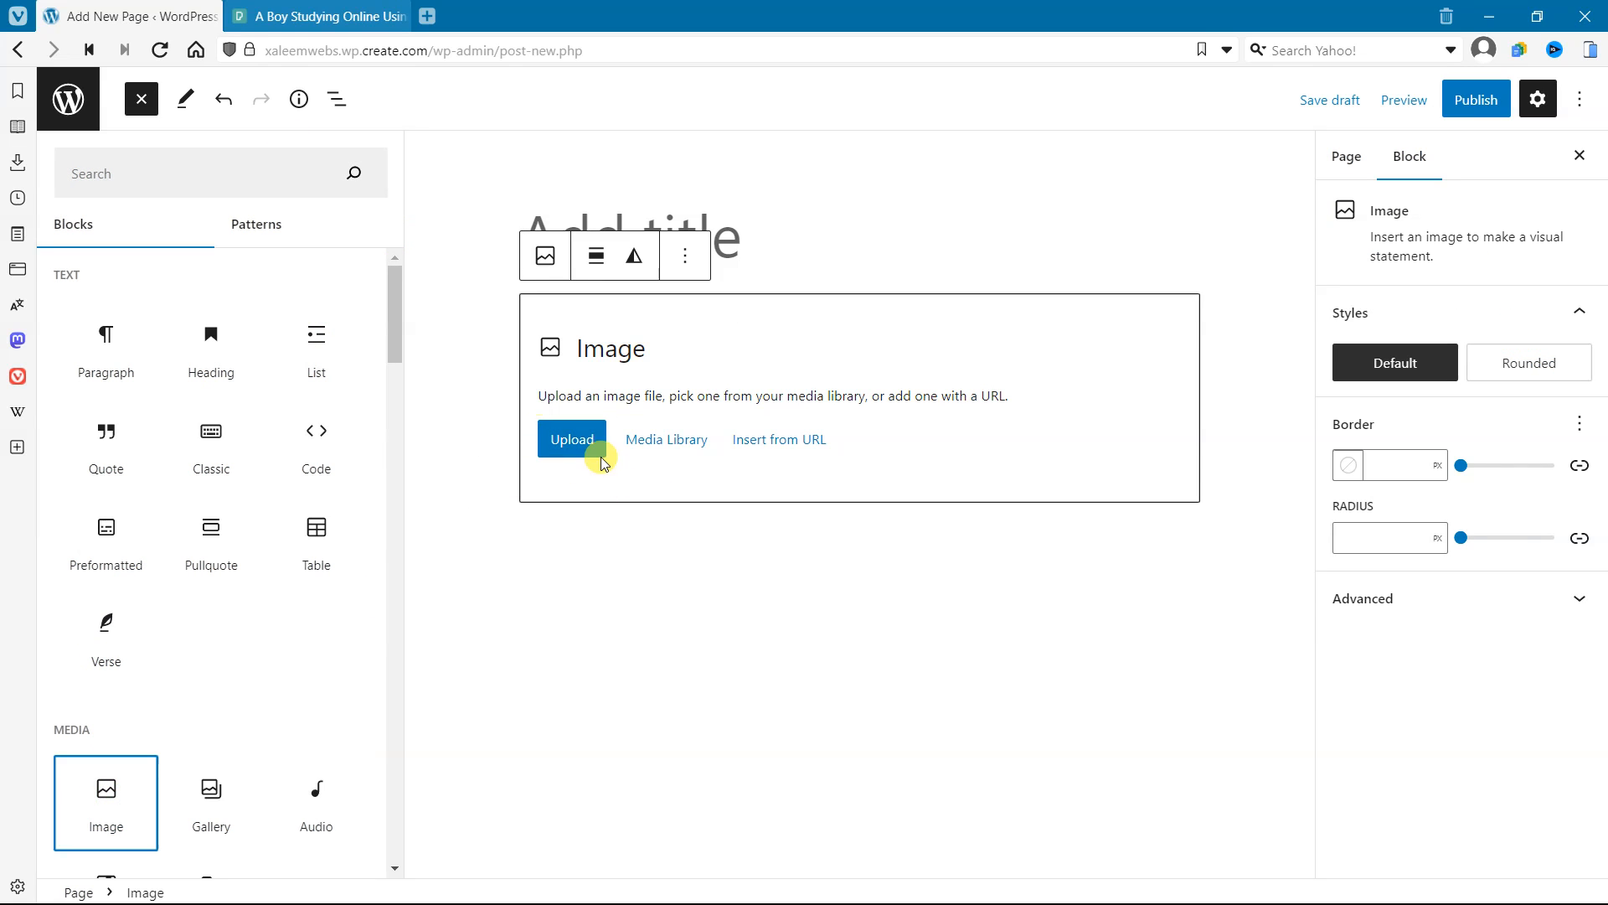
pyautogui.click(666, 439)
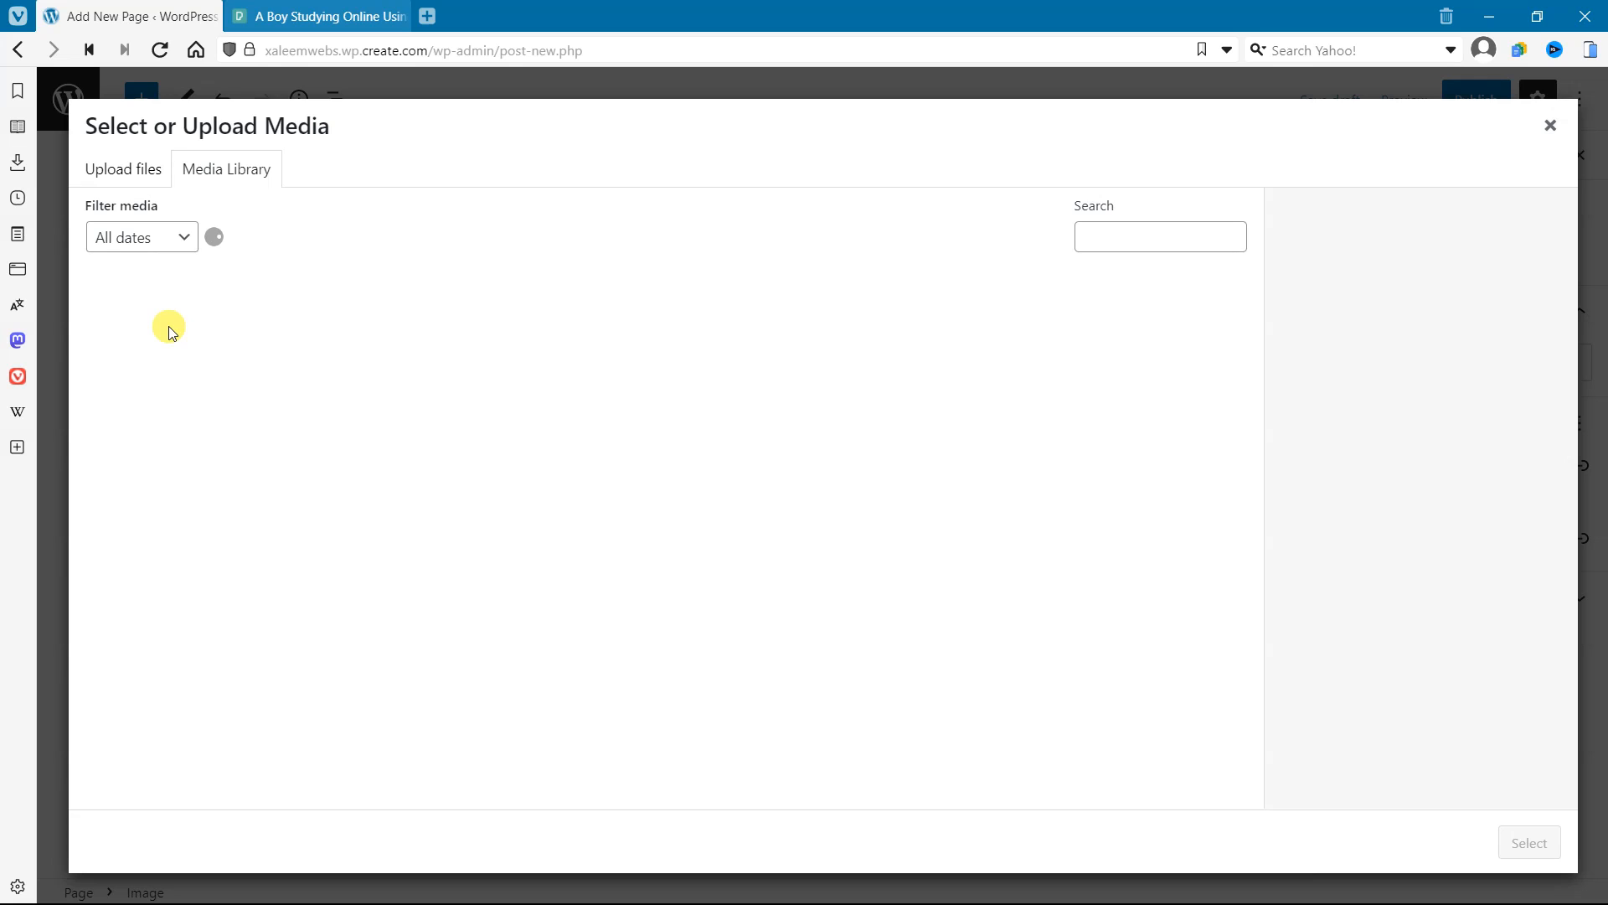
pyautogui.moveTo(275, 315)
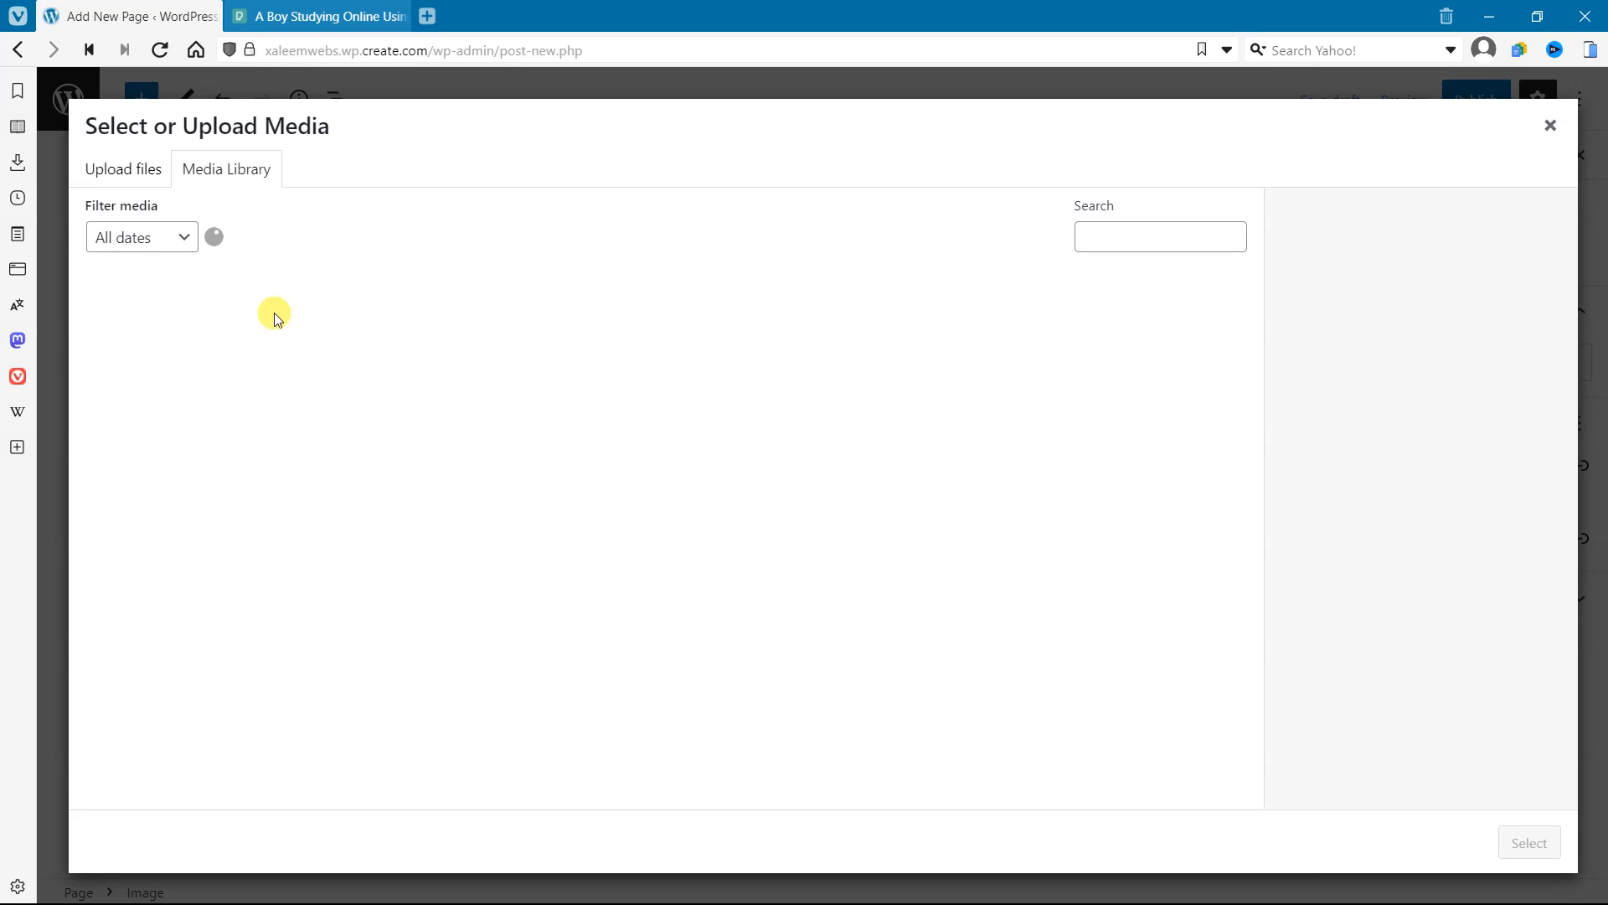
pyautogui.moveTo(60, 500)
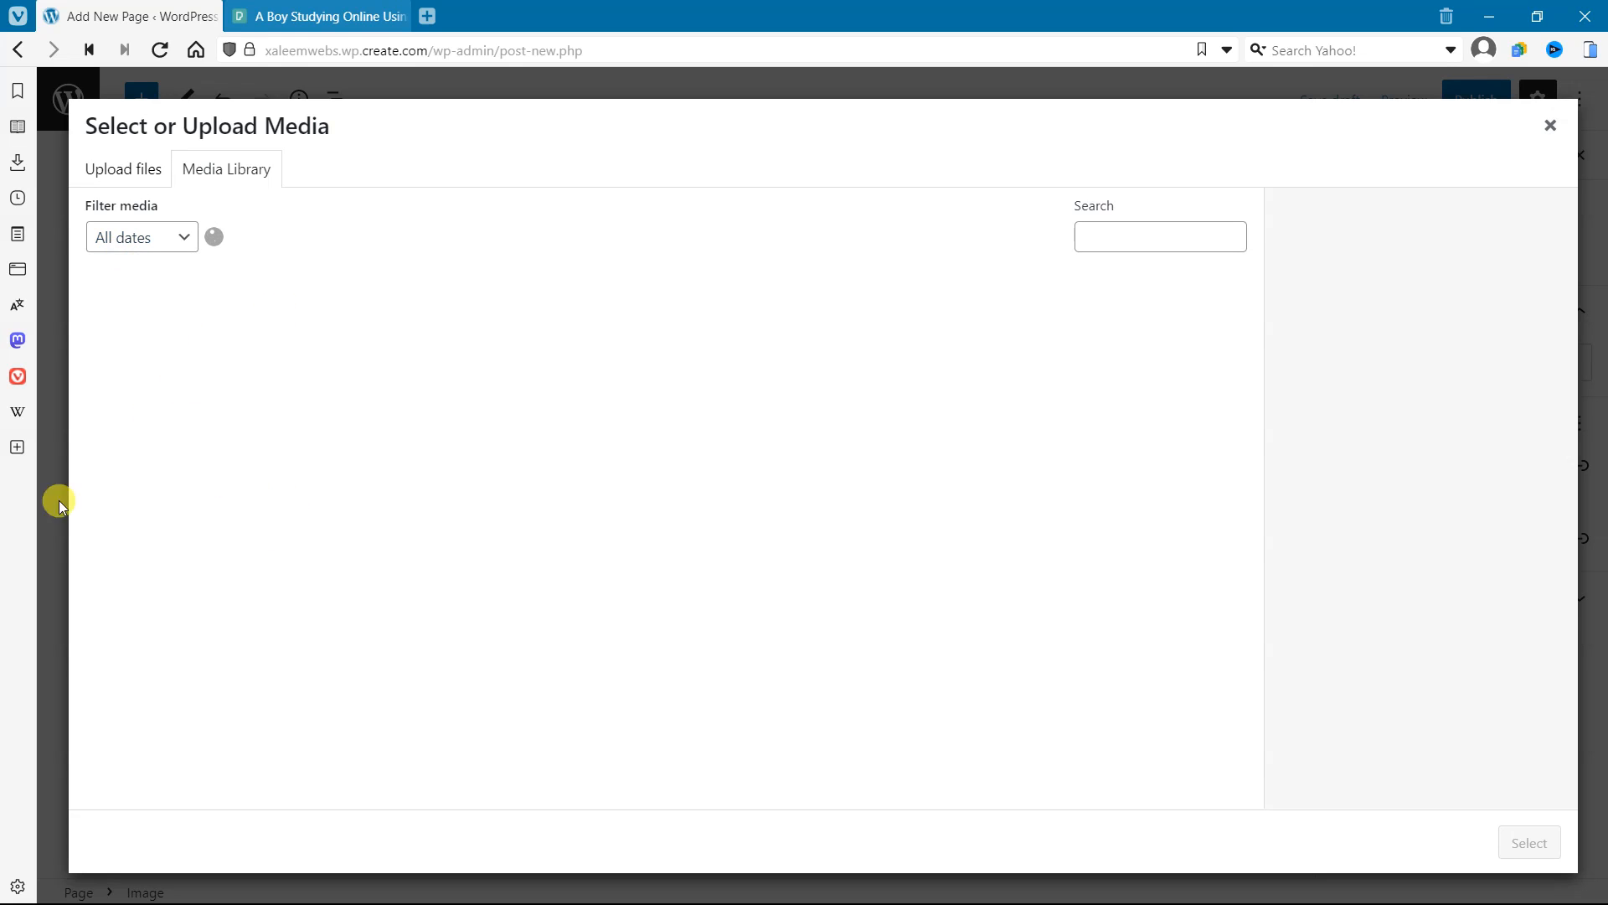
# Insert the uploaded laptop photo into the Image block
pyautogui.click(149, 338)
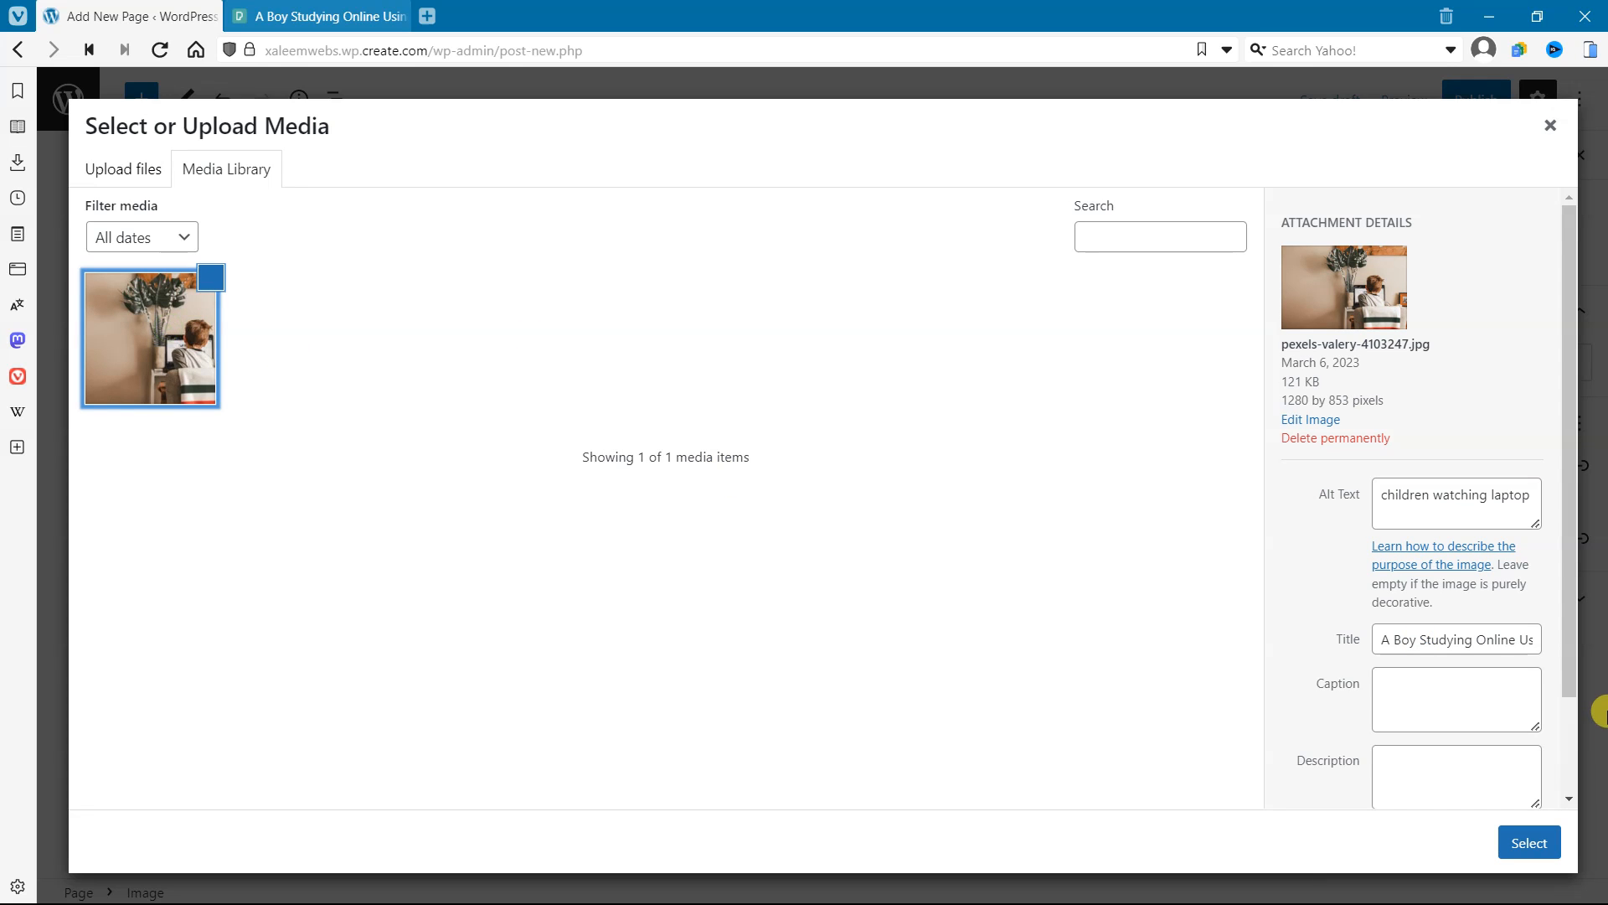
pyautogui.click(1528, 842)
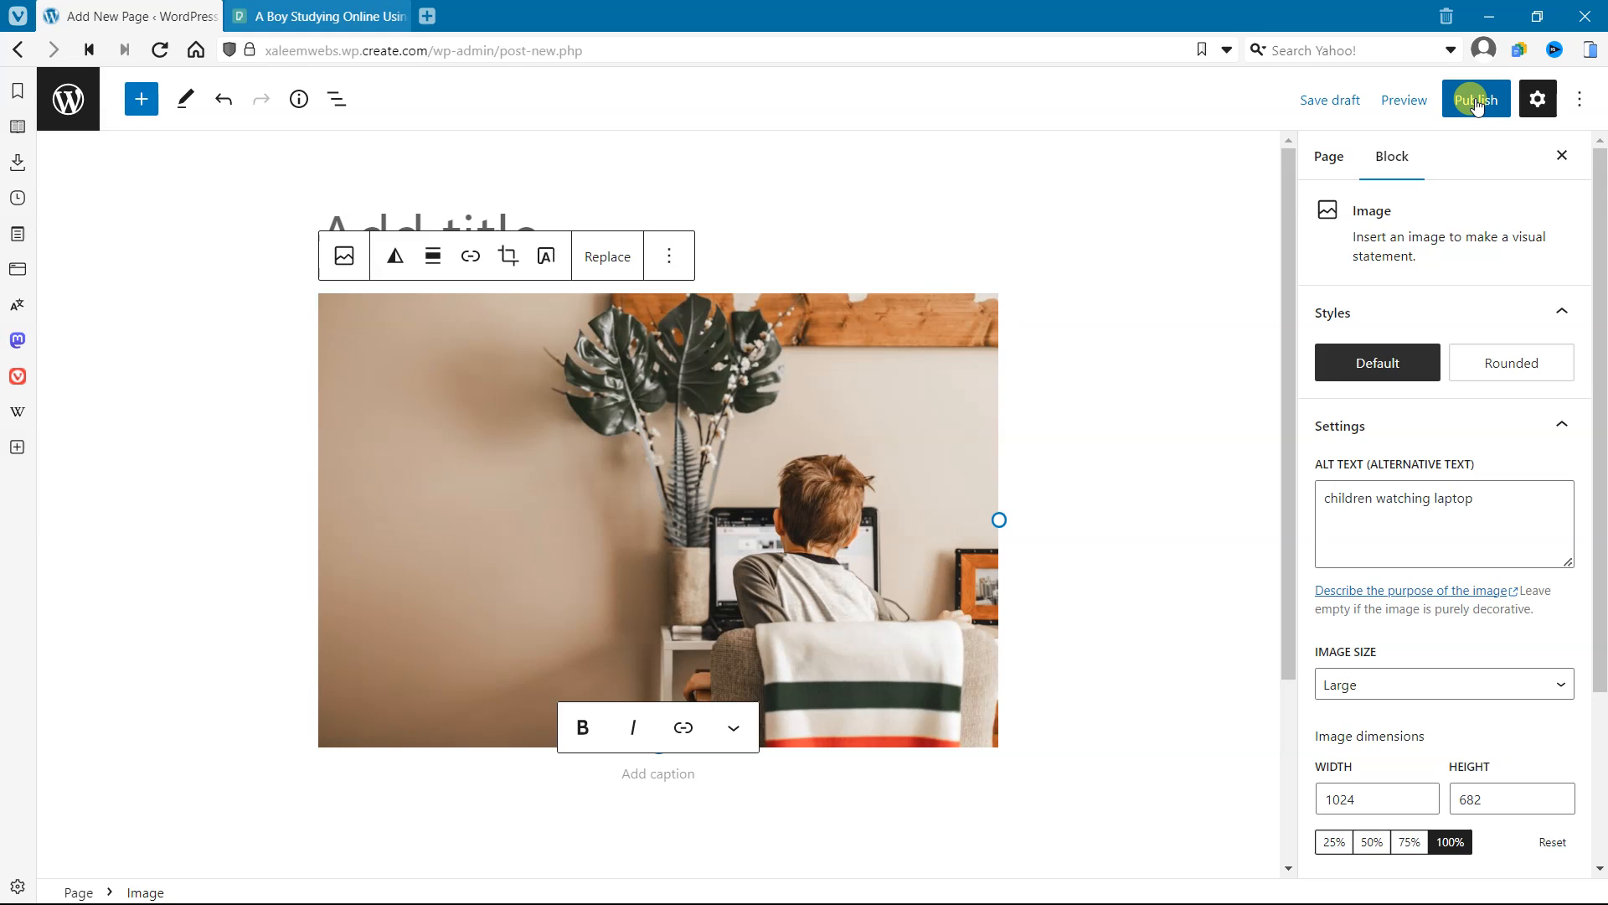
# Edit the image block as HTML, highlight its alt attribute, and confirm publishing the page
pyautogui.click(1474, 99)
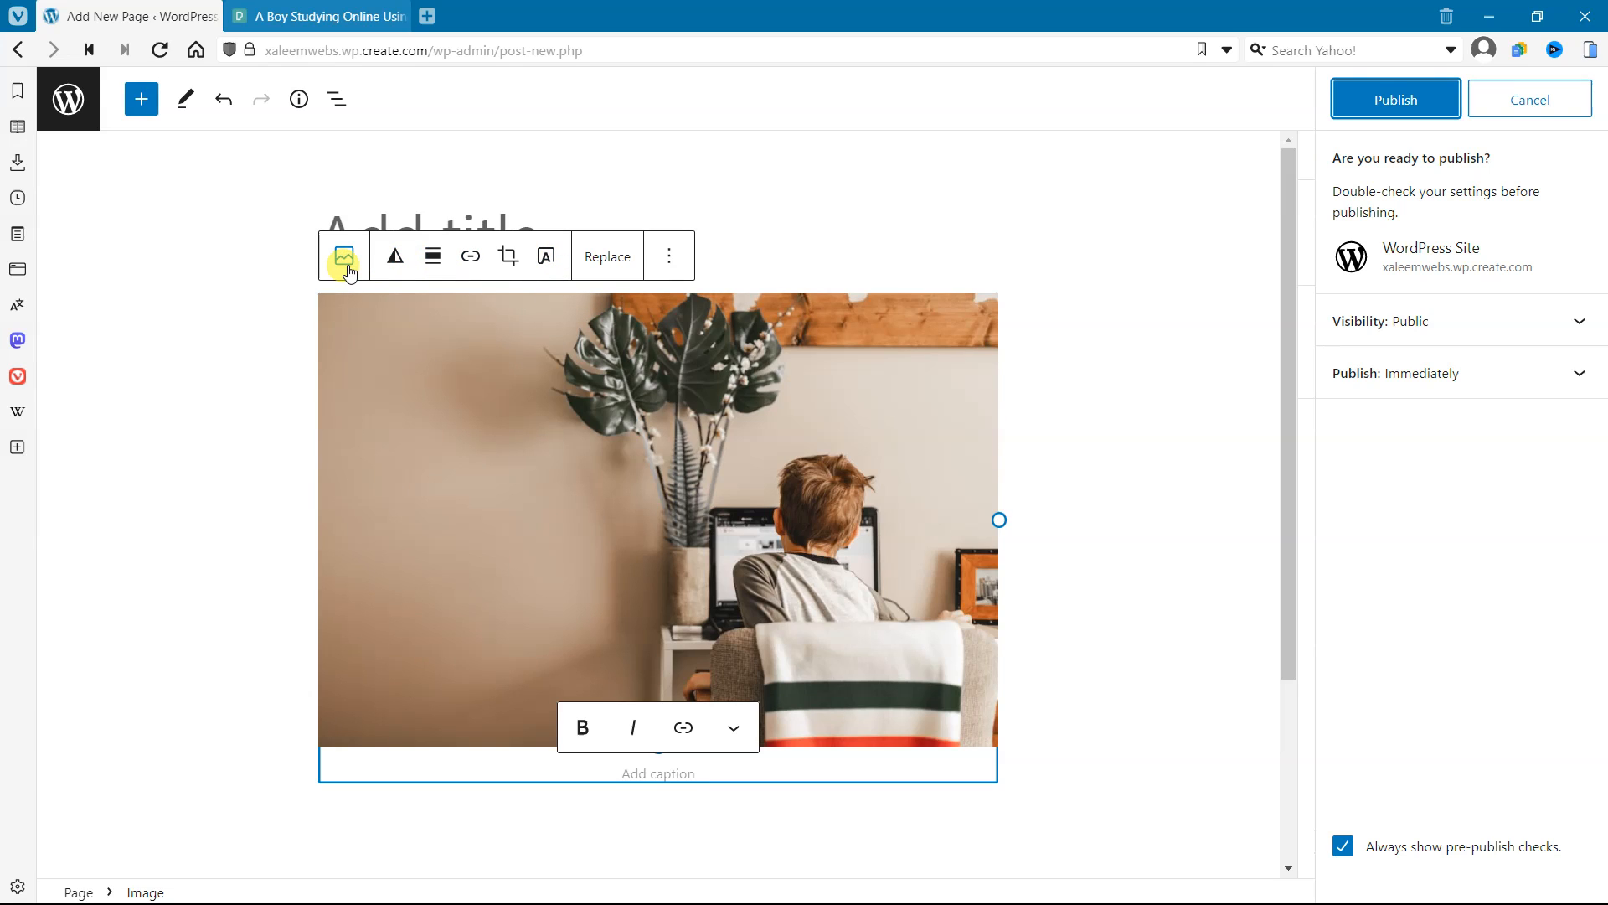
pyautogui.click(668, 255)
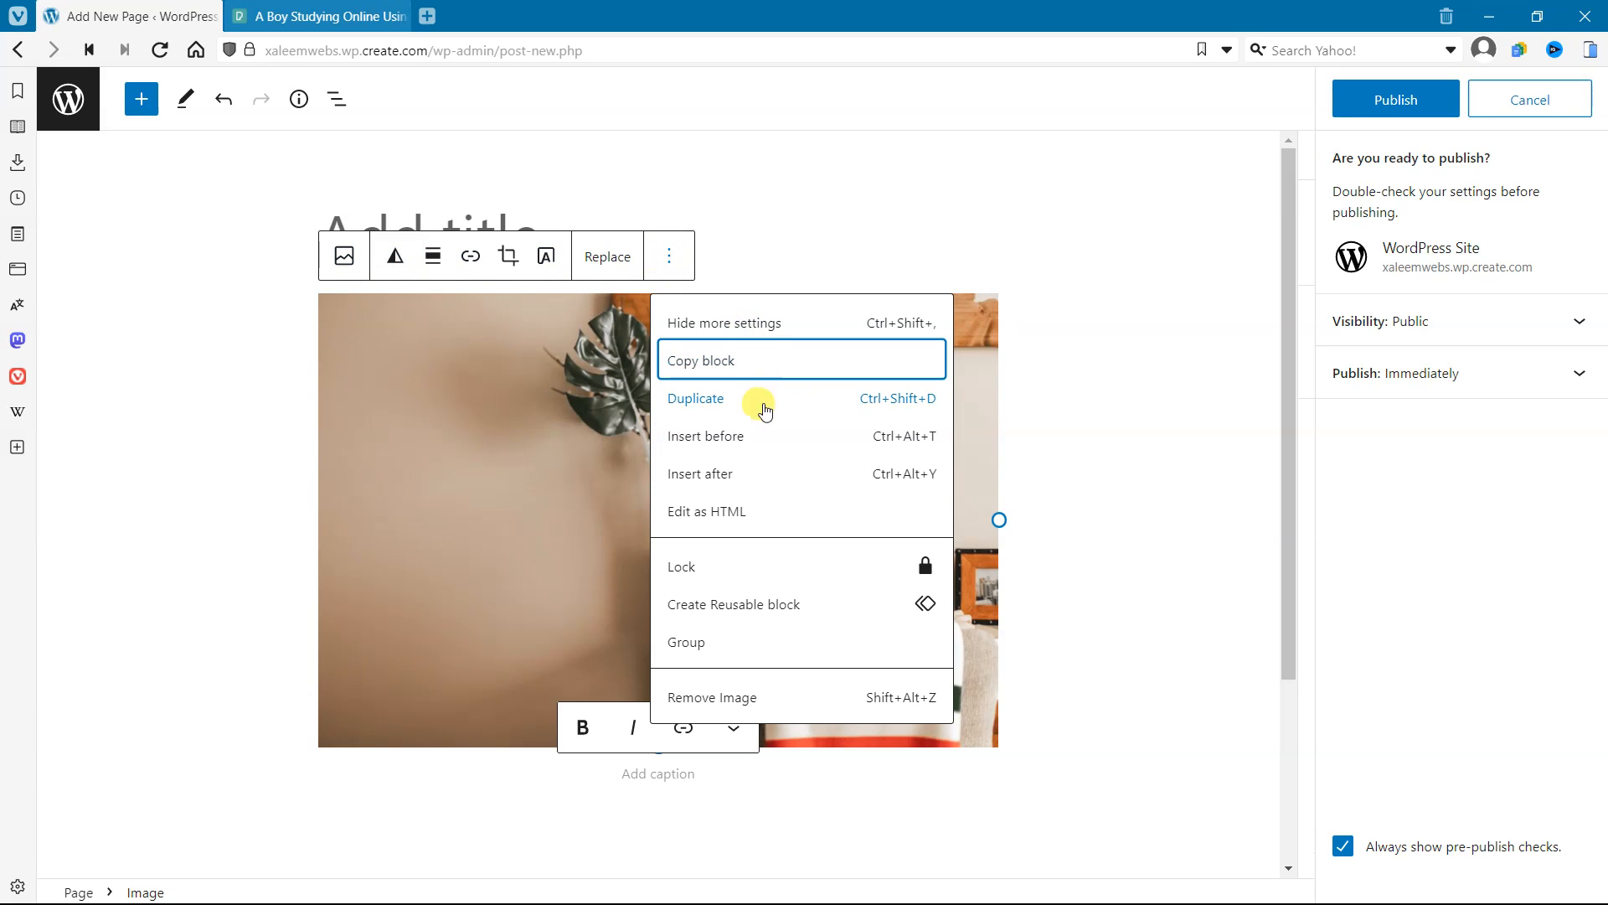
pyautogui.moveTo(727, 443)
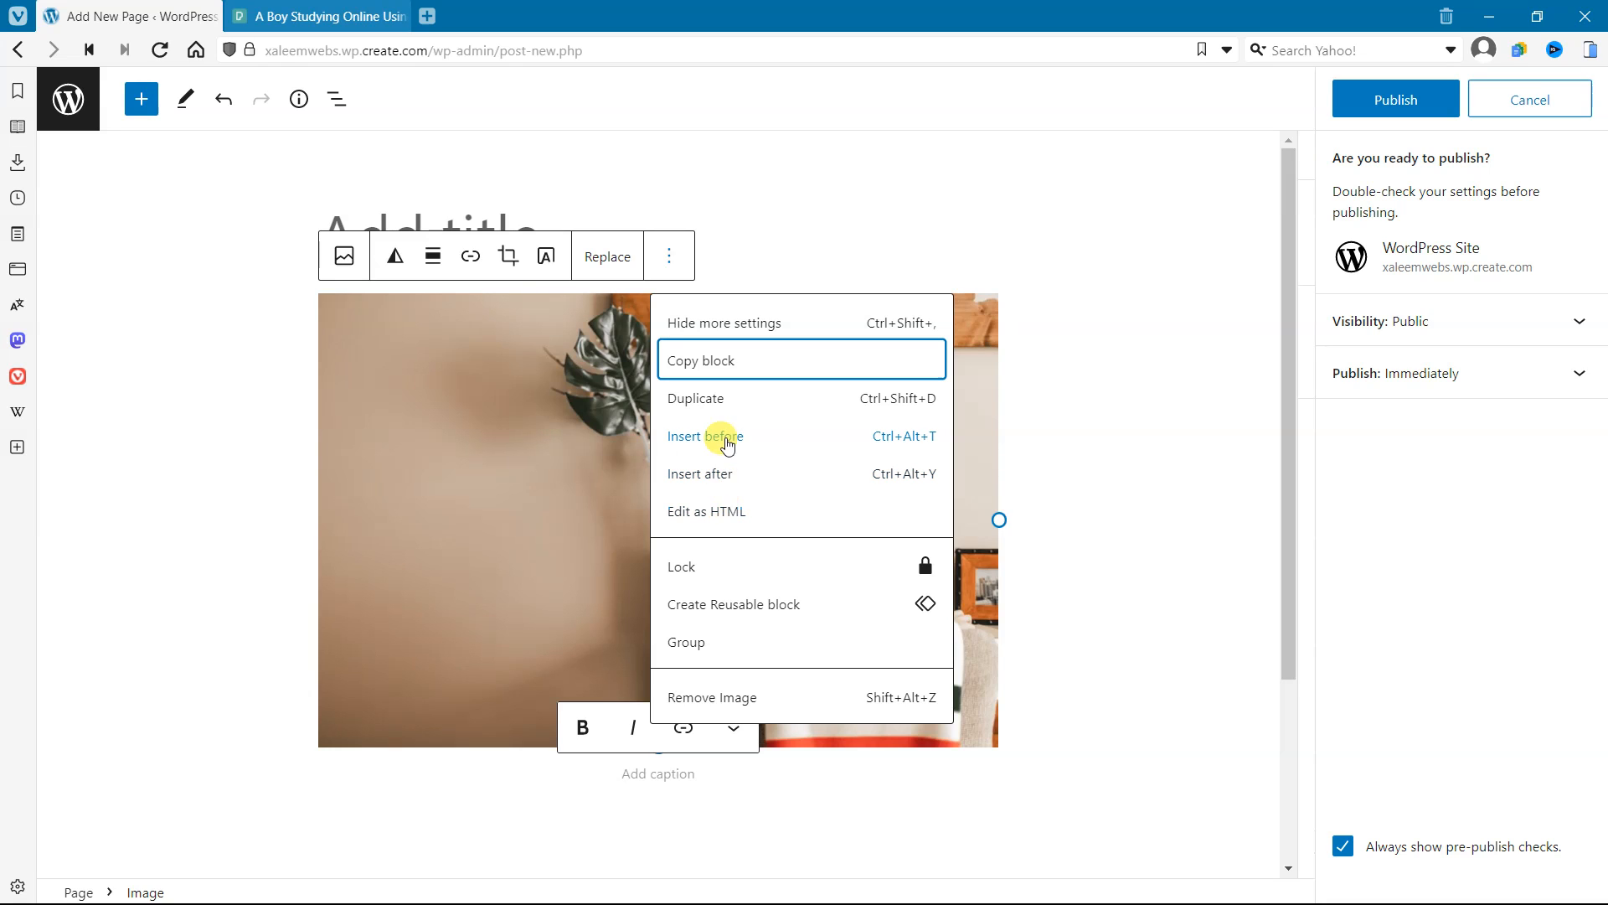
pyautogui.moveTo(738, 494)
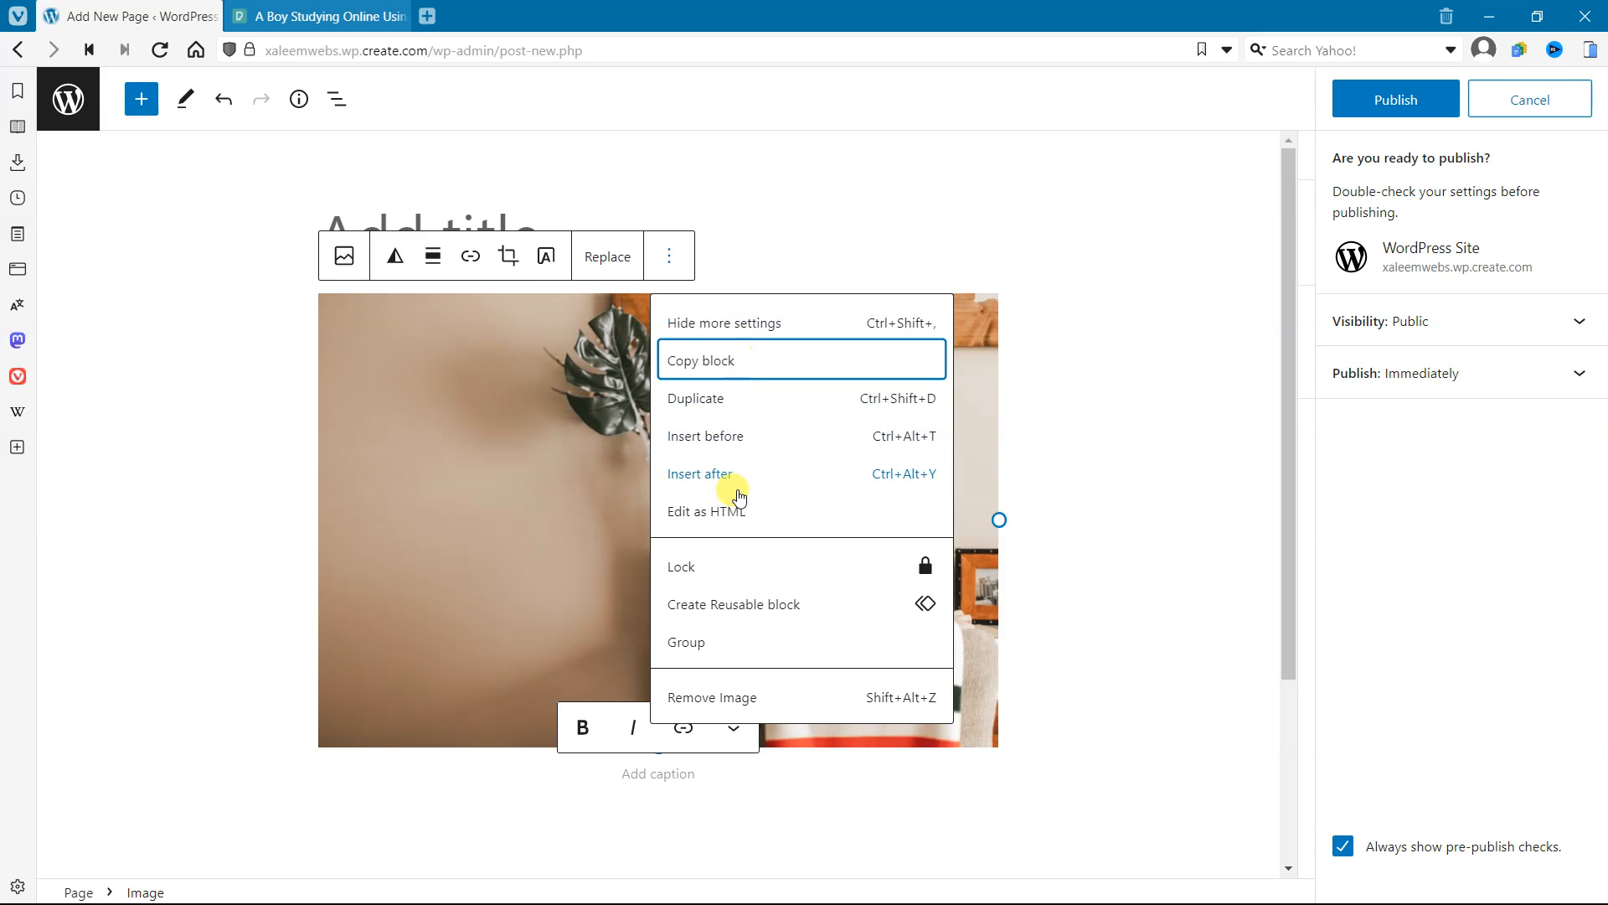
pyautogui.click(706, 511)
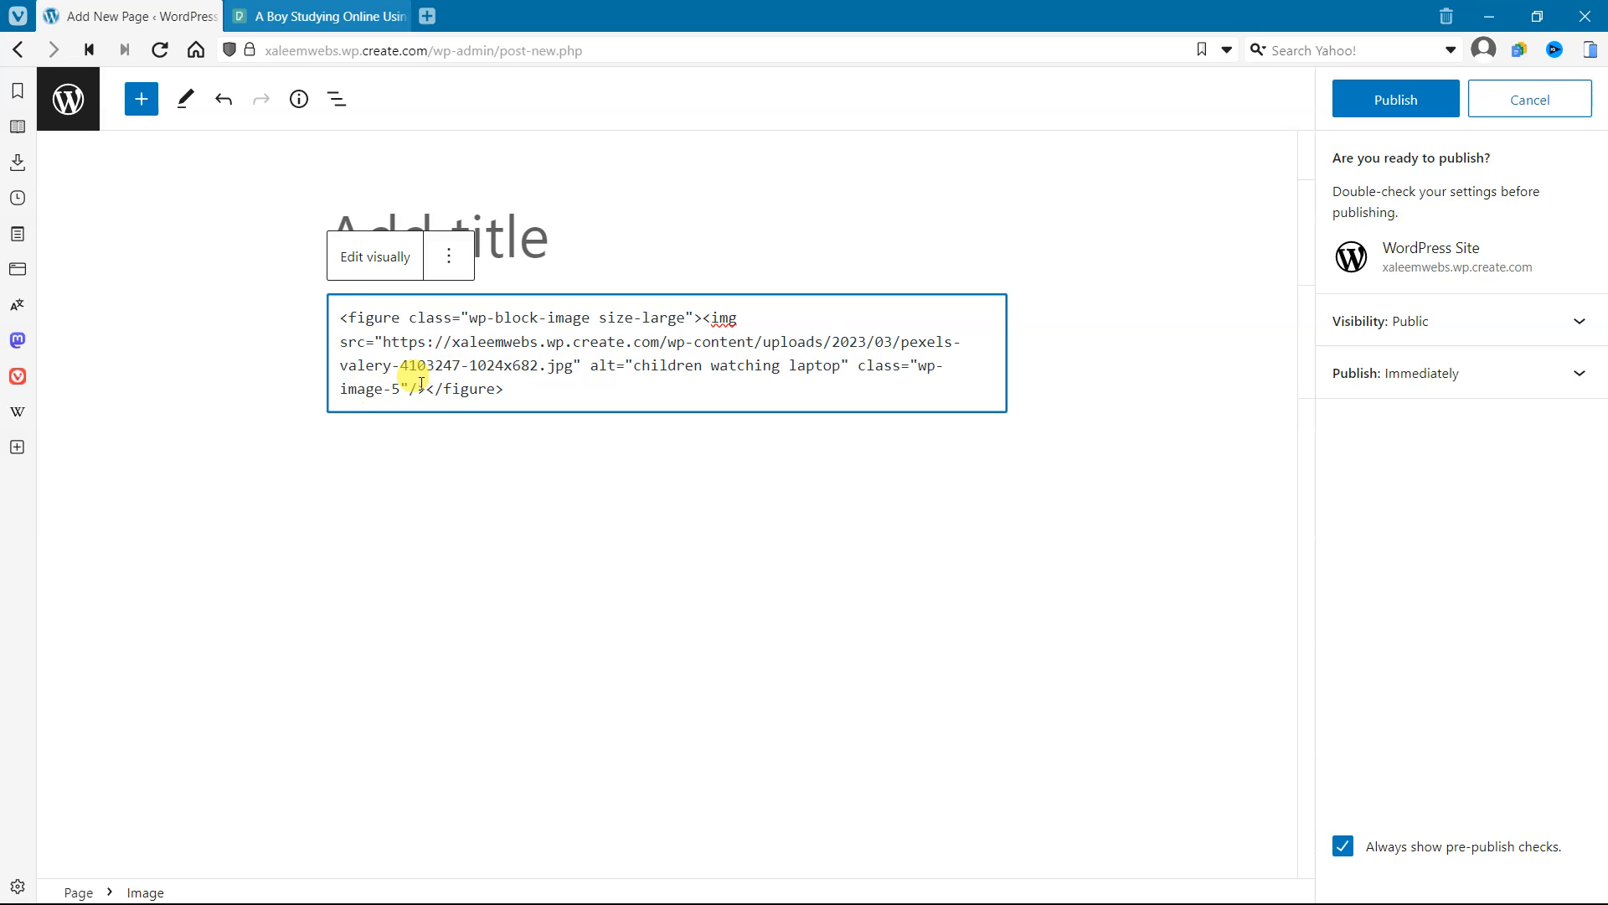
pyautogui.moveTo(590, 365); pyautogui.dragTo(705, 365)
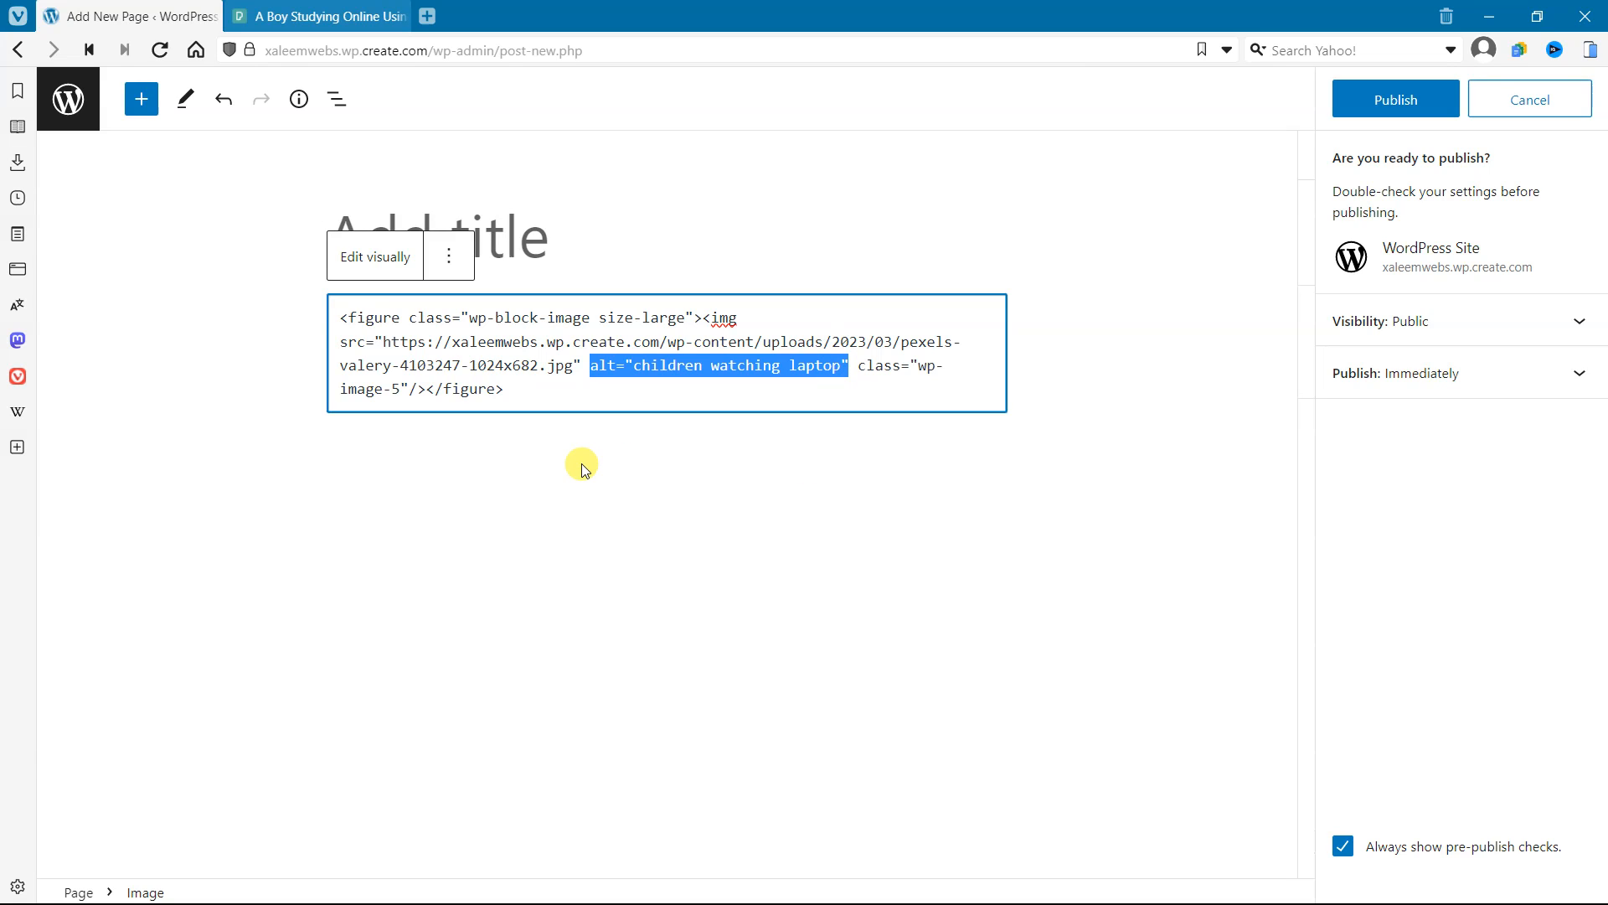
pyautogui.moveTo(748, 474)
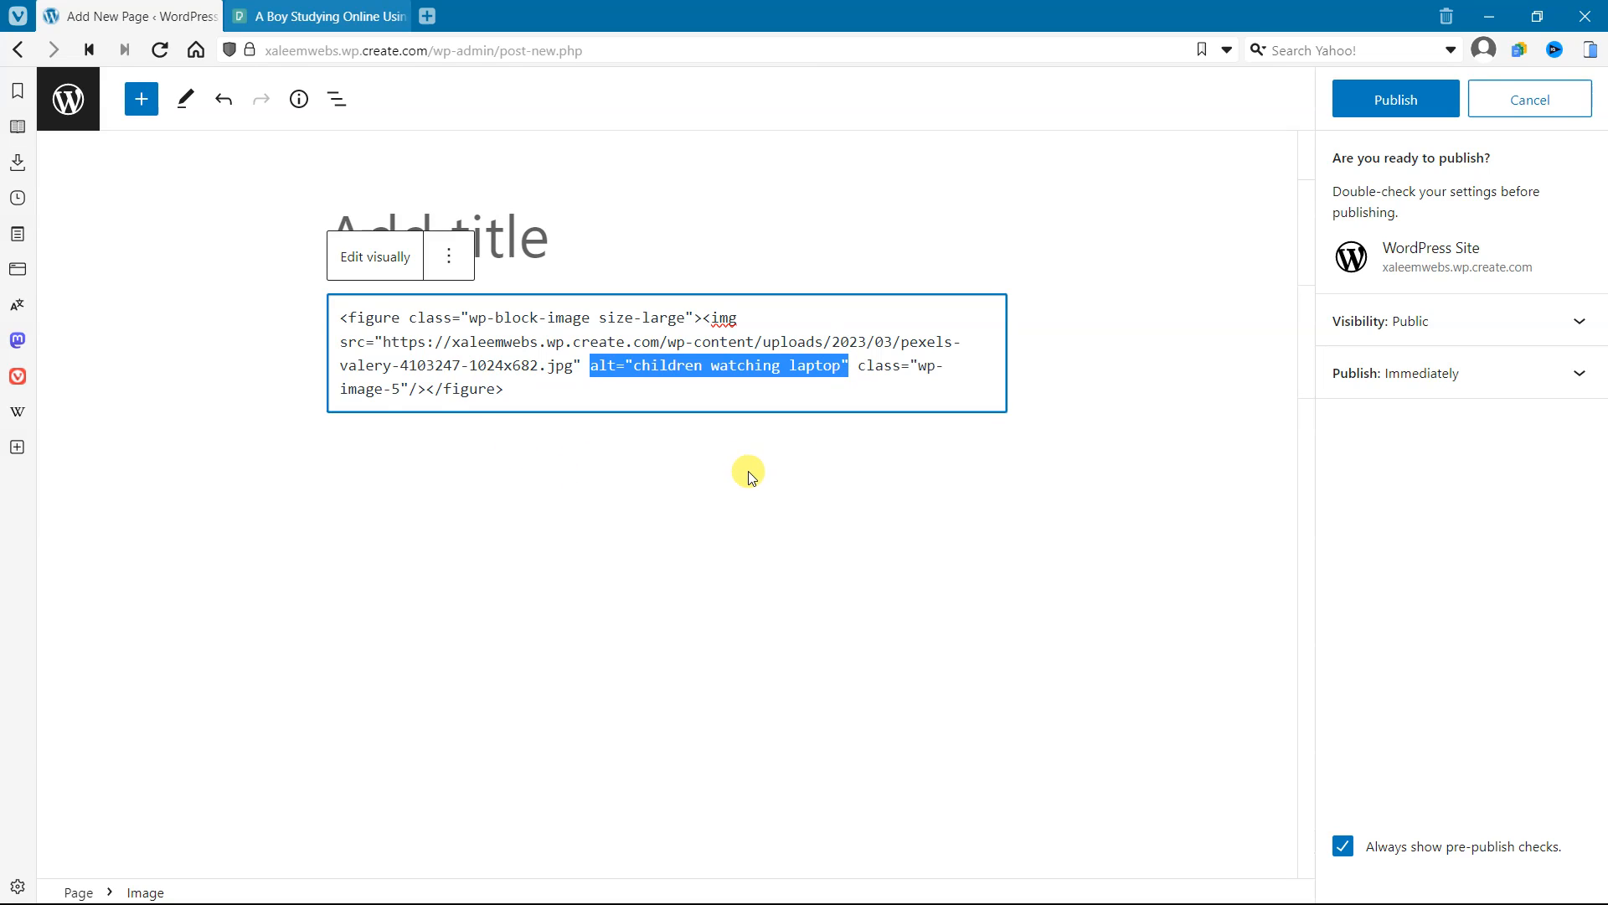
pyautogui.click(1396, 99)
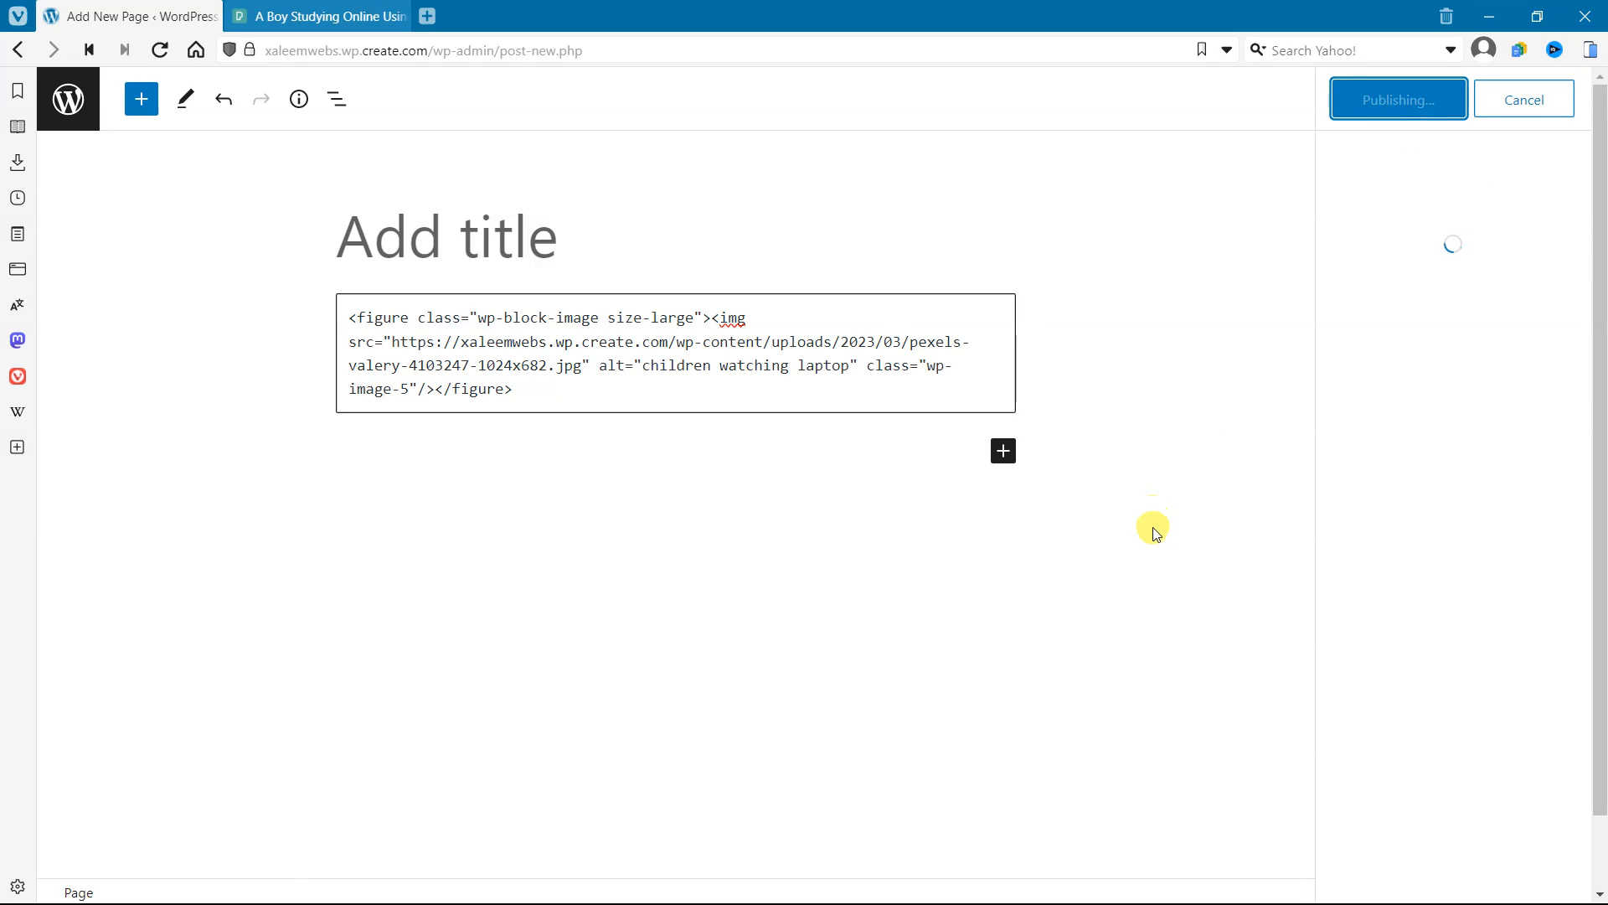
# View the published page live, showing the boy-at-laptop photo
pyautogui.click(1398, 98)
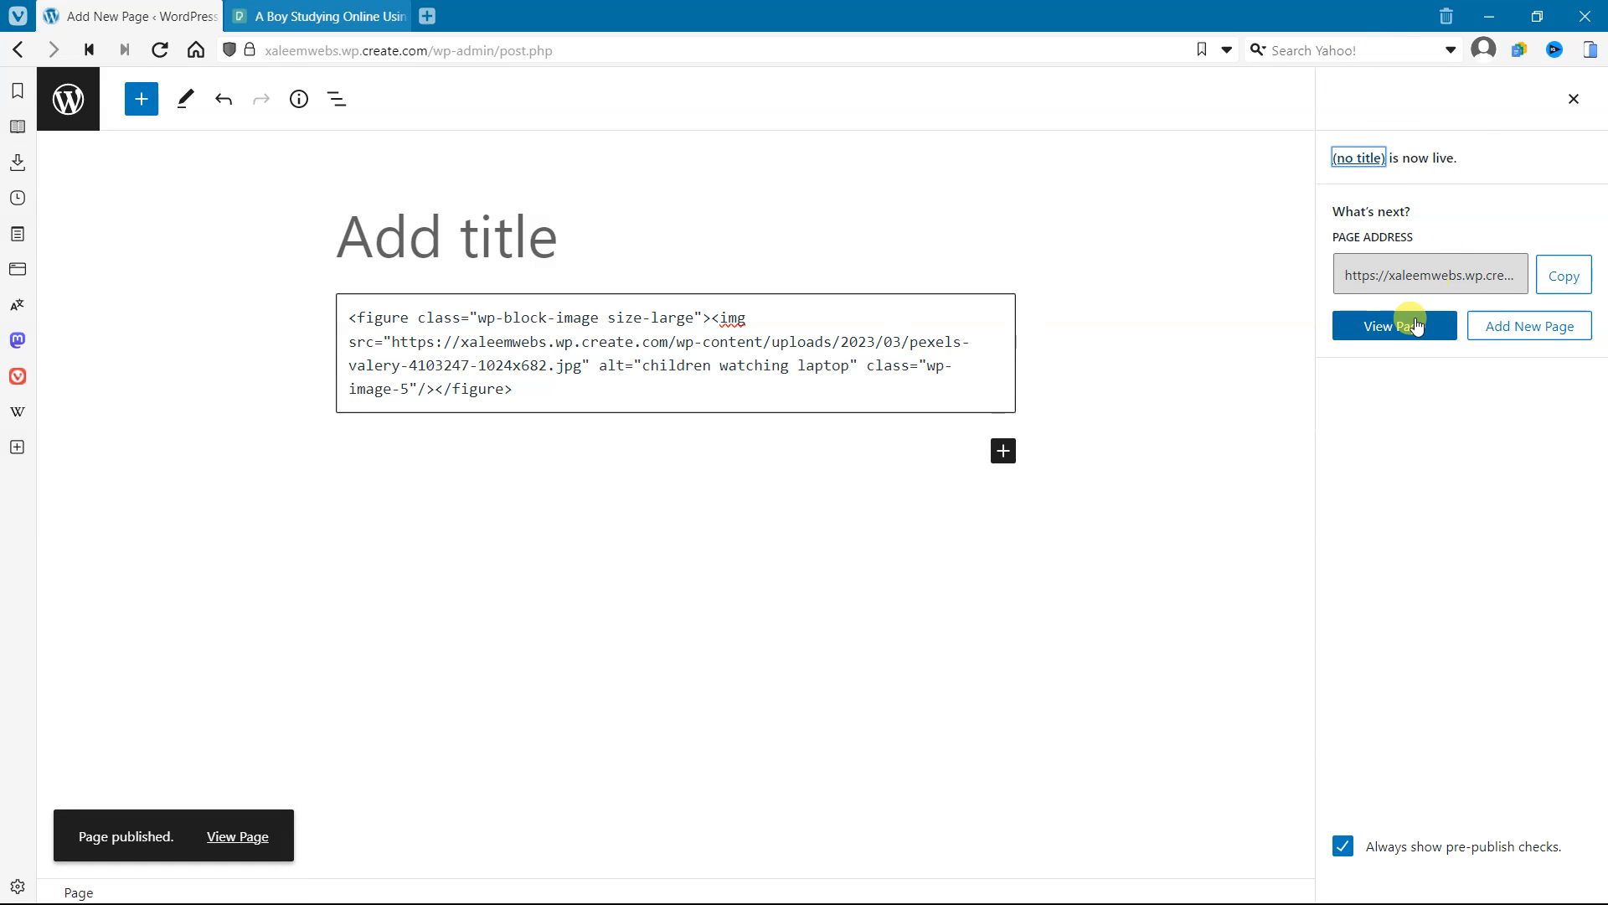
pyautogui.click(1394, 325)
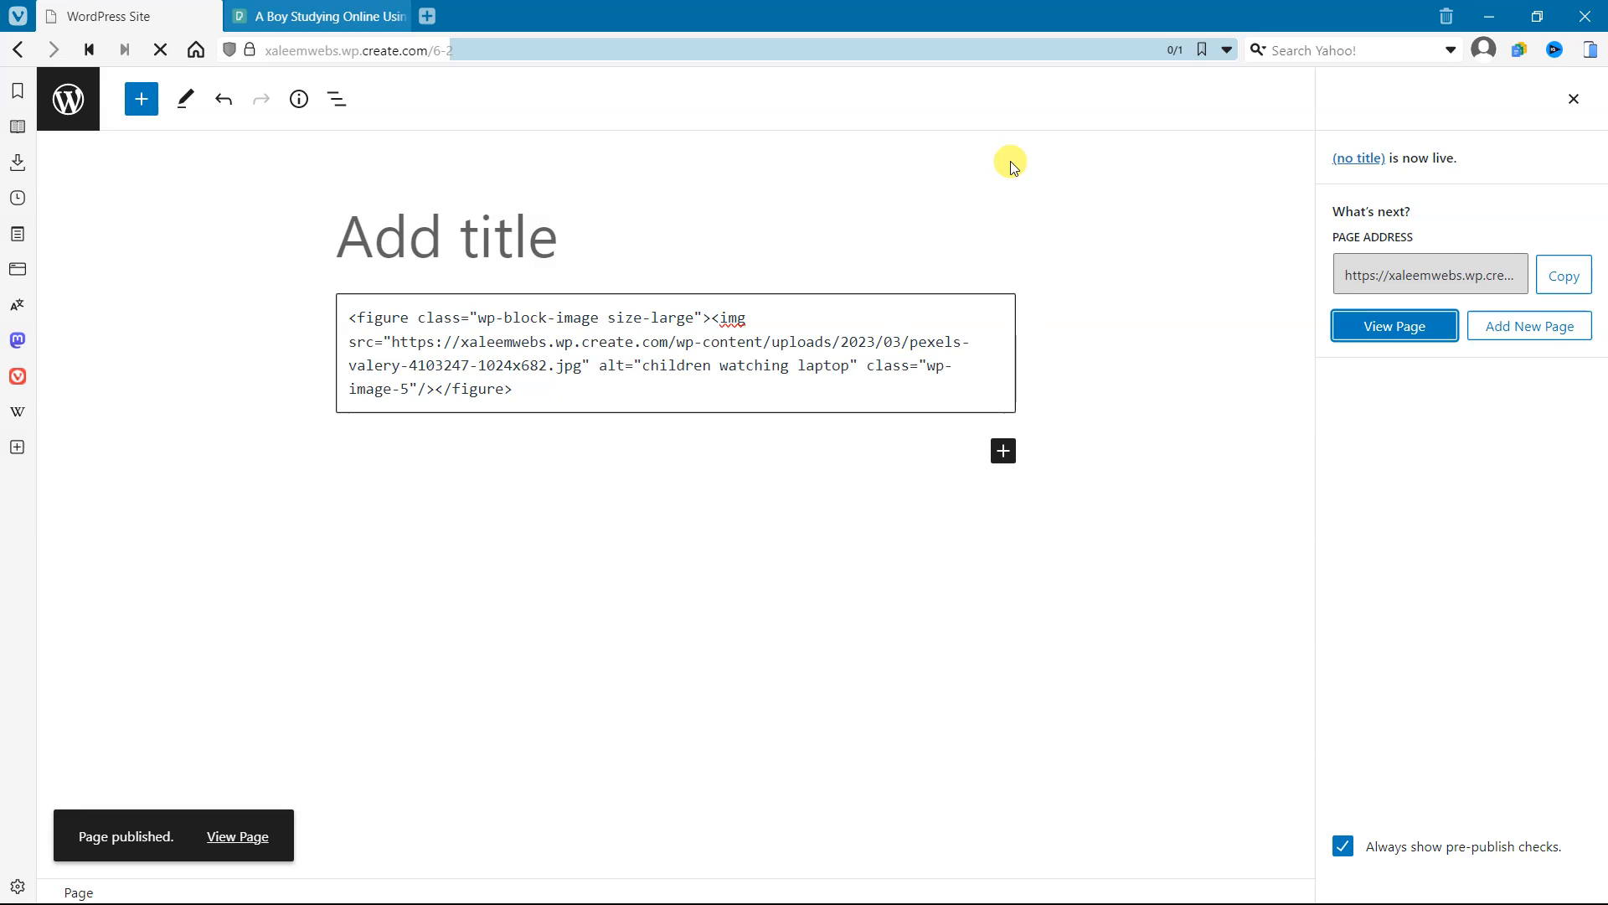
pyautogui.click(1394, 325)
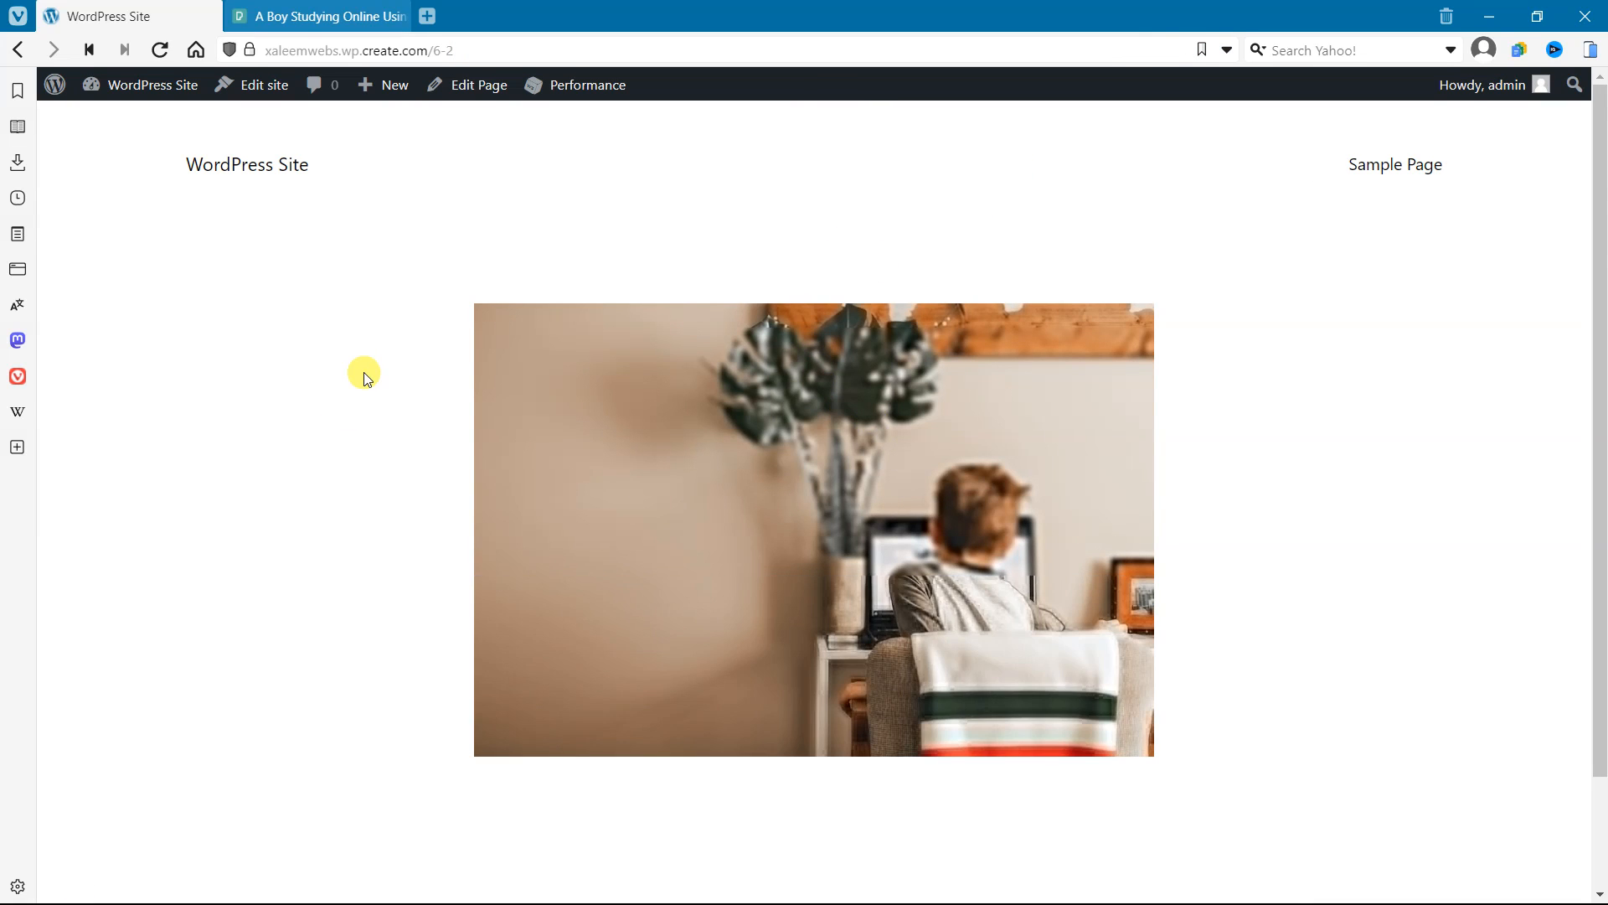
pyautogui.scroll(-3)
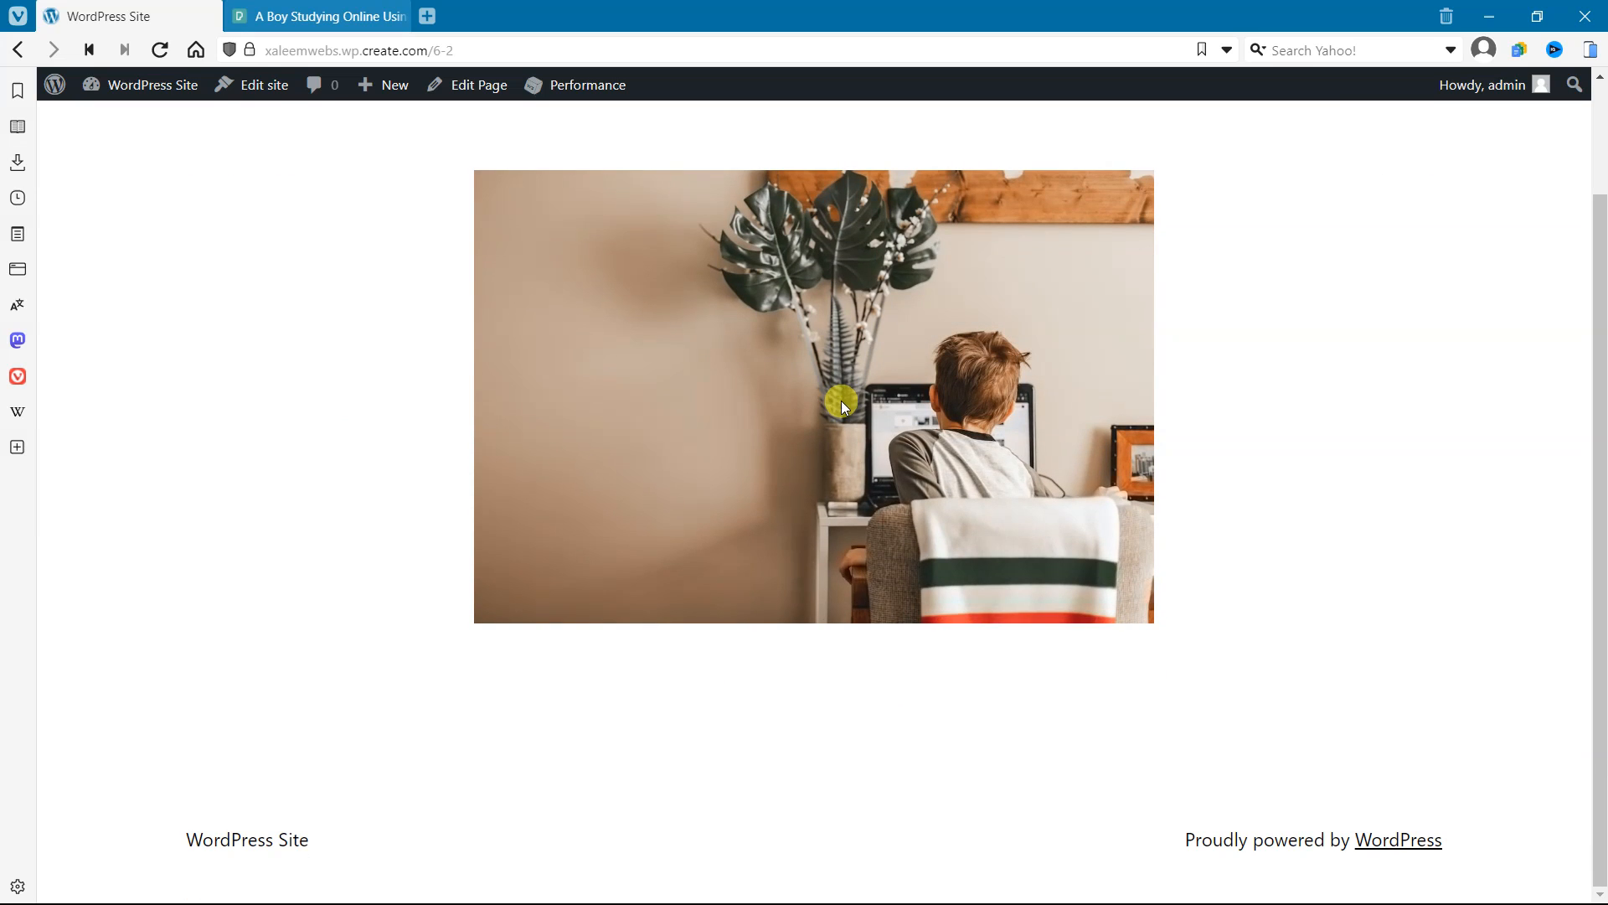
pyautogui.moveTo(915, 474)
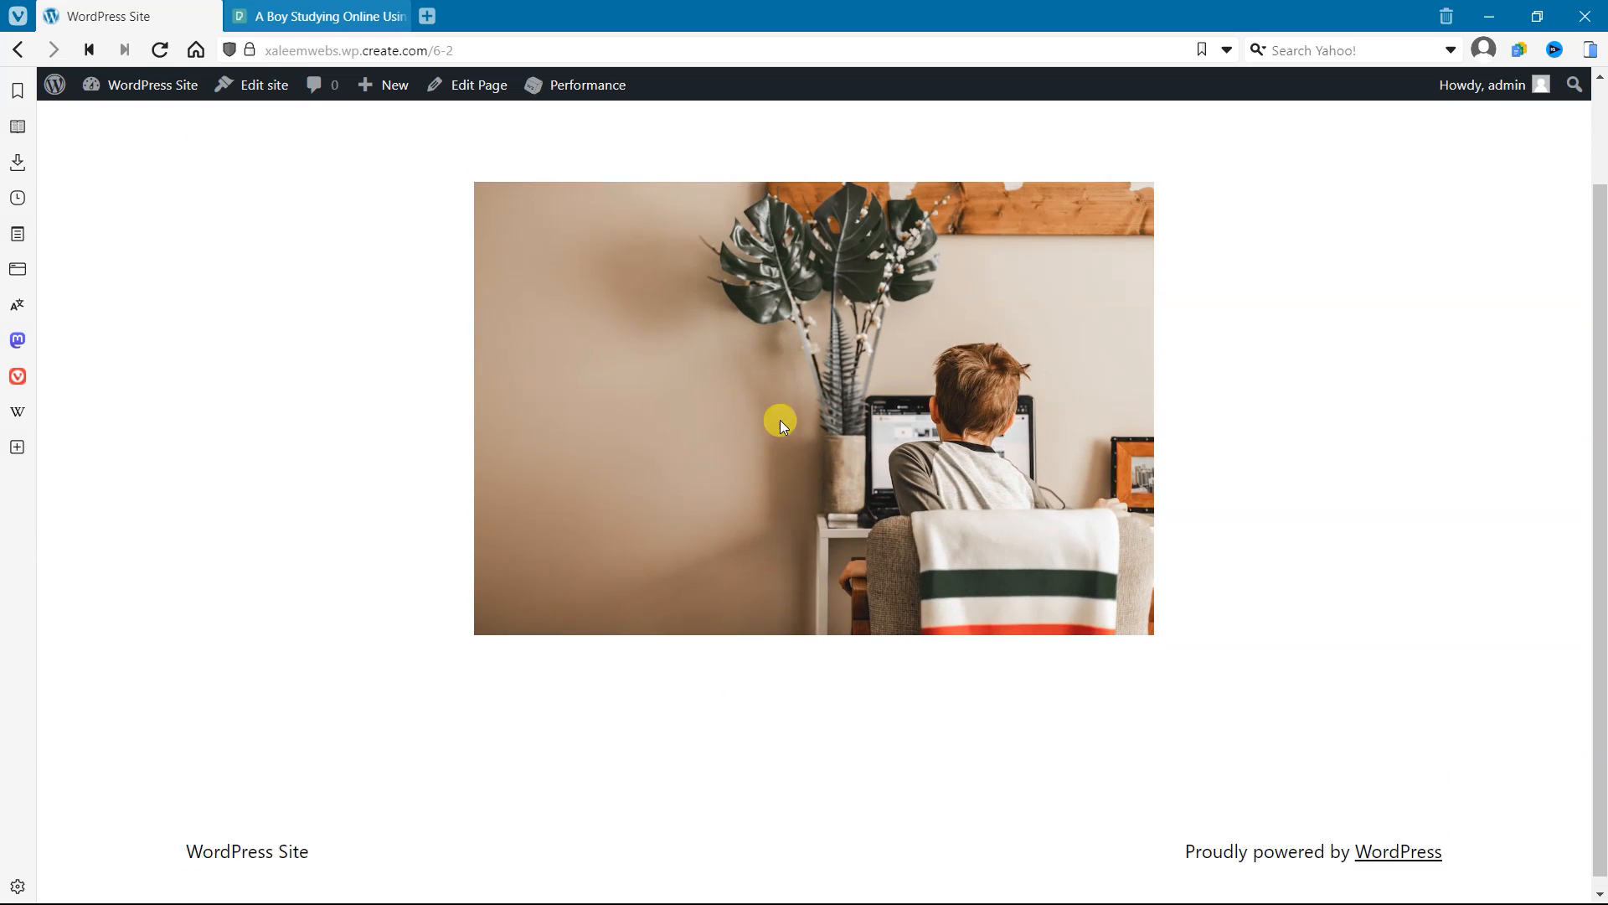
pyautogui.rightClick(781, 425)
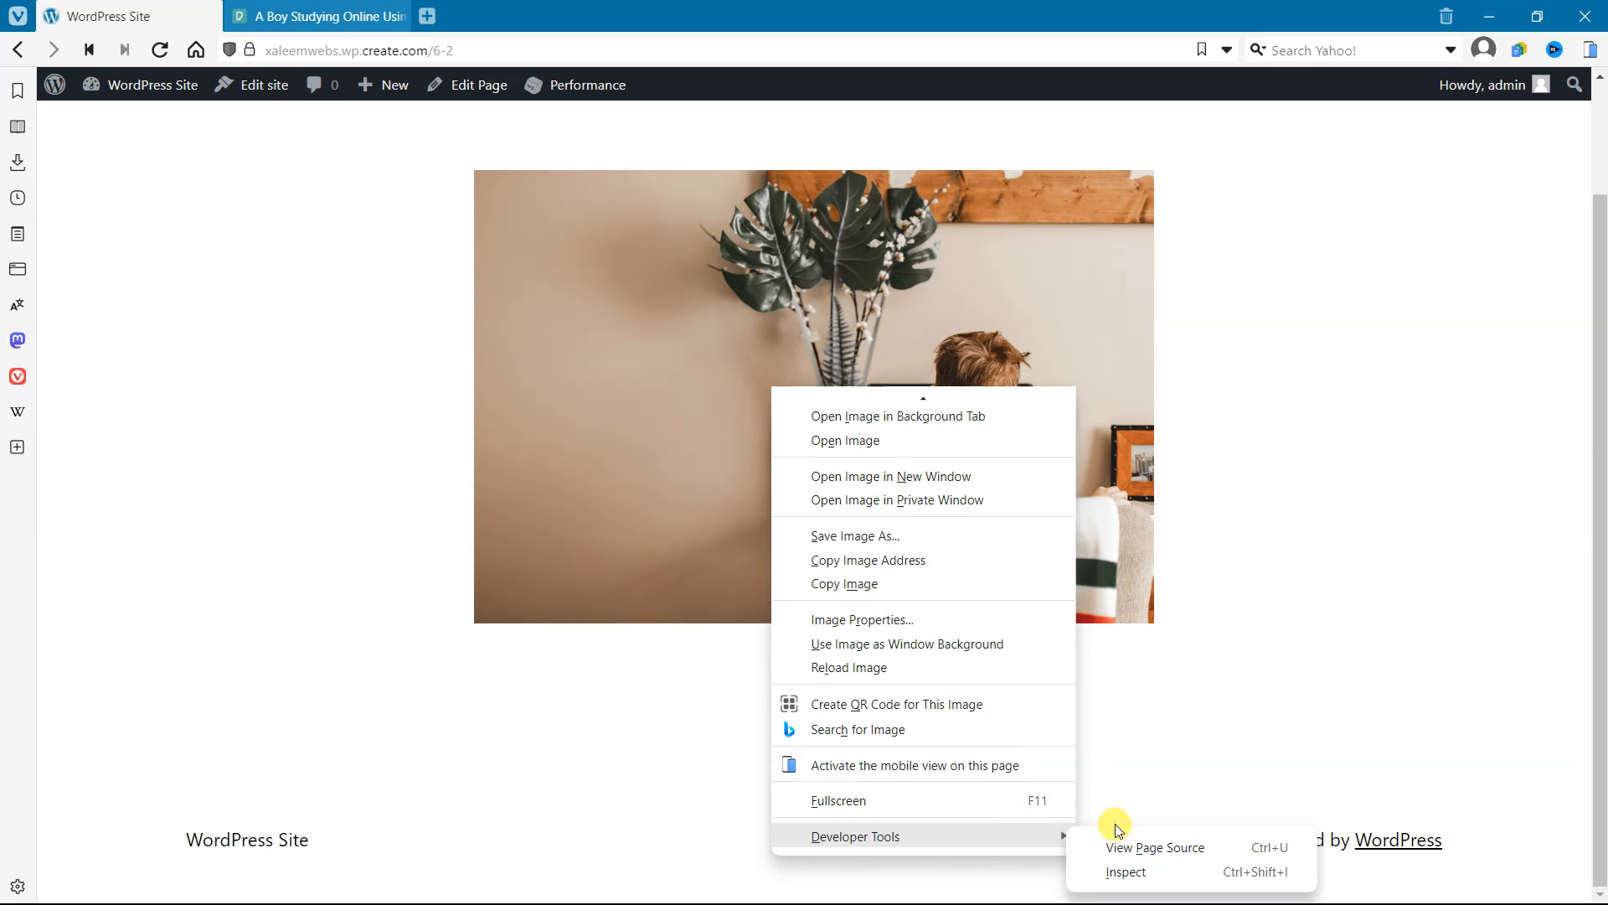
pyautogui.click(1126, 872)
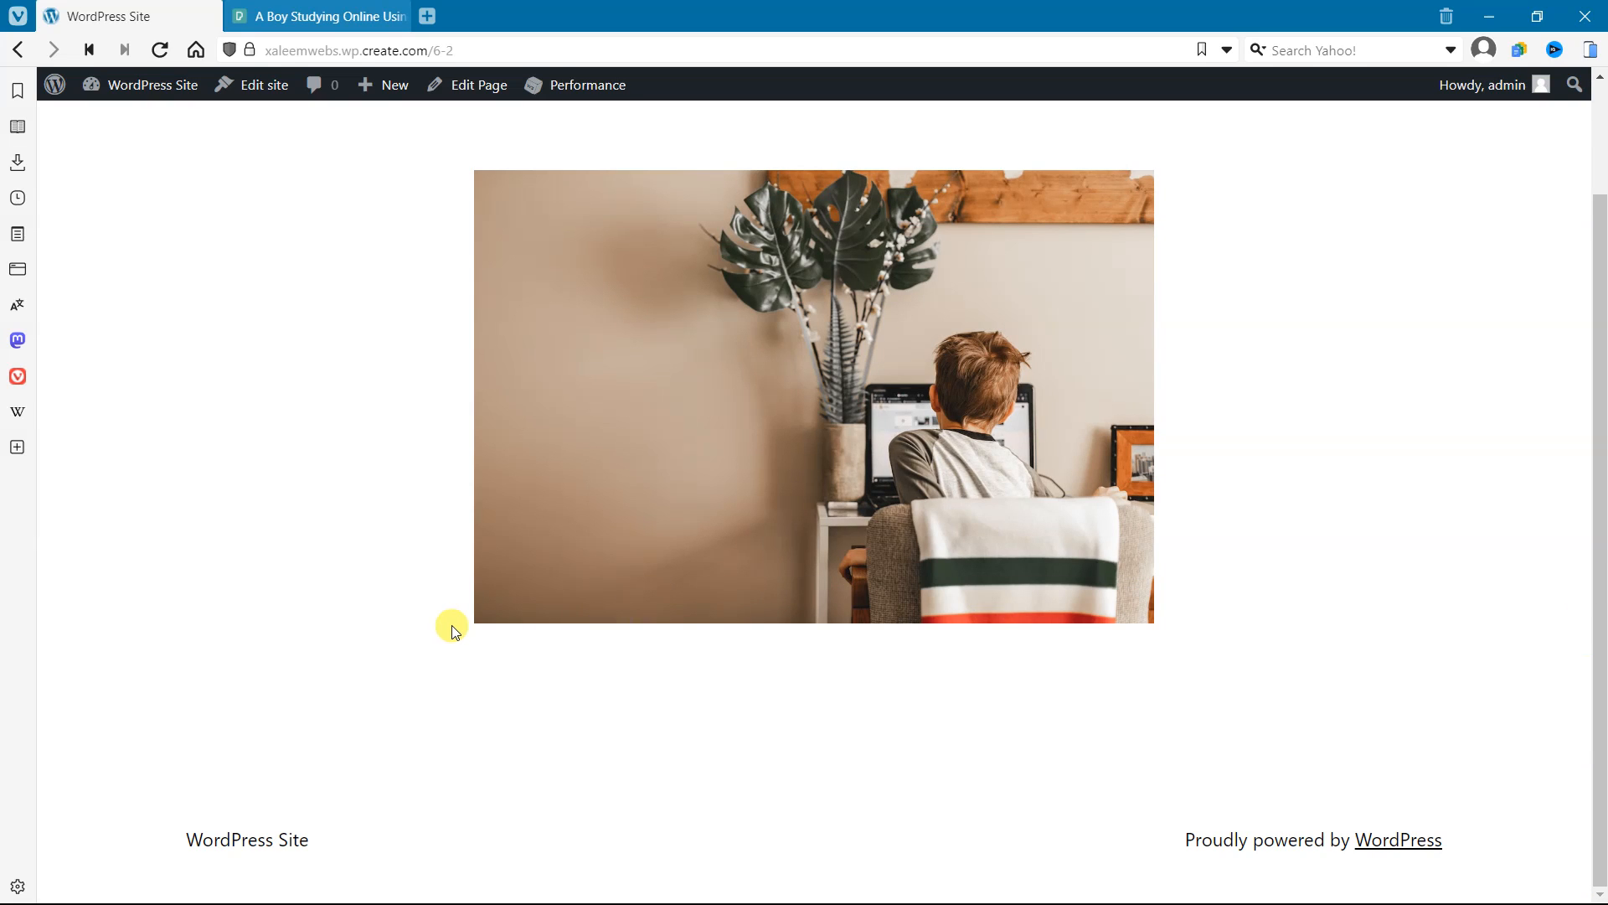
pyautogui.moveTo(429, 496)
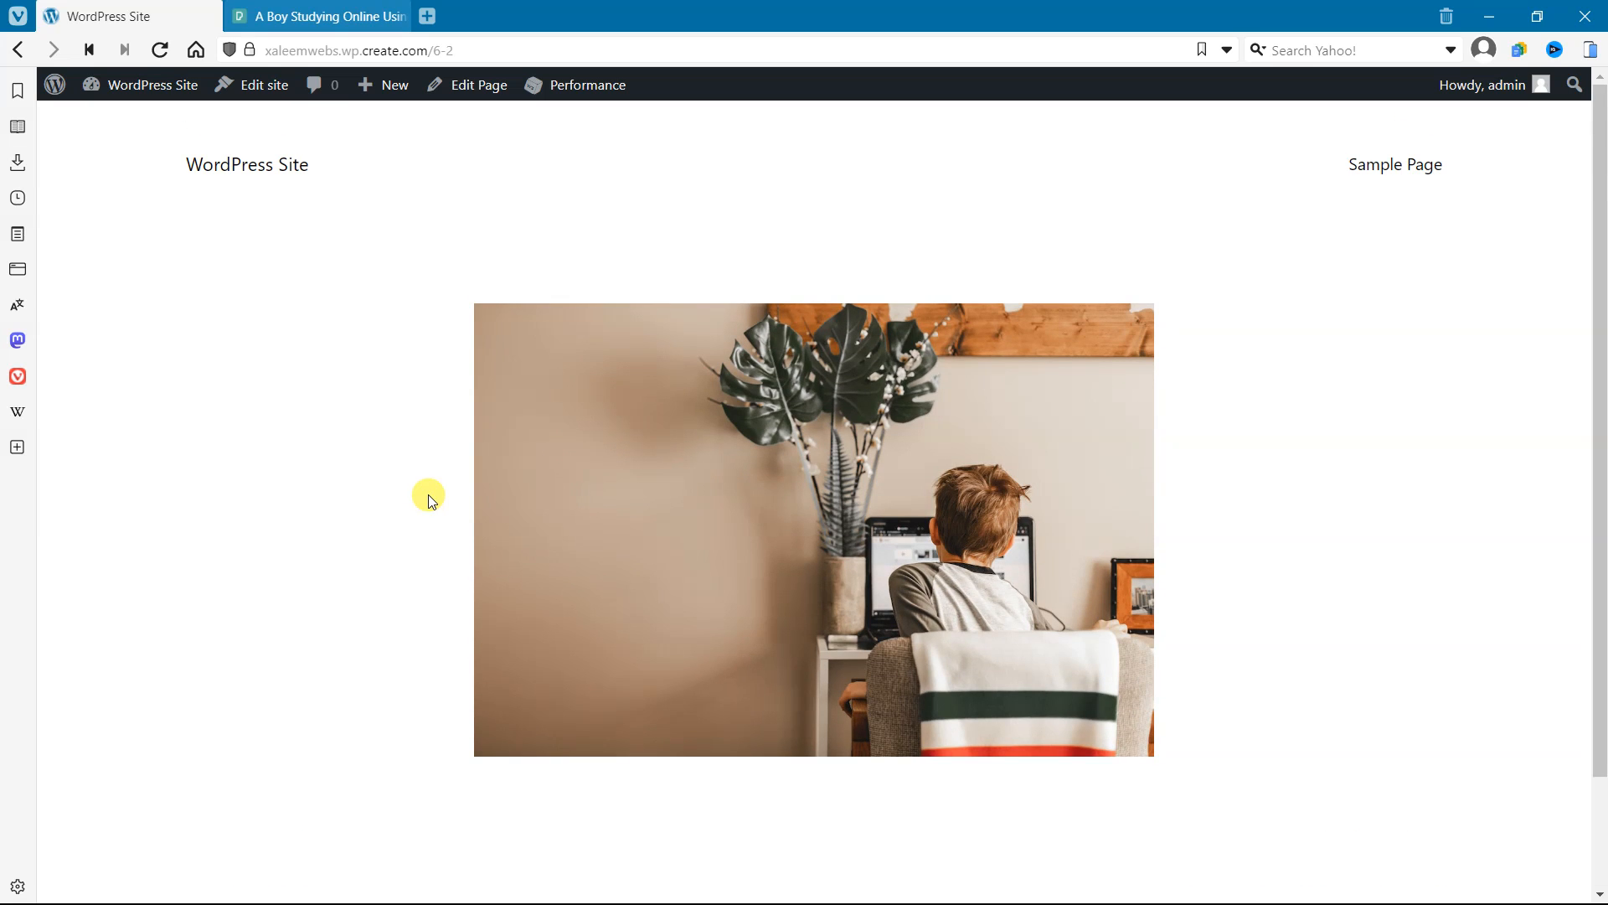
pyautogui.scroll(-3)
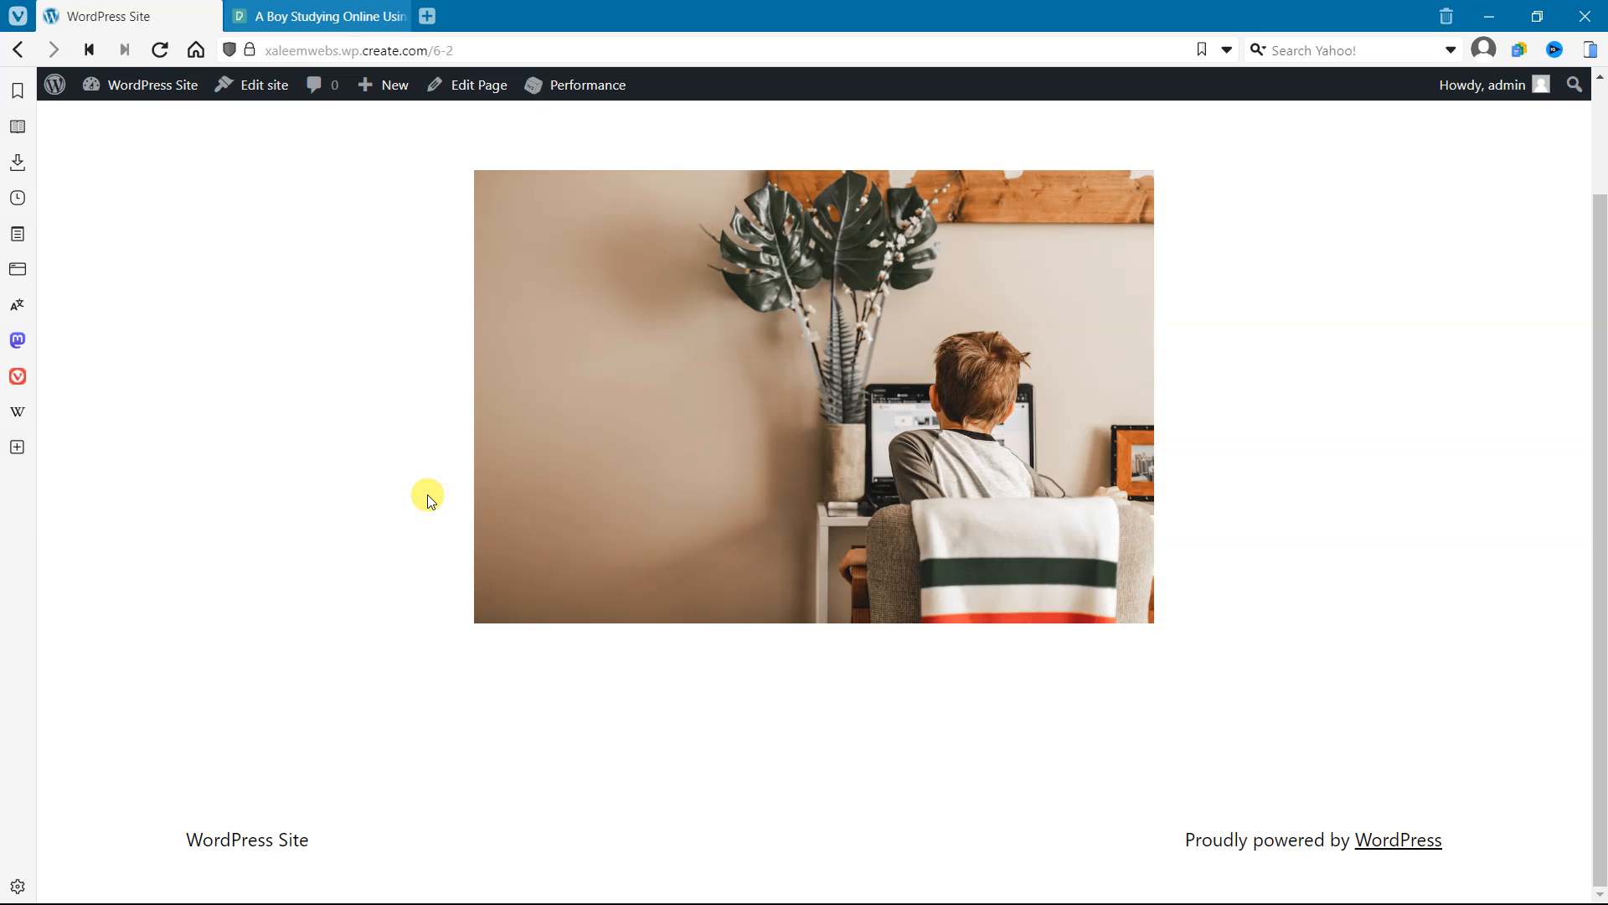
pyautogui.moveTo(461, 493)
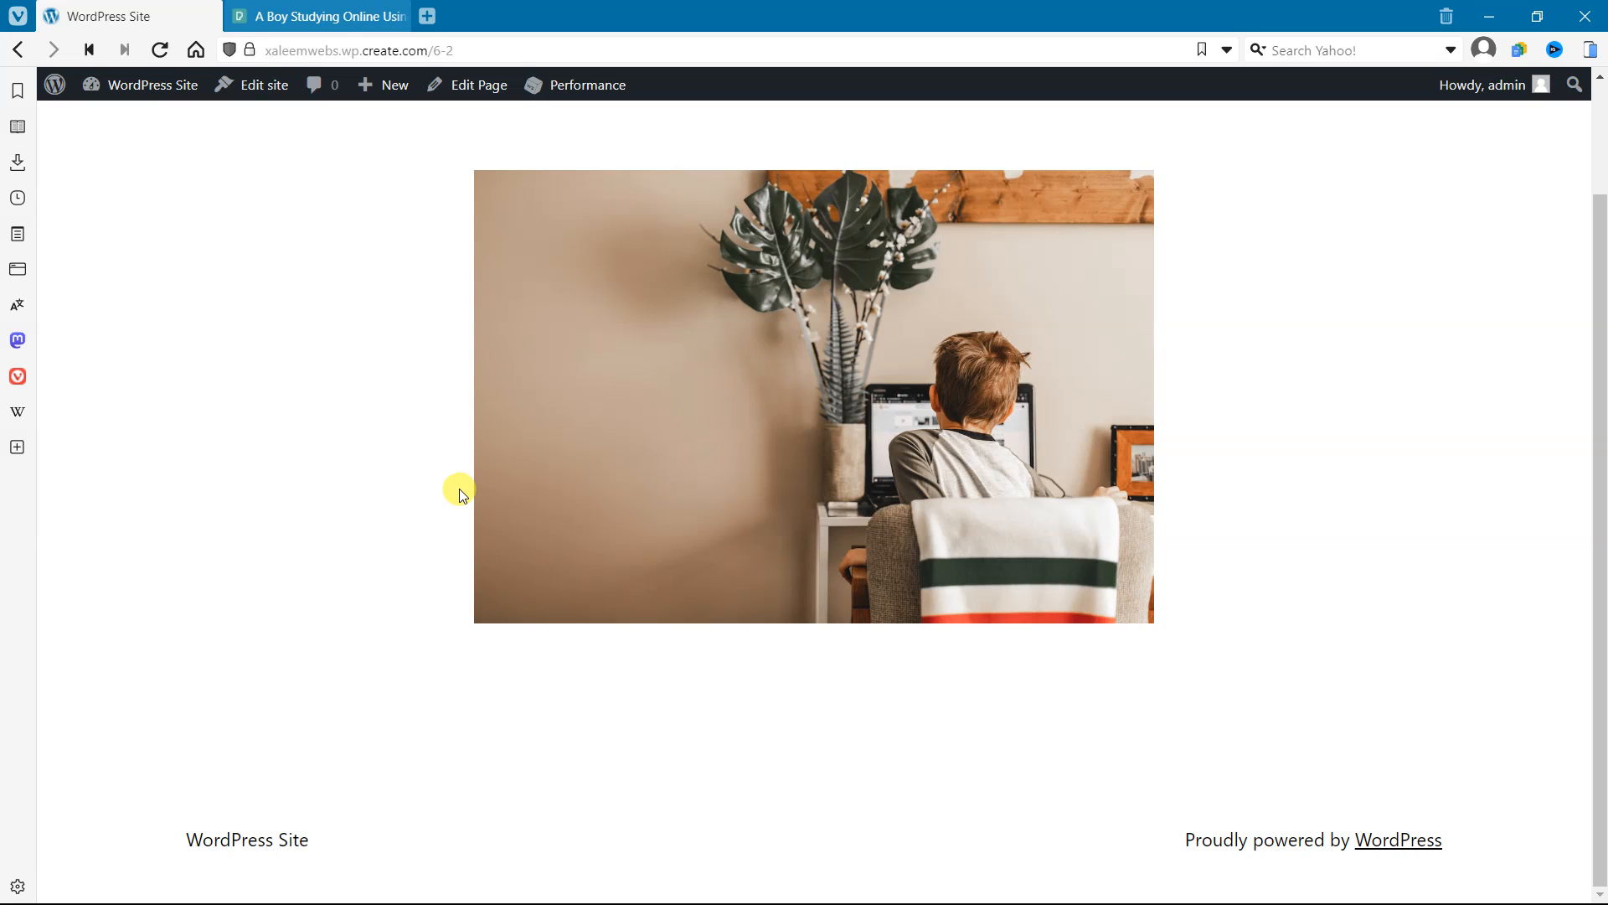
pyautogui.moveTo(441, 494)
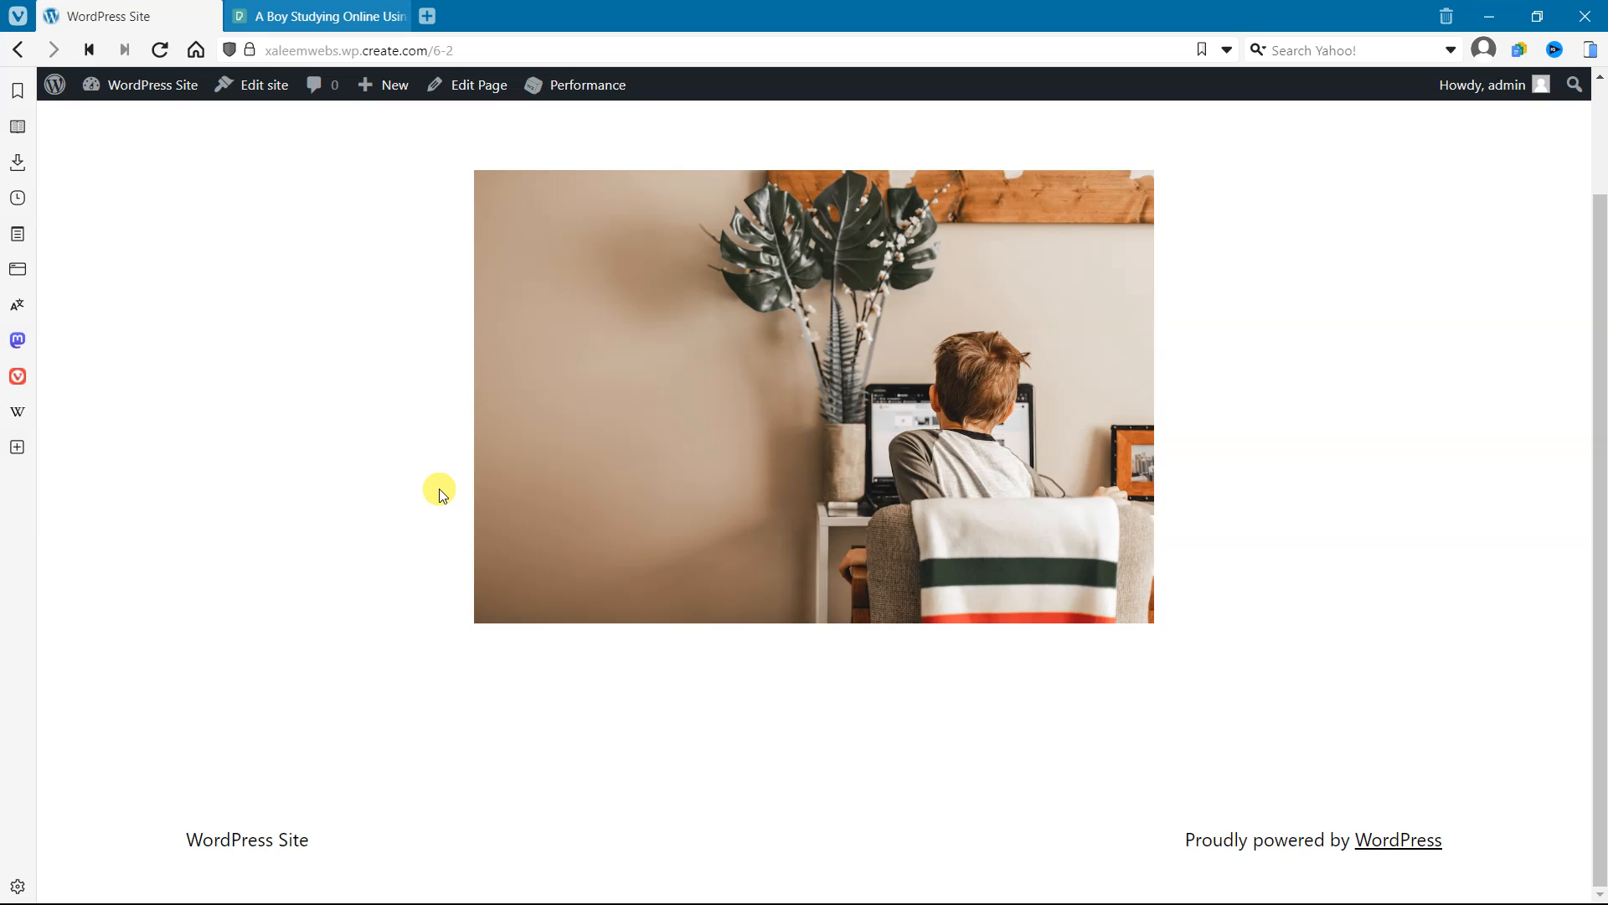
pyautogui.moveTo(754, 404)
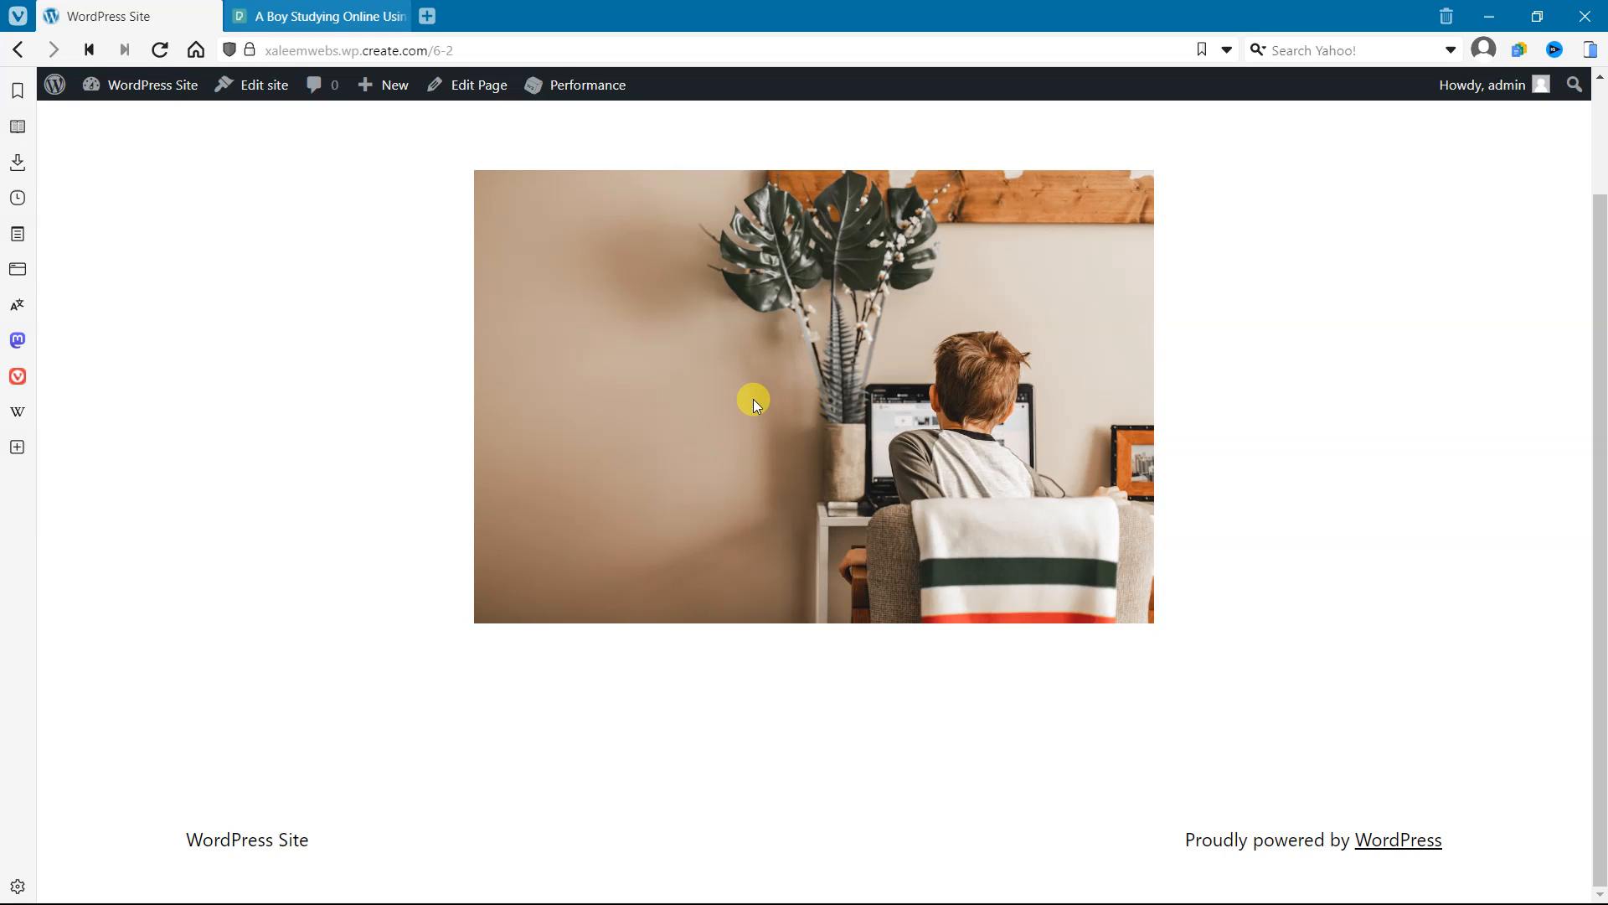
pyautogui.moveTo(511, 592)
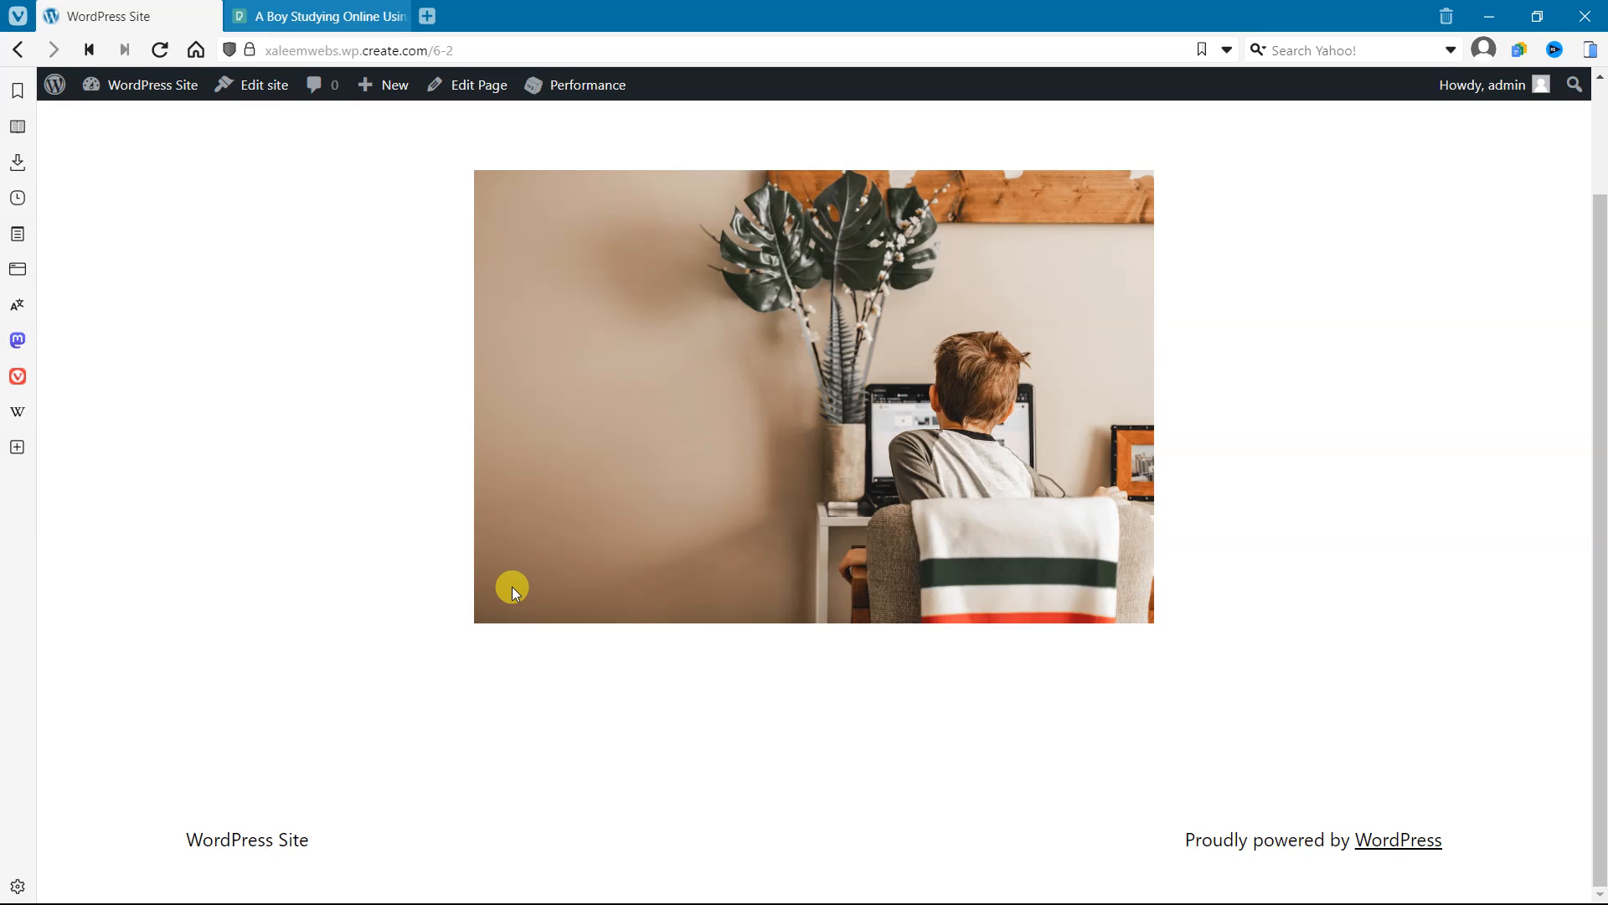
pyautogui.moveTo(622, 490)
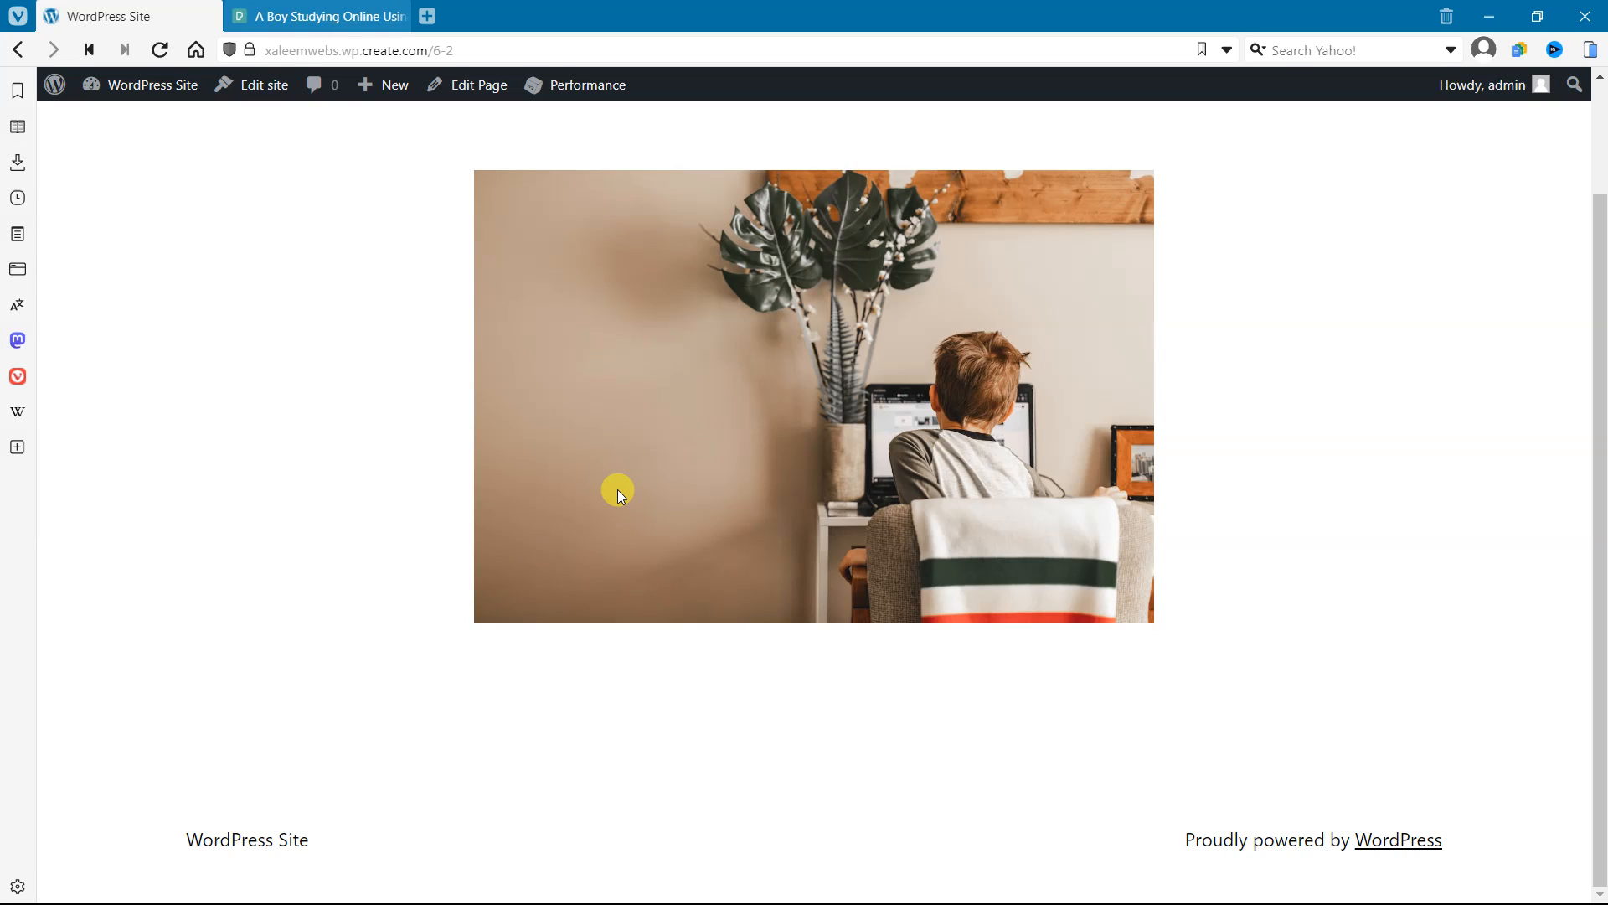
pyautogui.scroll(3)
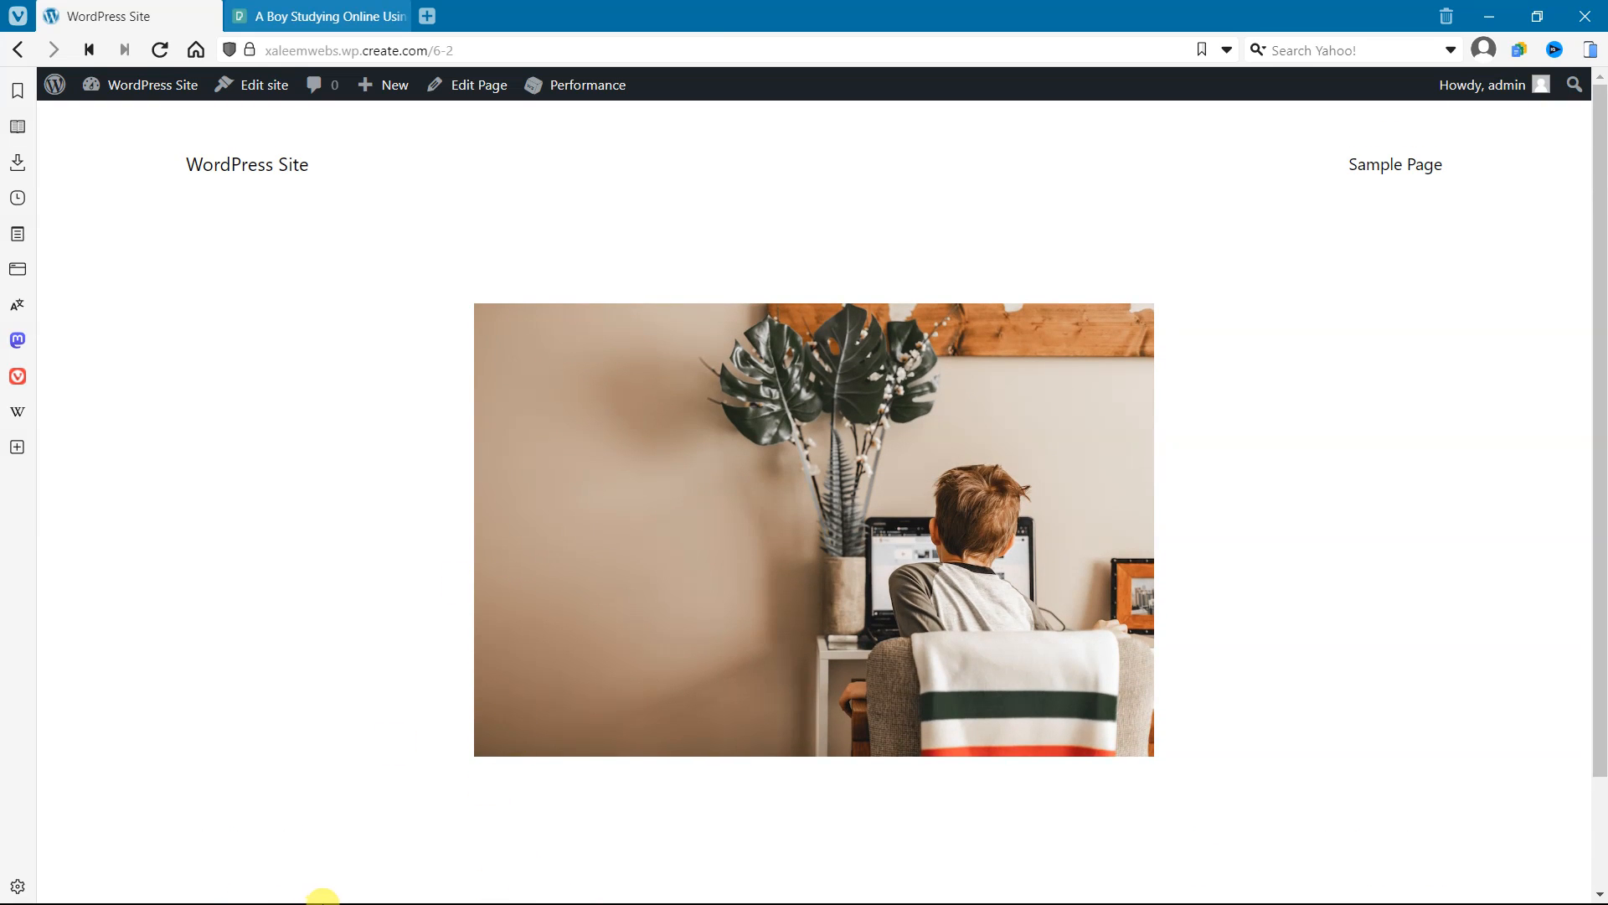
pyautogui.moveTo(380, 896)
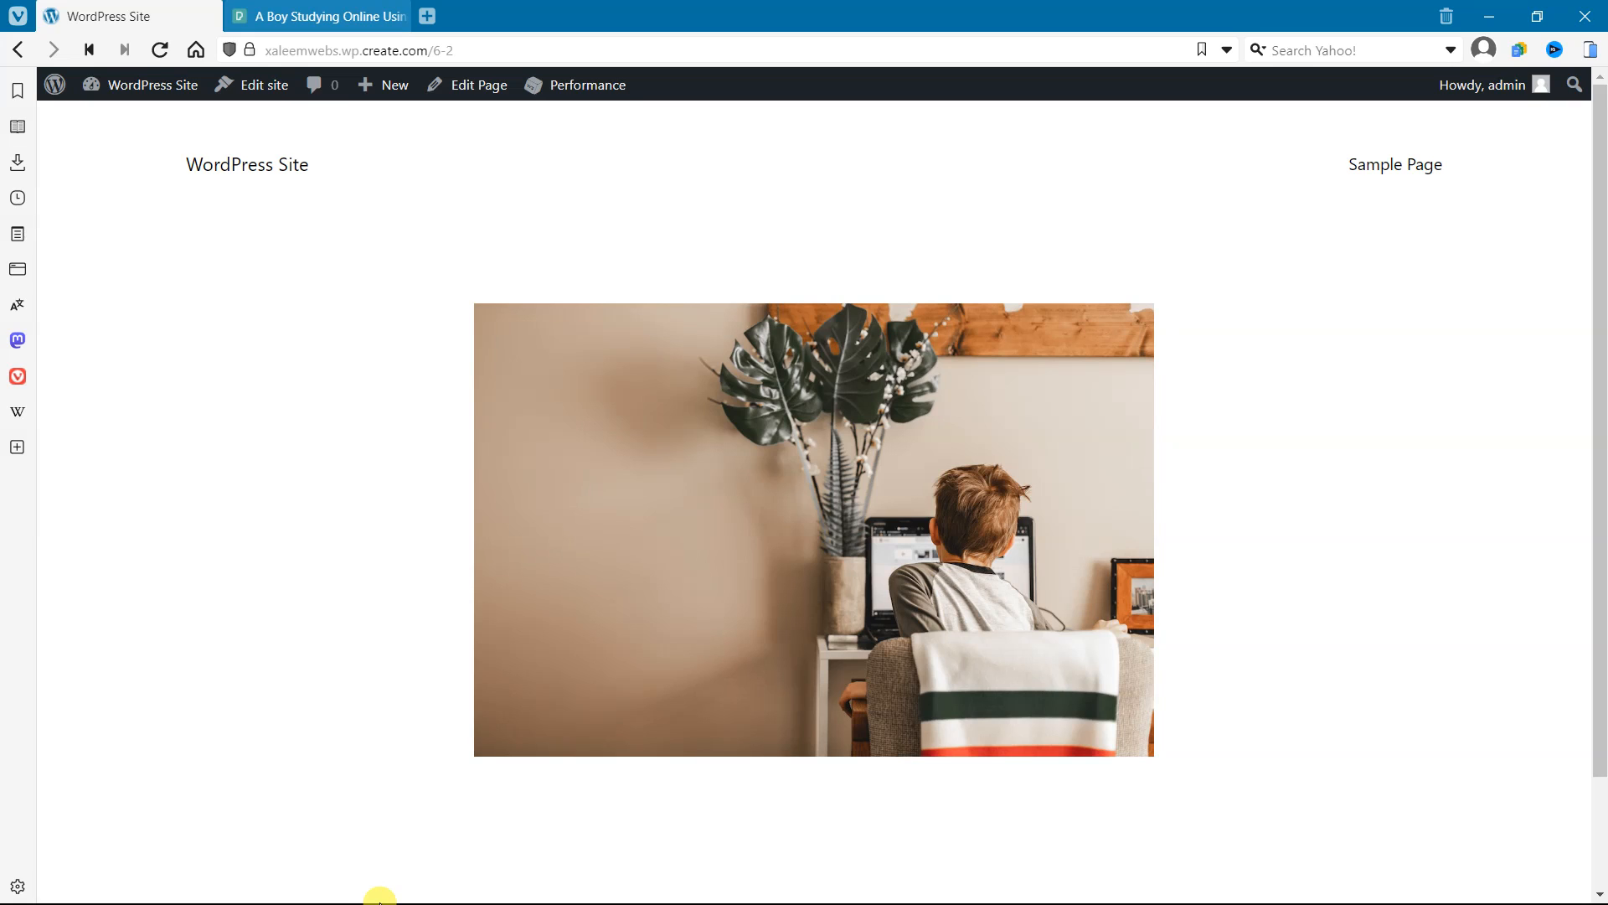